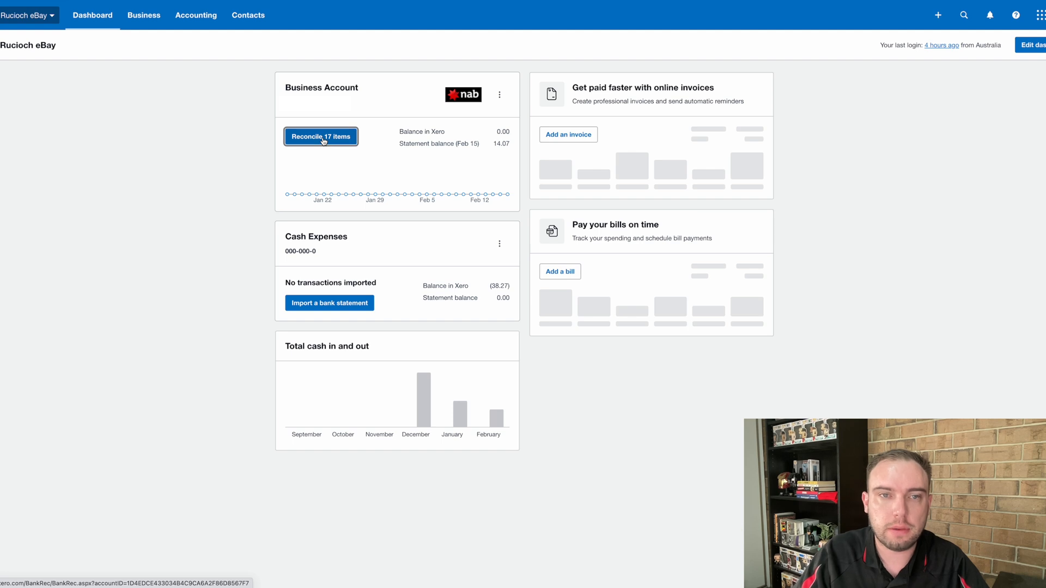
- Start reconciling the Business Account and scroll through its 17 unreconciled statement lines
{"action": "left_click", "coordinate": [320, 137]}
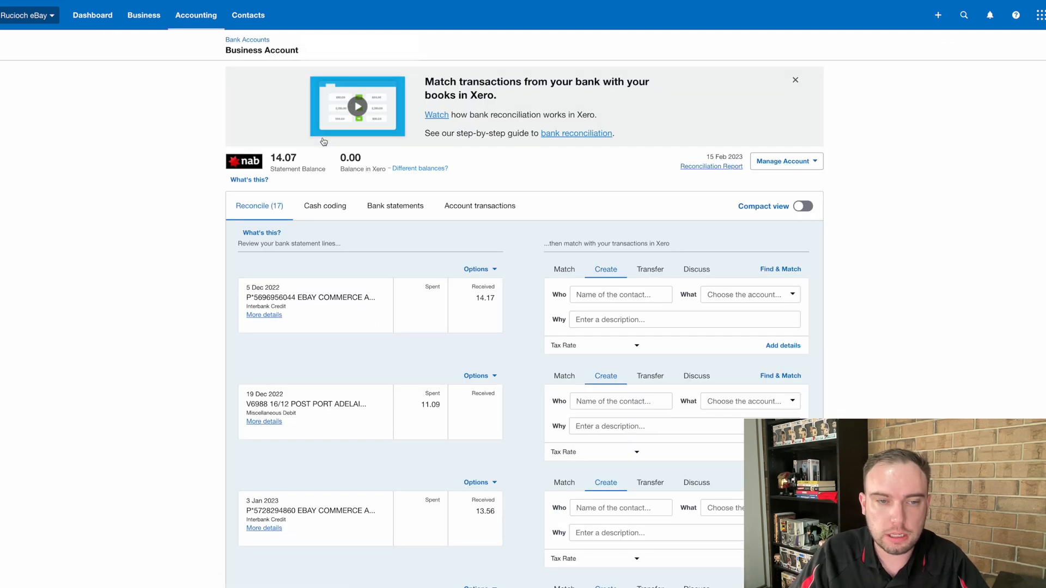
{"action": "scroll", "scroll_direction": "down", "scroll_amount": 3}
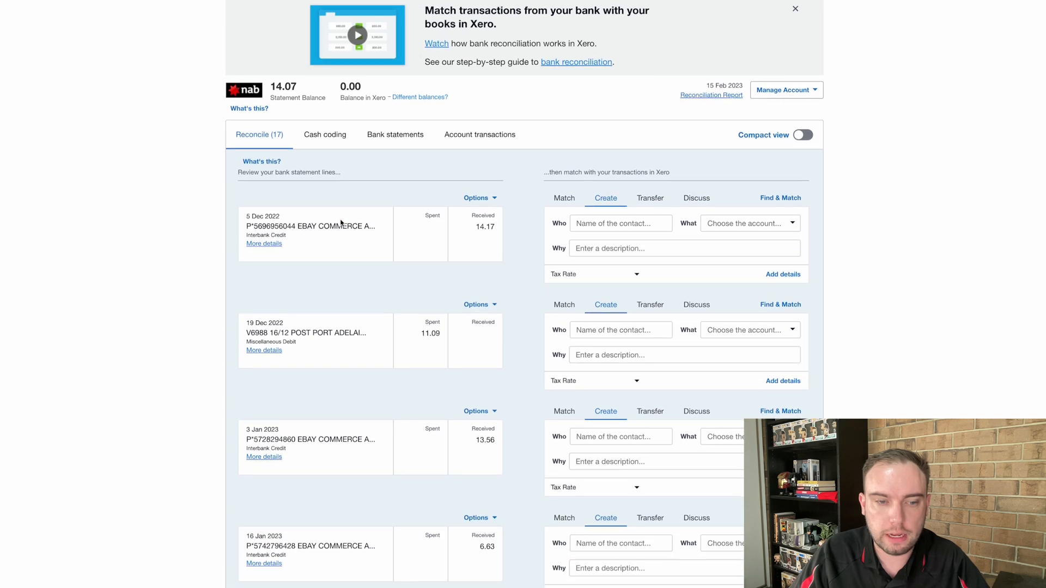
{"action": "scroll", "scroll_direction": "down", "scroll_amount": 3}
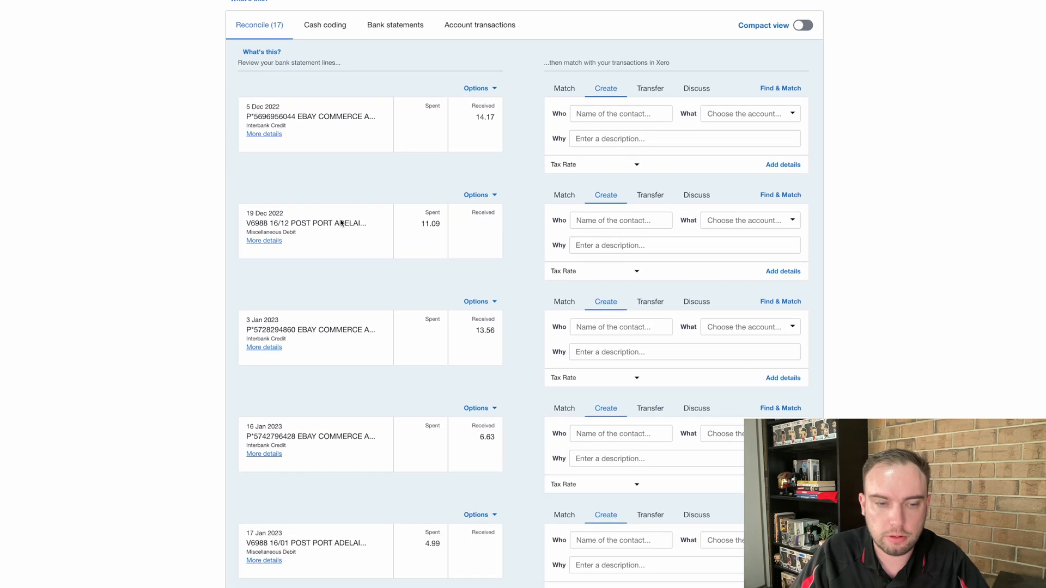
{"action": "scroll", "scroll_direction": "up", "scroll_amount": 3}
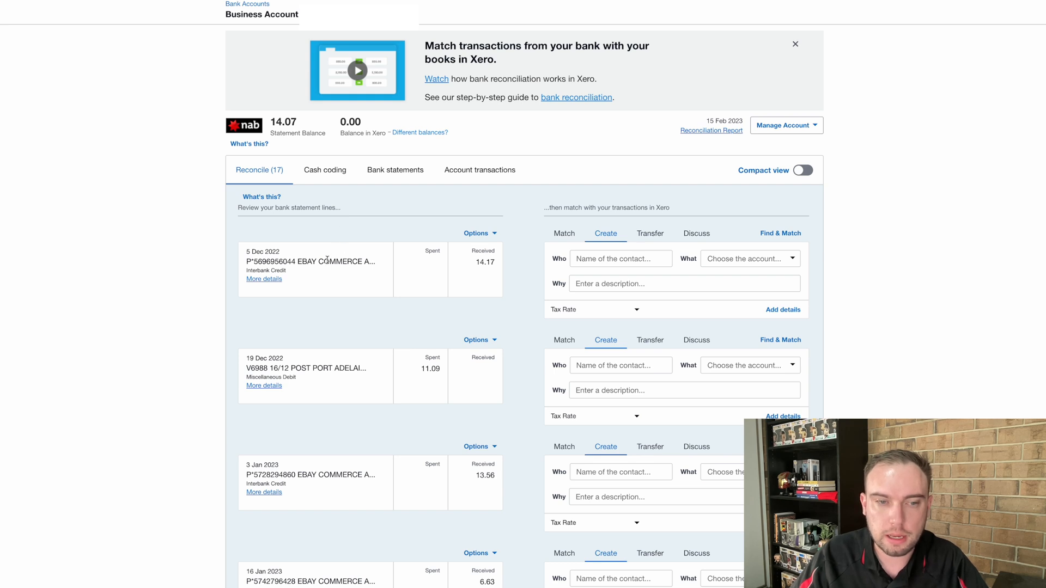
{"action": "scroll", "scroll_direction": "down", "scroll_amount": 3}
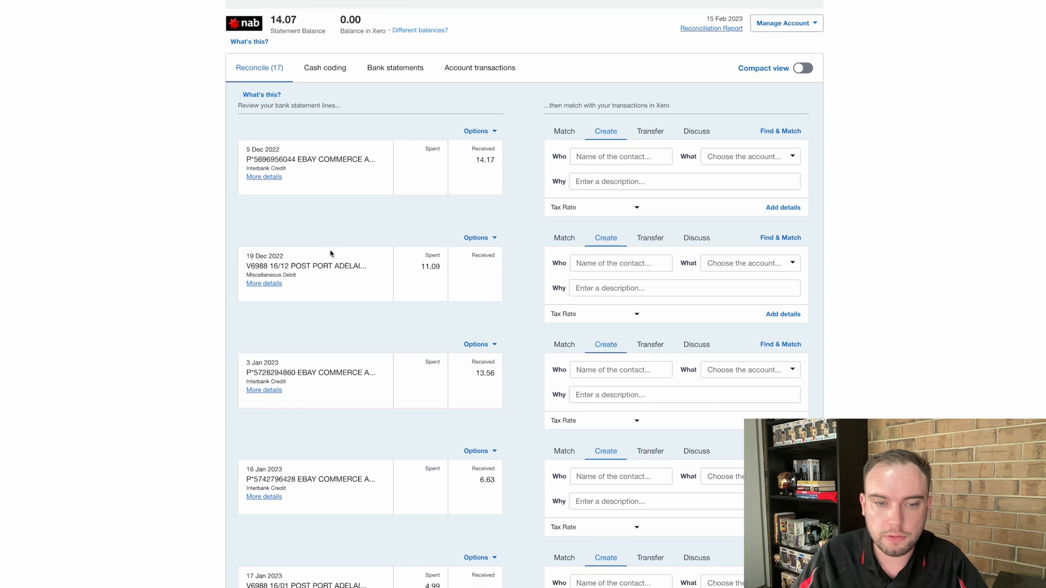
{"action": "scroll", "scroll_direction": "down", "scroll_amount": 3}
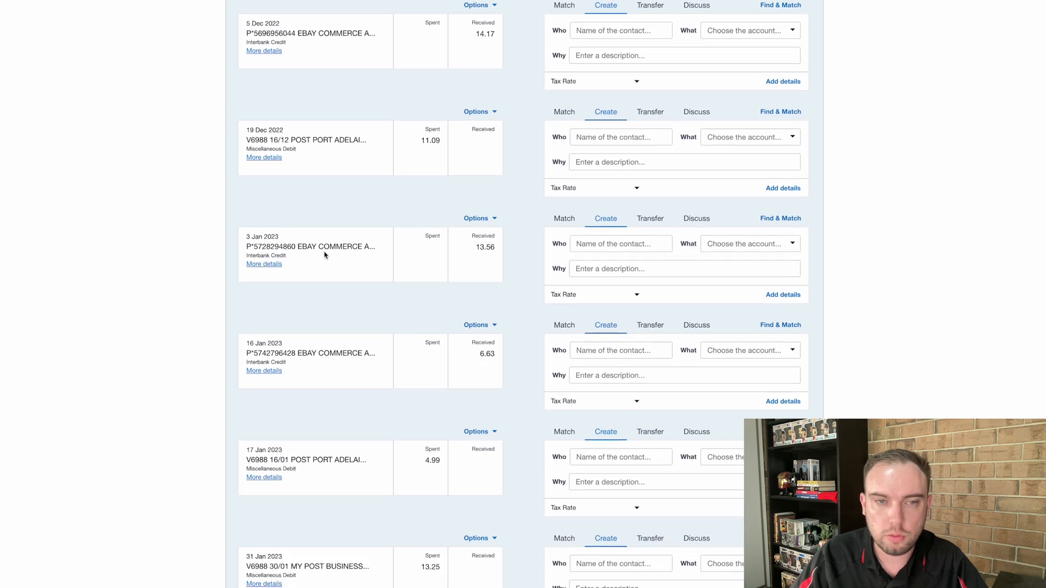
{"action": "scroll", "scroll_direction": "up", "scroll_amount": 3}
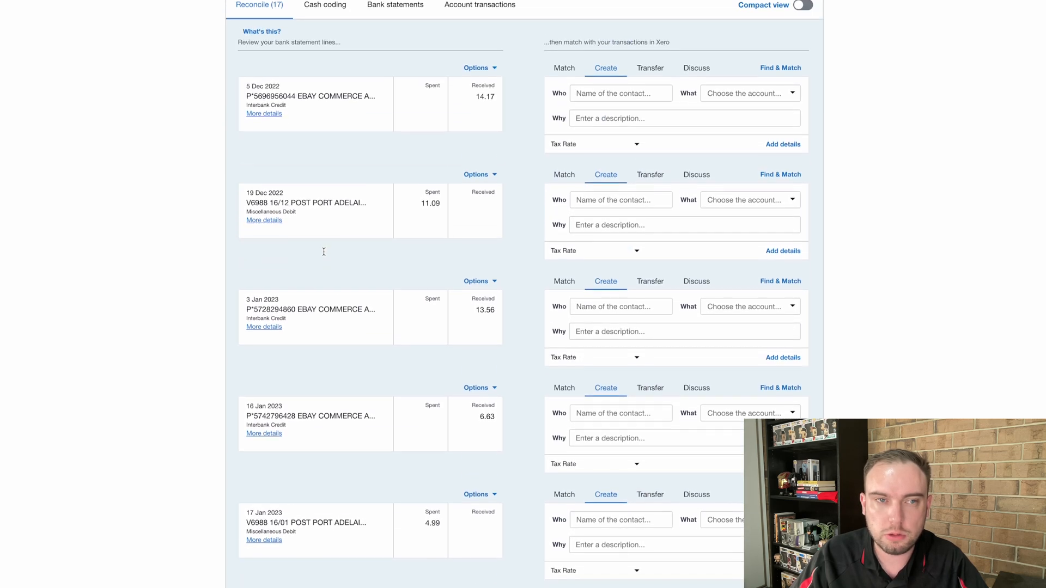
{"action": "scroll", "scroll_direction": "up", "scroll_amount": 3}
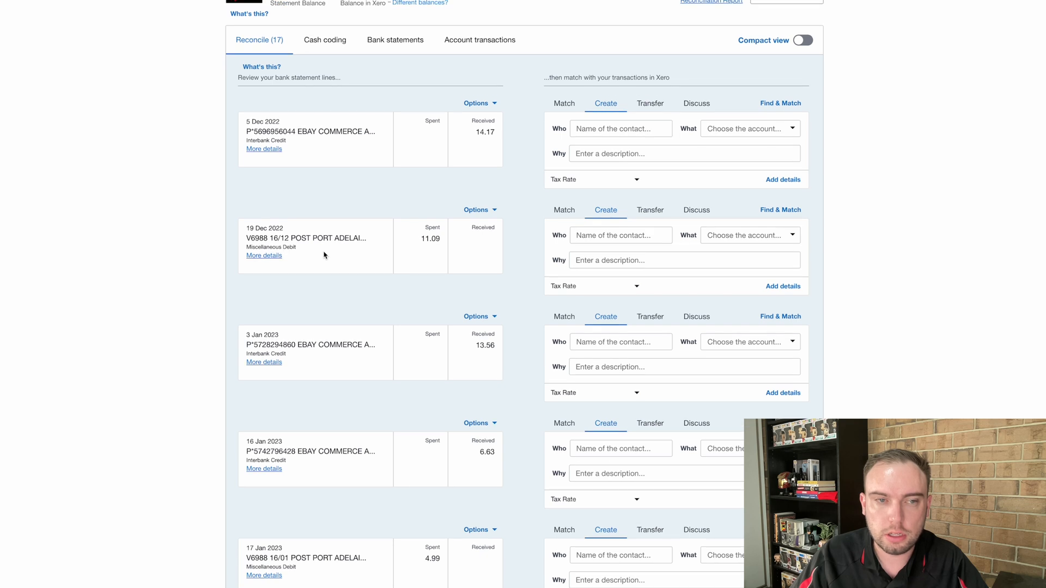
{"action": "scroll", "scroll_direction": "up", "scroll_amount": 3}
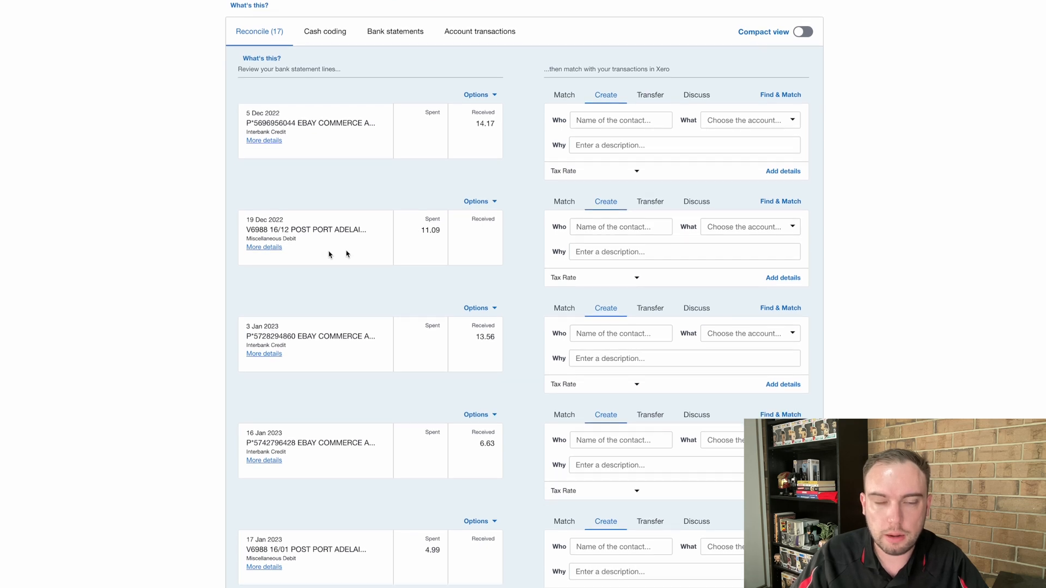
- Enter new contact eBay for the 5 Dec receipt and code it to 200 - Sales
{"action": "left_click", "coordinate": [620, 120]}
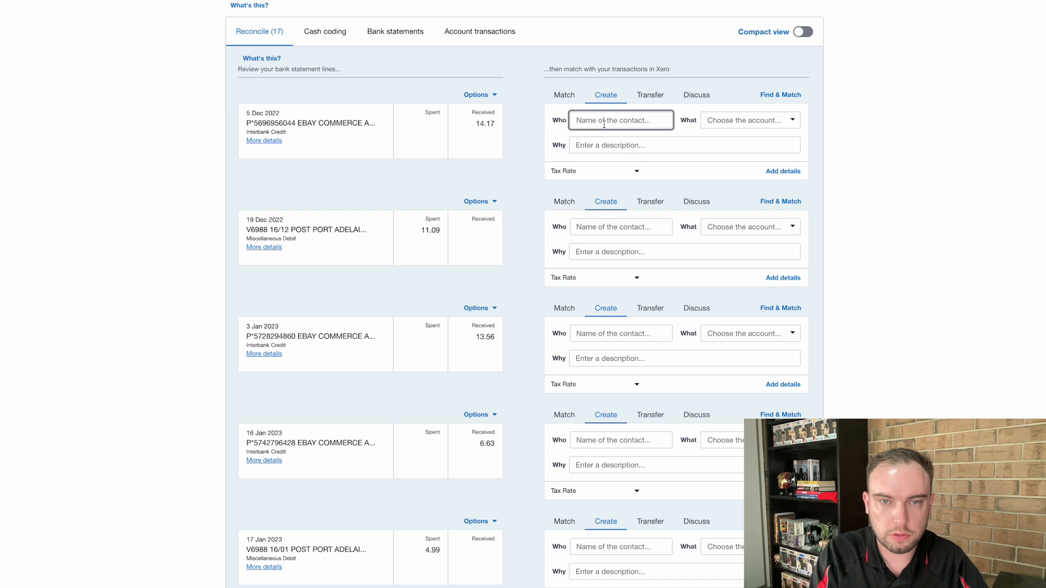
{"action": "type", "text": "eBay"}
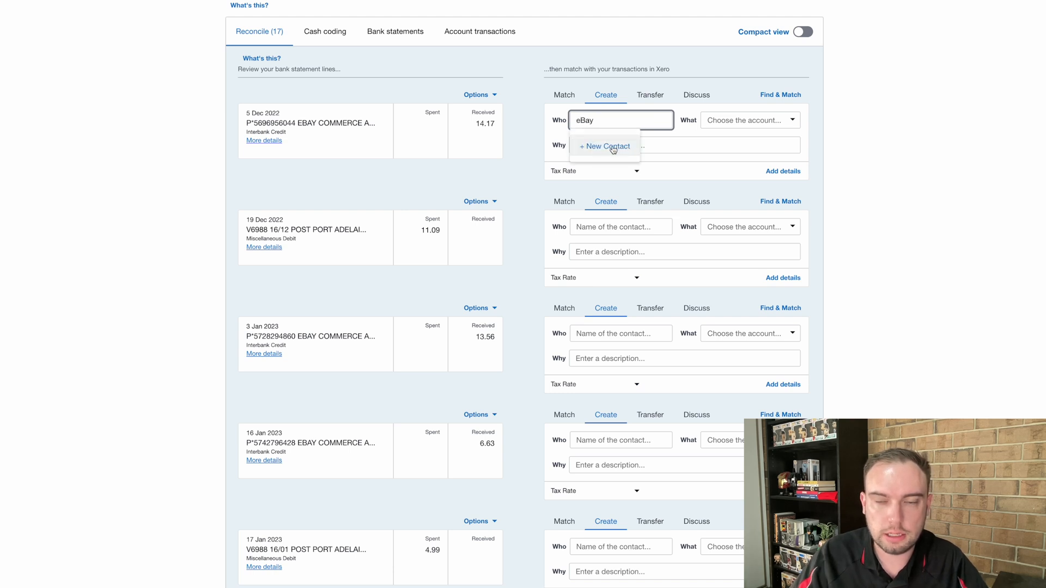
{"action": "left_click", "coordinate": [602, 146]}
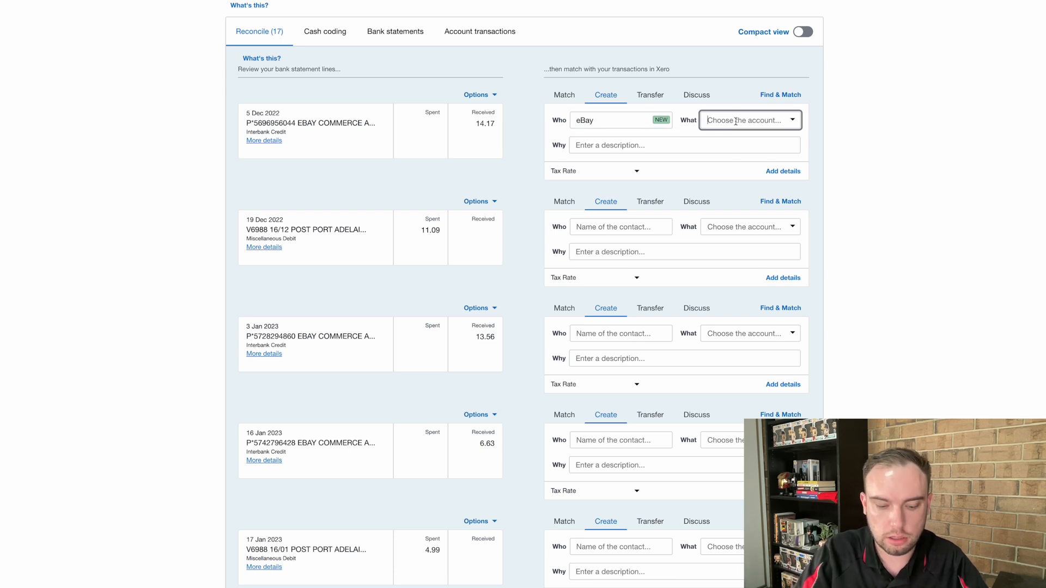
{"action": "type", "text": "sal"}
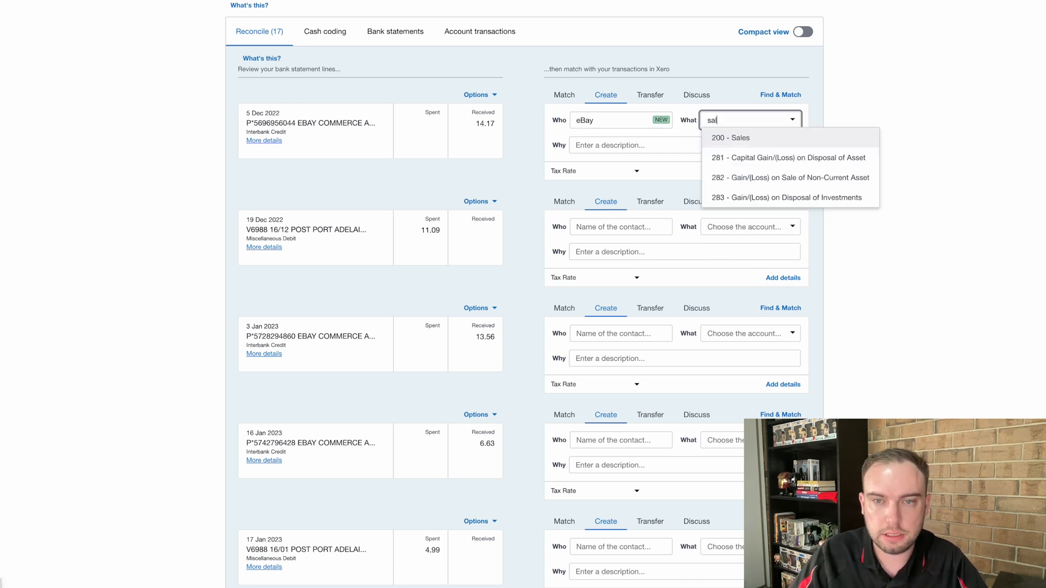
{"action": "left_click", "coordinate": [730, 137]}
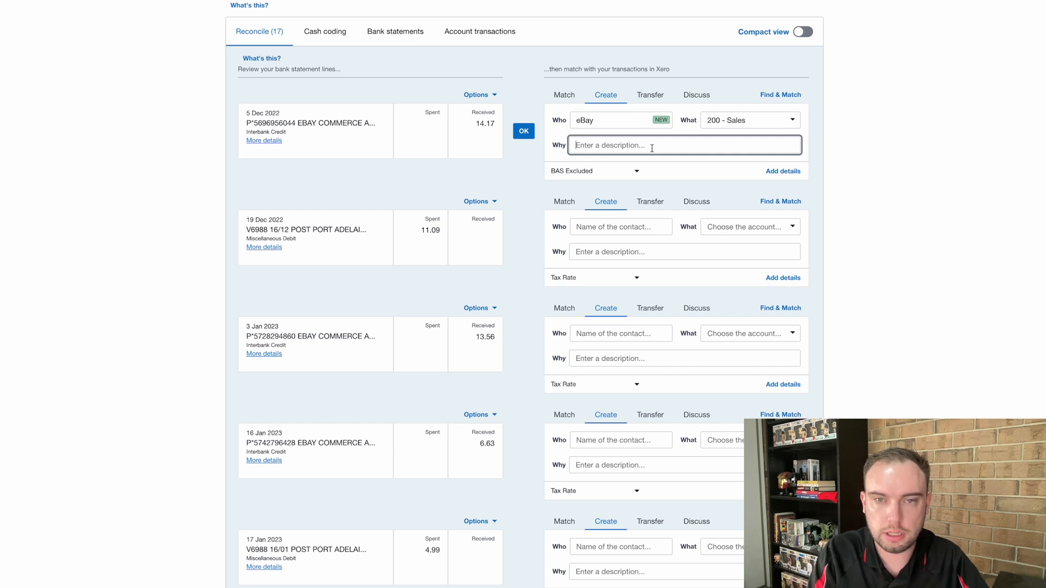
- Add the description, keep tax rate BAS Excluded and reconcile the 14.17 eBay receipt
{"action": "type", "text": "Personal"}
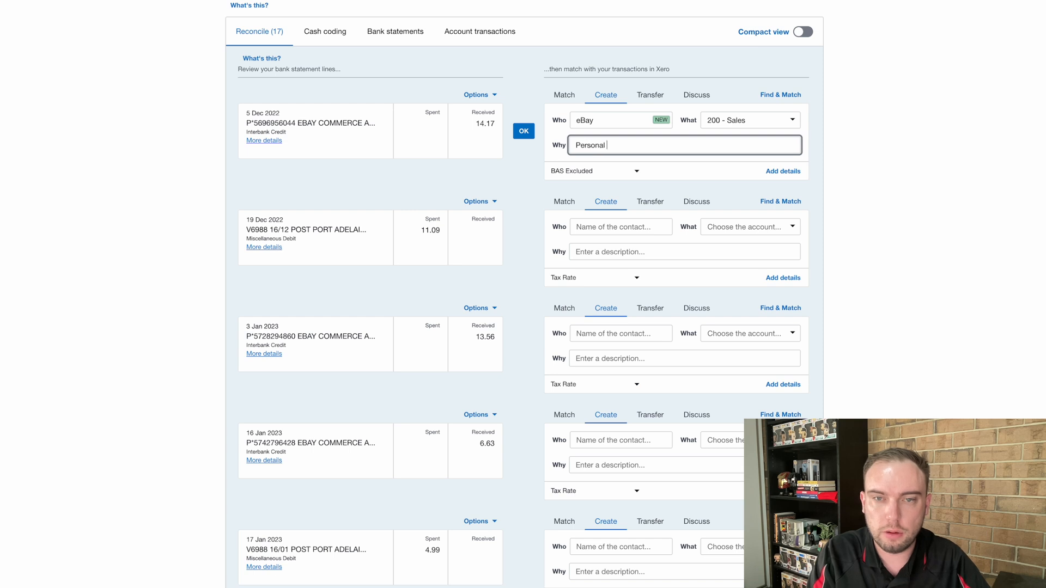
{"action": "key", "text": "Backspace"}
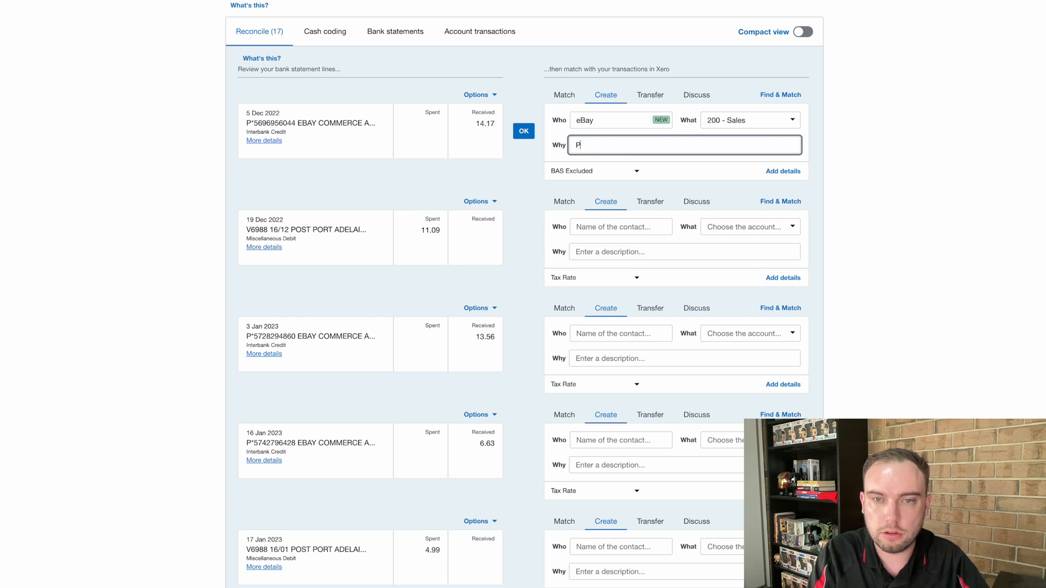
{"action": "type", "text": "rior Business"}
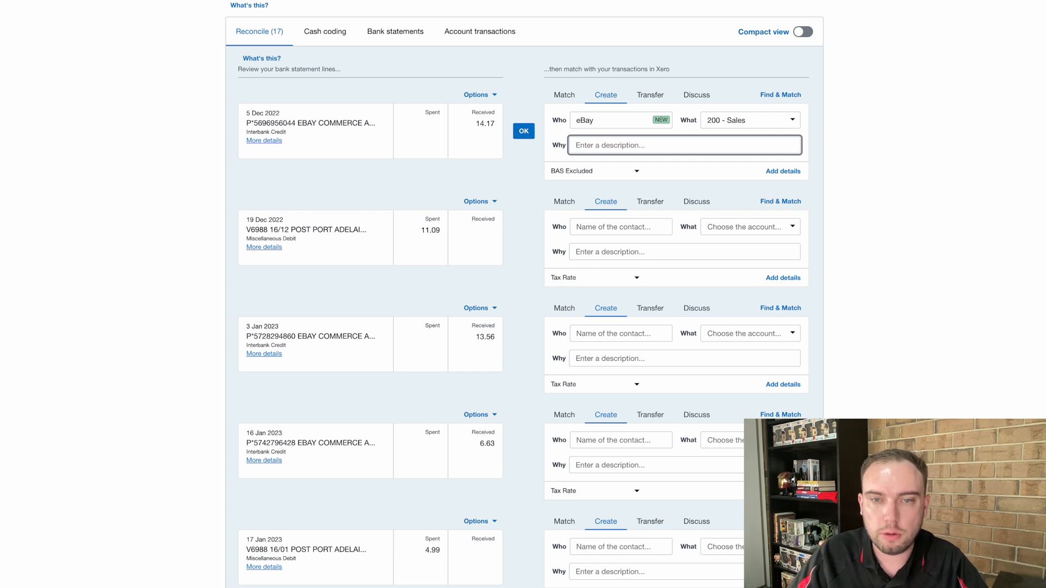
{"action": "left_click", "coordinate": [593, 170]}
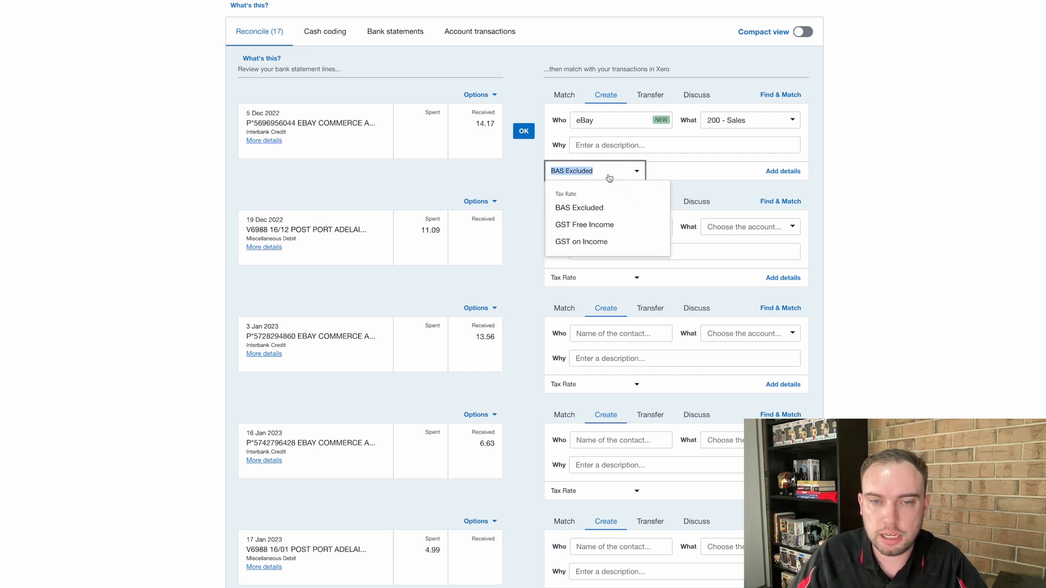
{"action": "mouse_move", "coordinate": [578, 207]}
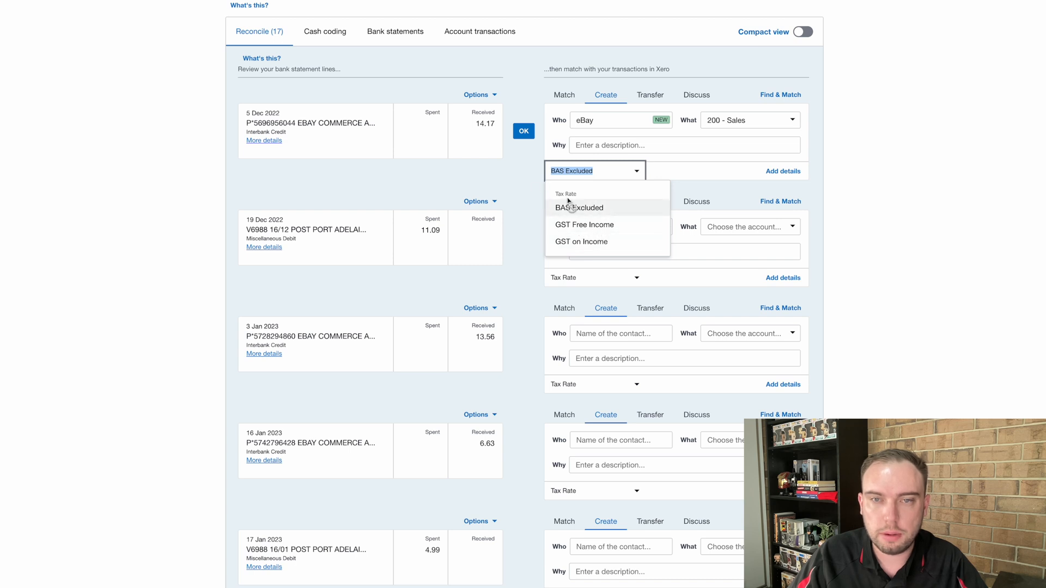
{"action": "left_click", "coordinate": [579, 207]}
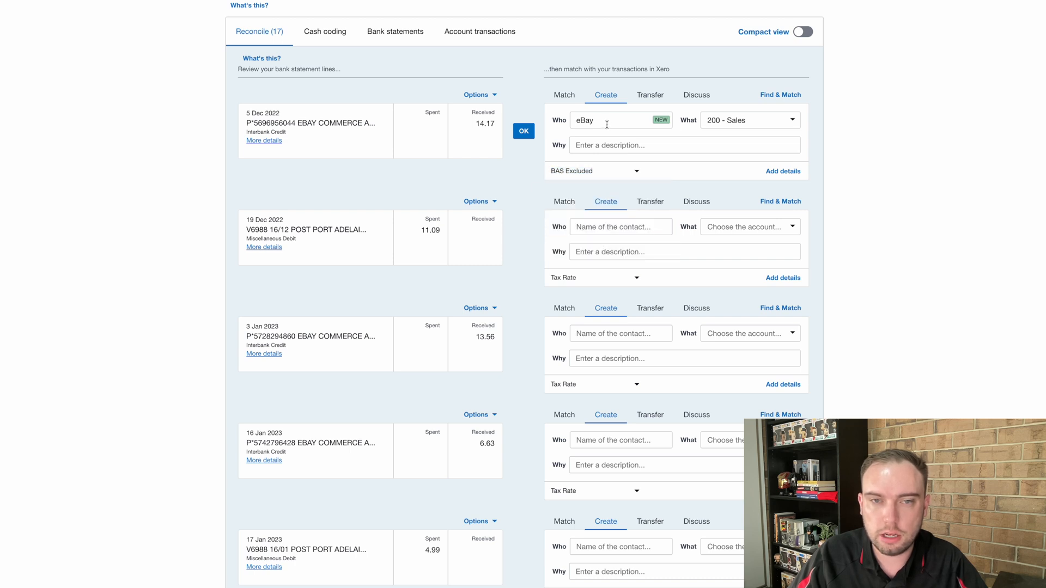
{"action": "mouse_move", "coordinate": [563, 131]}
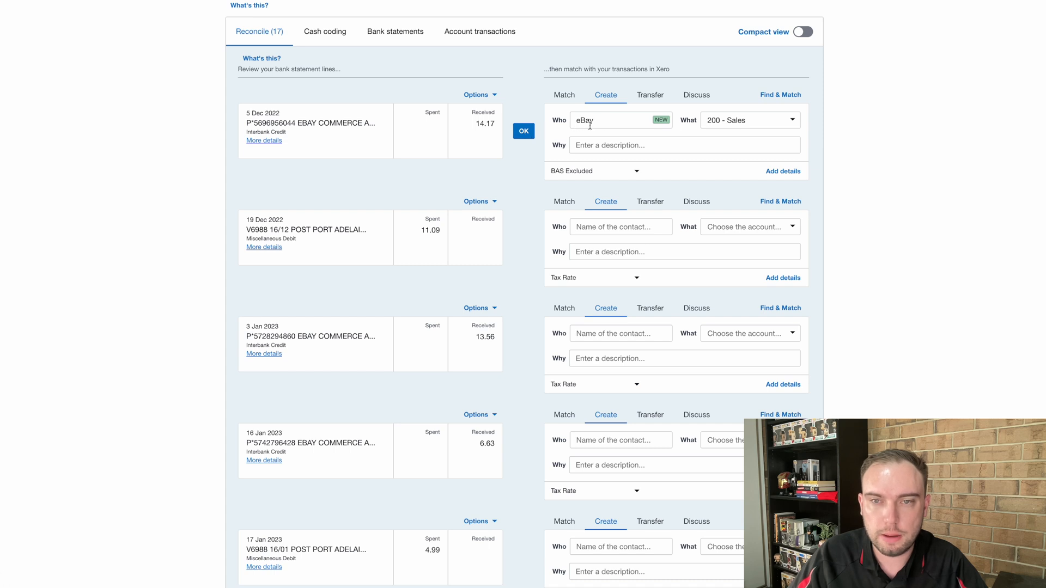
{"action": "mouse_move", "coordinate": [788, 127]}
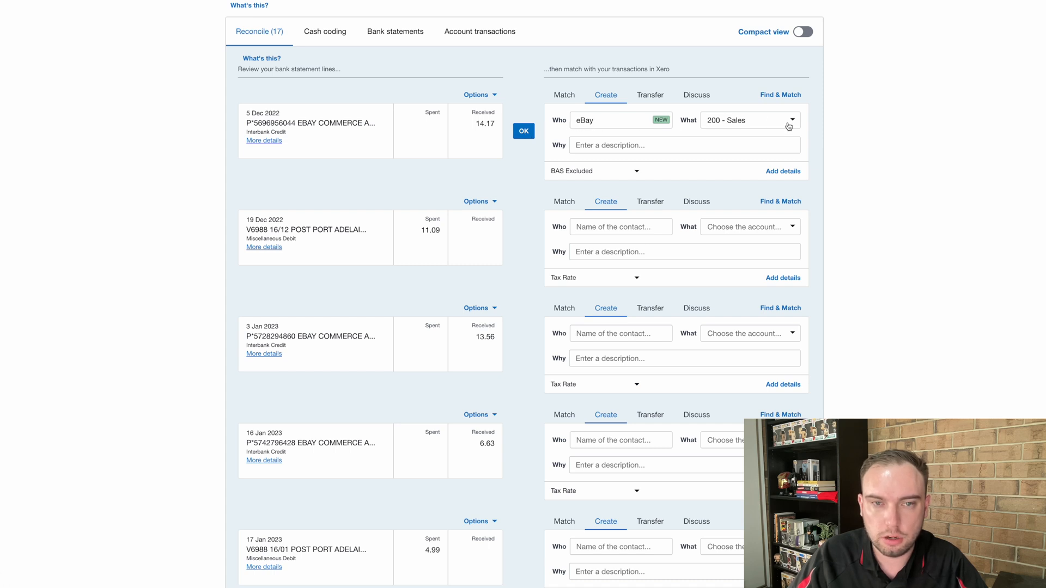
{"action": "left_click", "coordinate": [524, 131]}
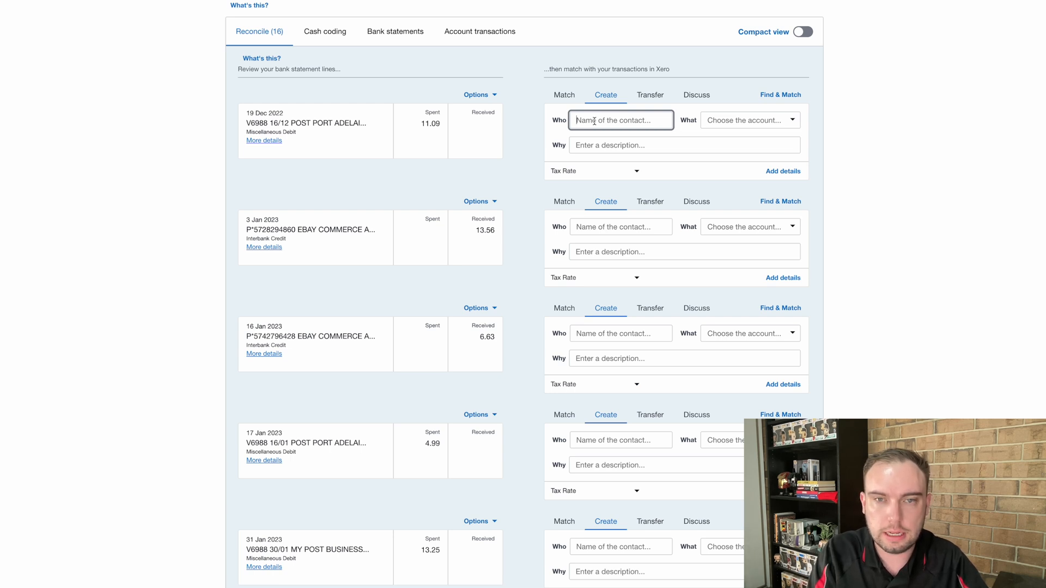
- Code the 19 Dec and 17 Jan debits to Australia Post, 456 - Postage, description DVD, and reconcile both
{"action": "type", "text": "Australia"}
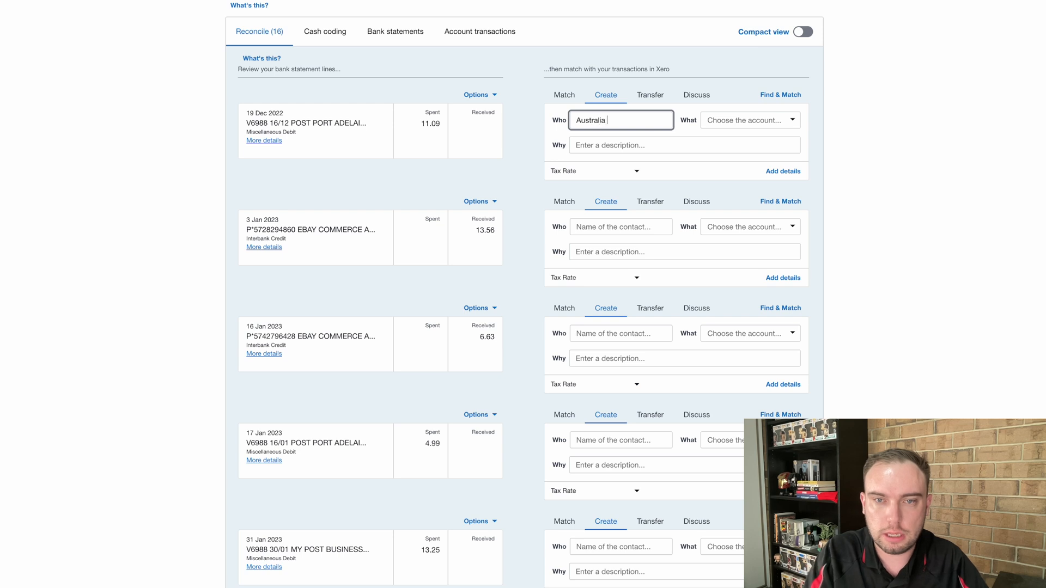
{"action": "type", "text": "Post"}
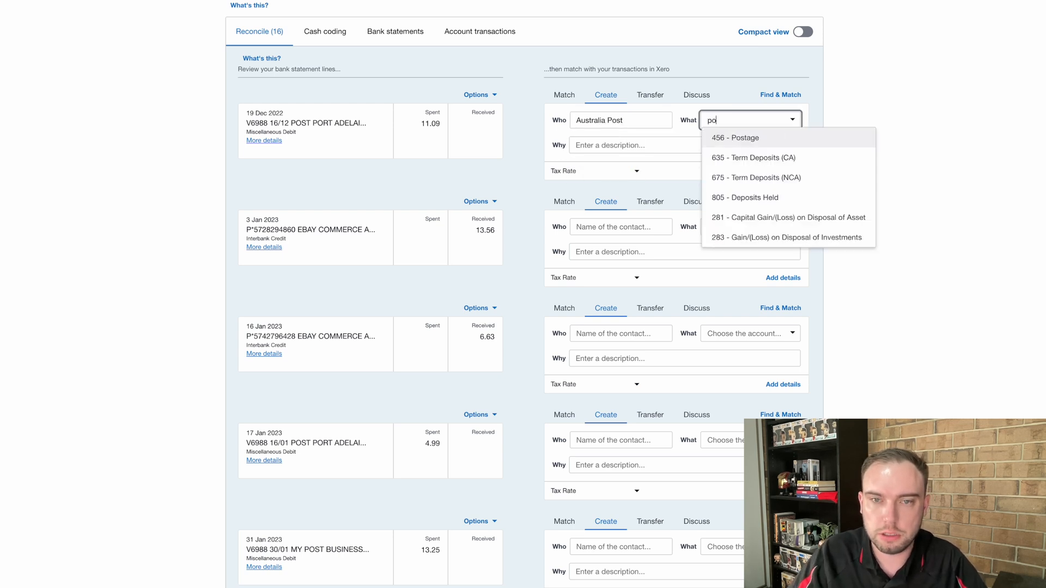
{"action": "left_click", "coordinate": [735, 137]}
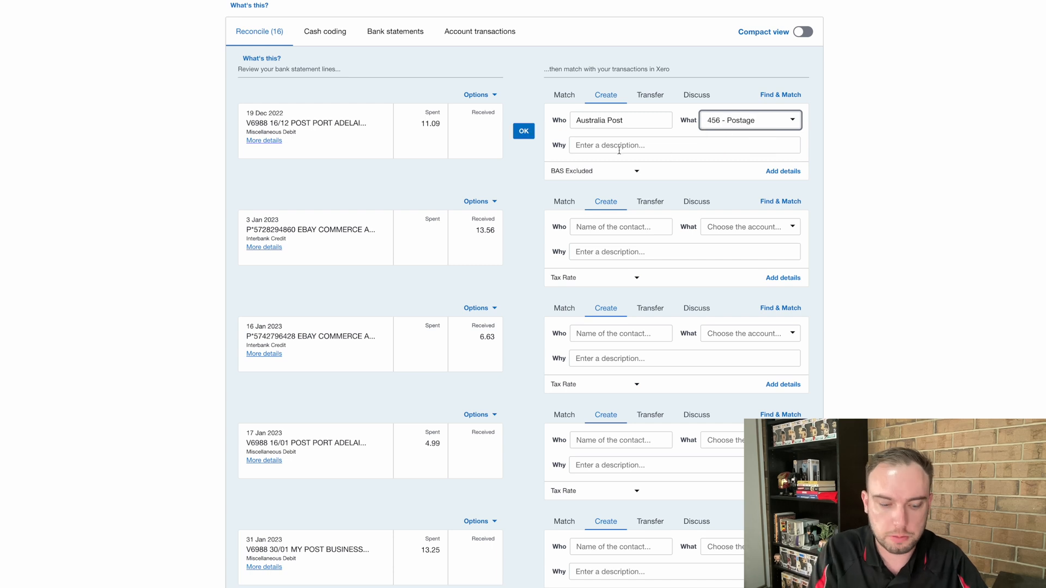
{"action": "left_click", "coordinate": [683, 145]}
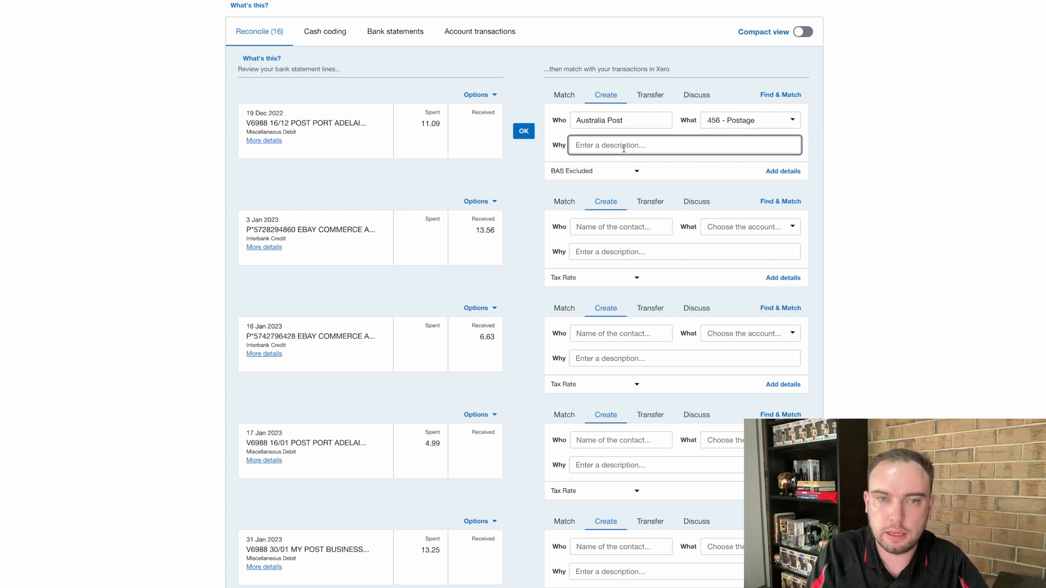
{"action": "type", "text": "DVD"}
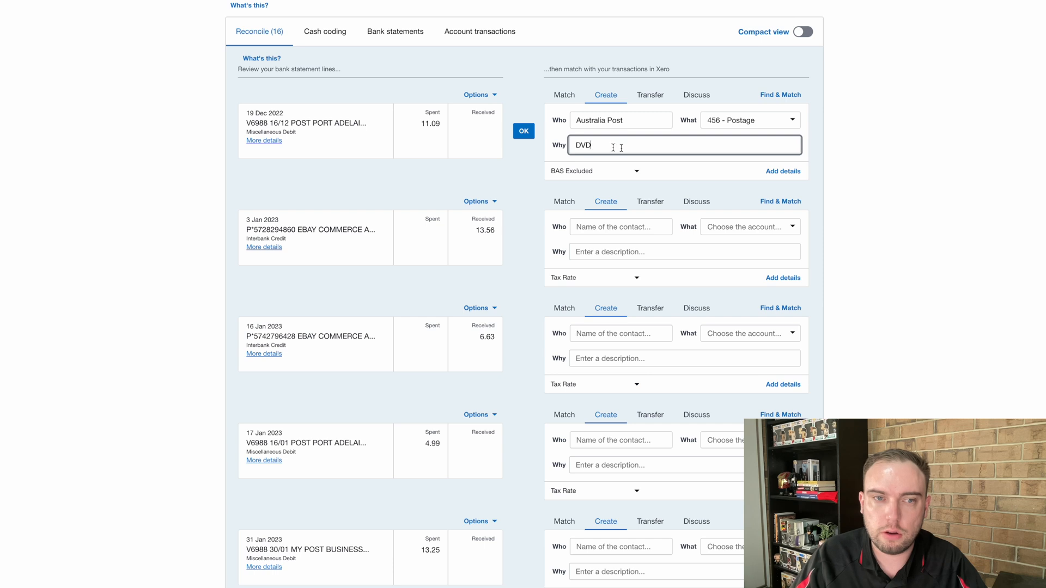
{"action": "left_click", "coordinate": [524, 131]}
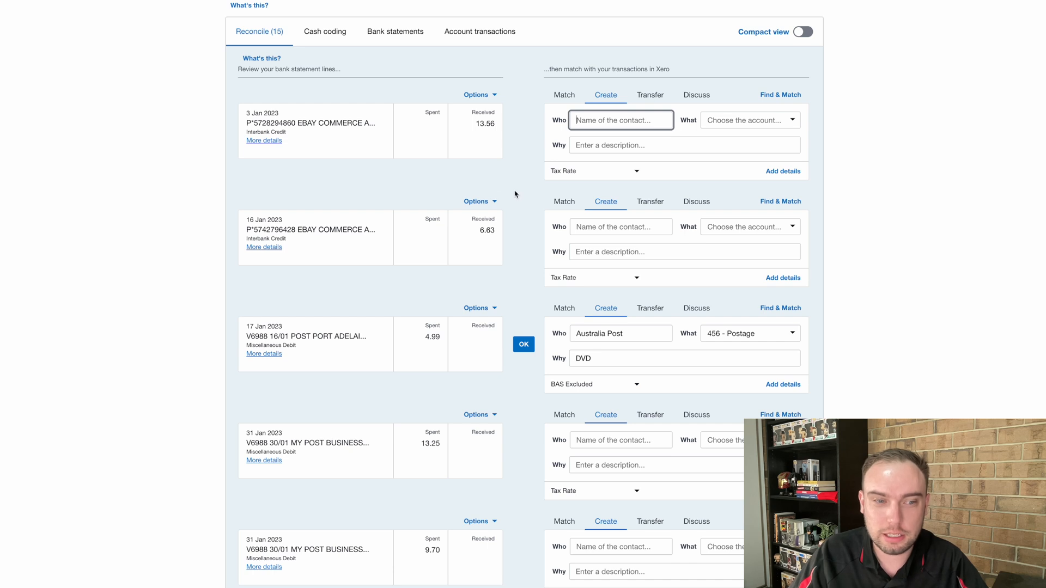
{"action": "mouse_move", "coordinate": [247, 326]}
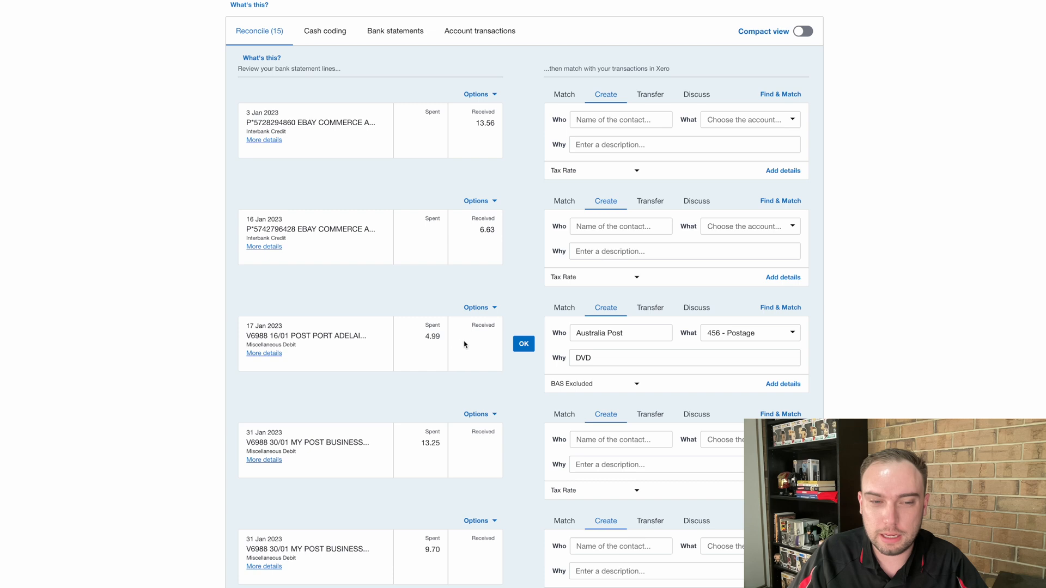
{"action": "mouse_move", "coordinate": [297, 338]}
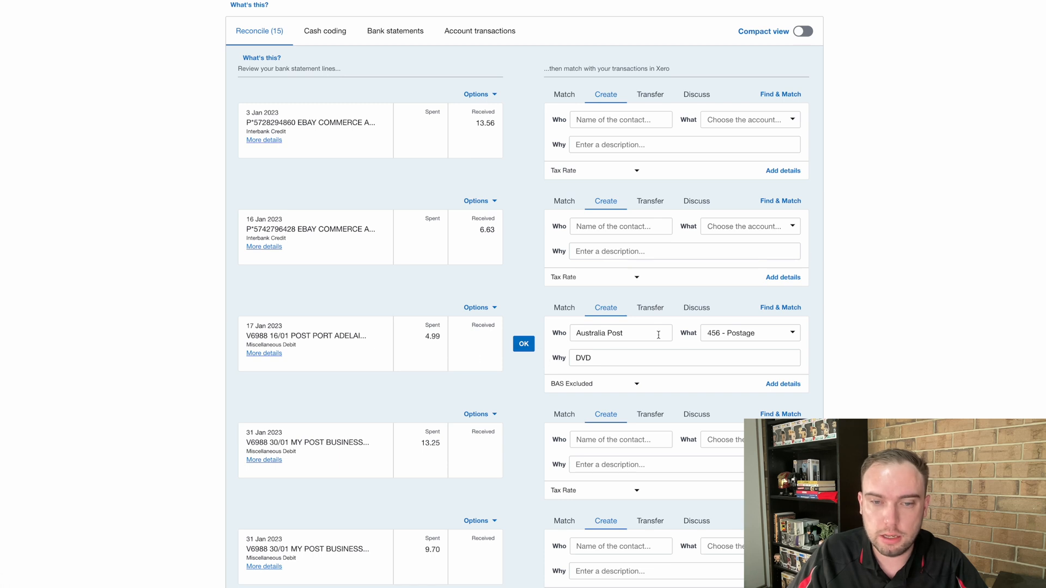
{"action": "left_click", "coordinate": [523, 343]}
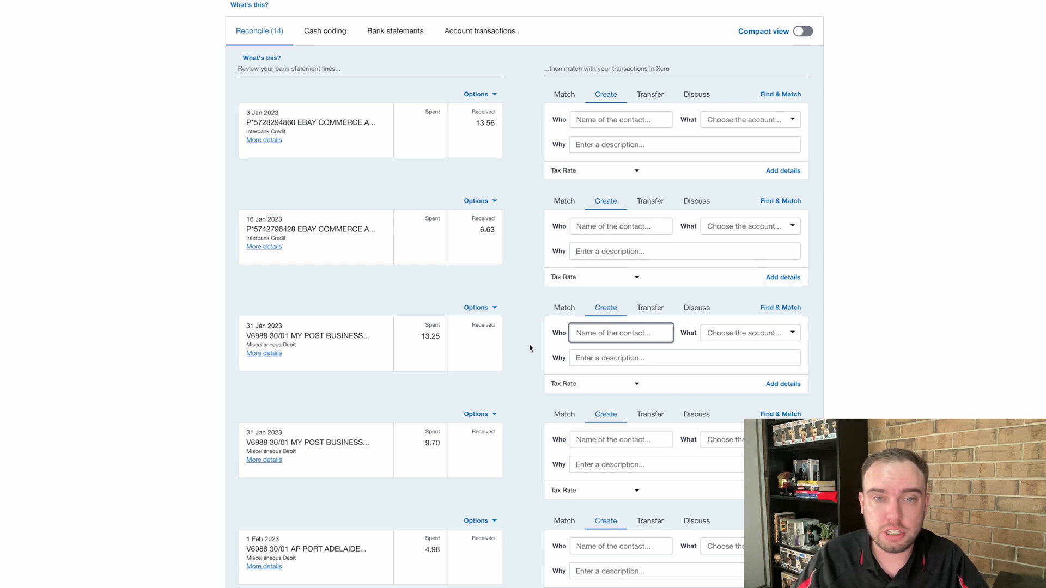
{"action": "mouse_move", "coordinate": [471, 322]}
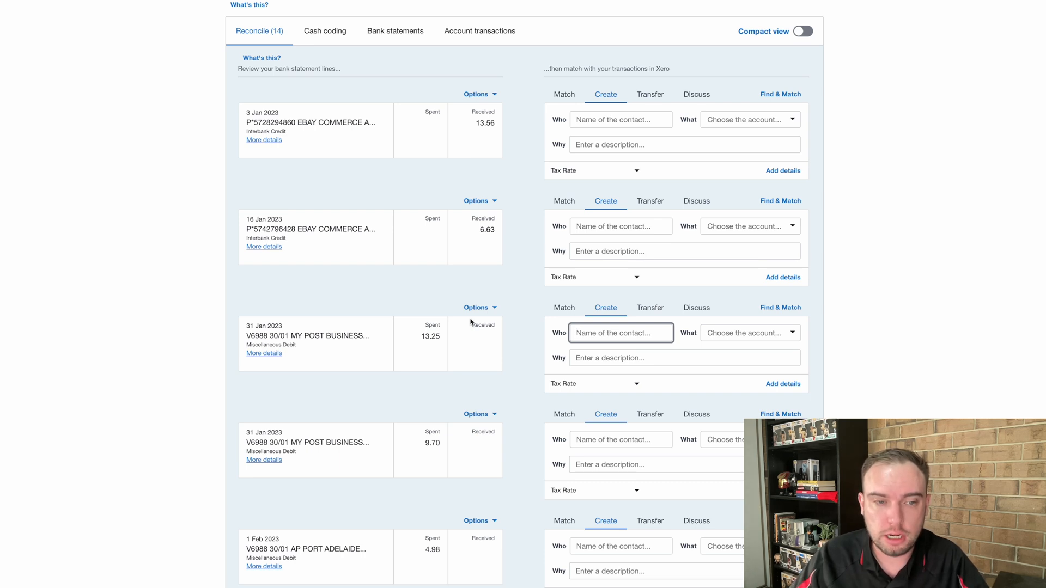
{"action": "mouse_move", "coordinate": [298, 337]}
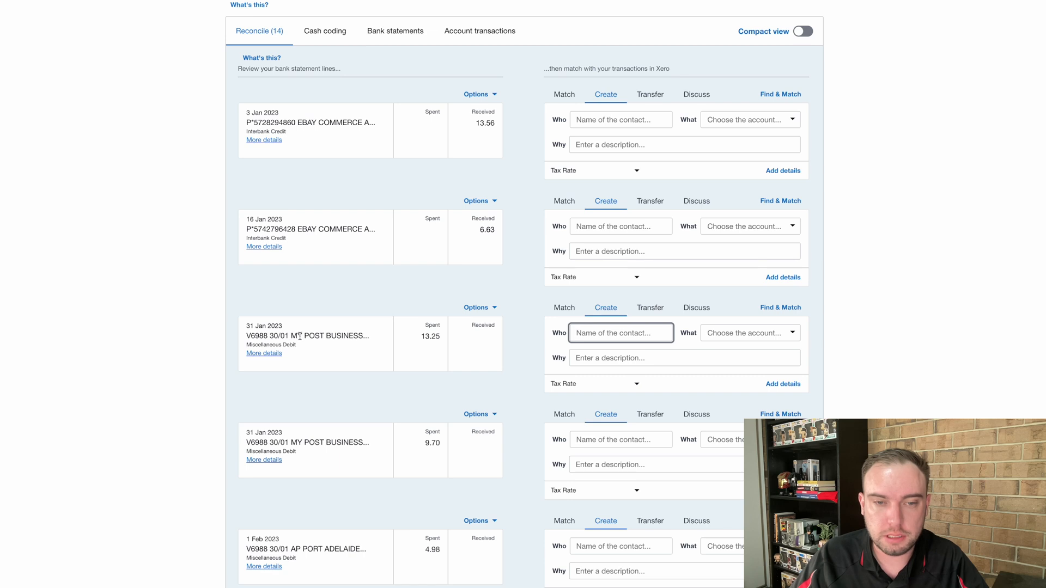
- Start a bank rule from the 31 Jan MY POST BUSINESS line via its Options menu
{"action": "left_click", "coordinate": [476, 307]}
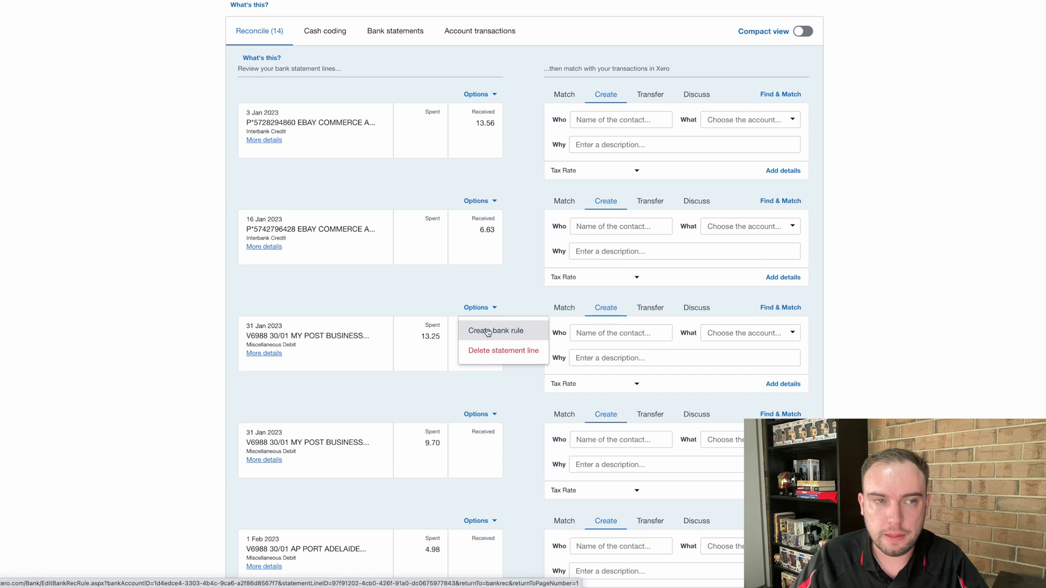
{"action": "left_click", "coordinate": [497, 331]}
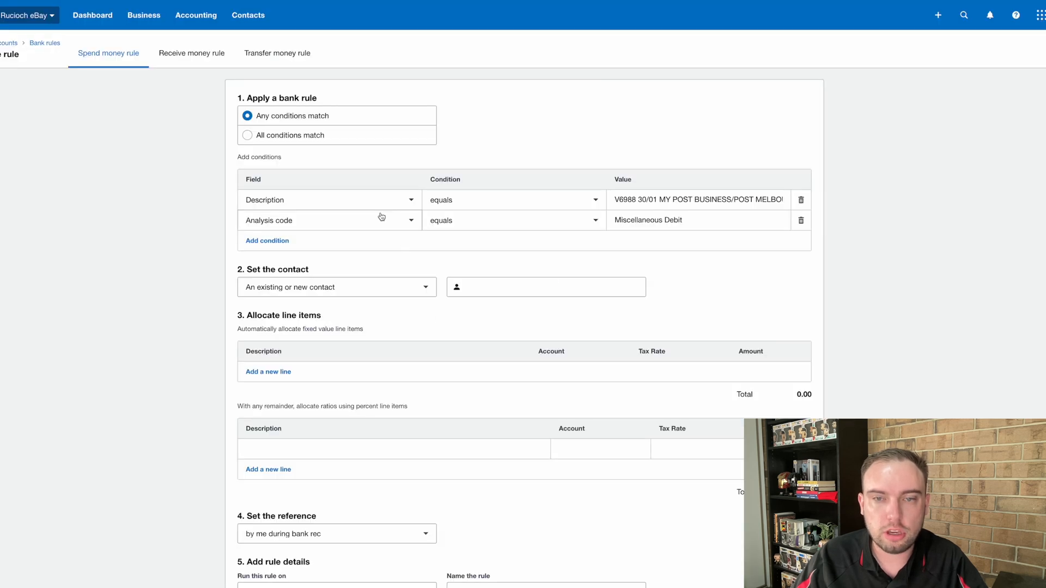
{"action": "mouse_move", "coordinate": [391, 175]}
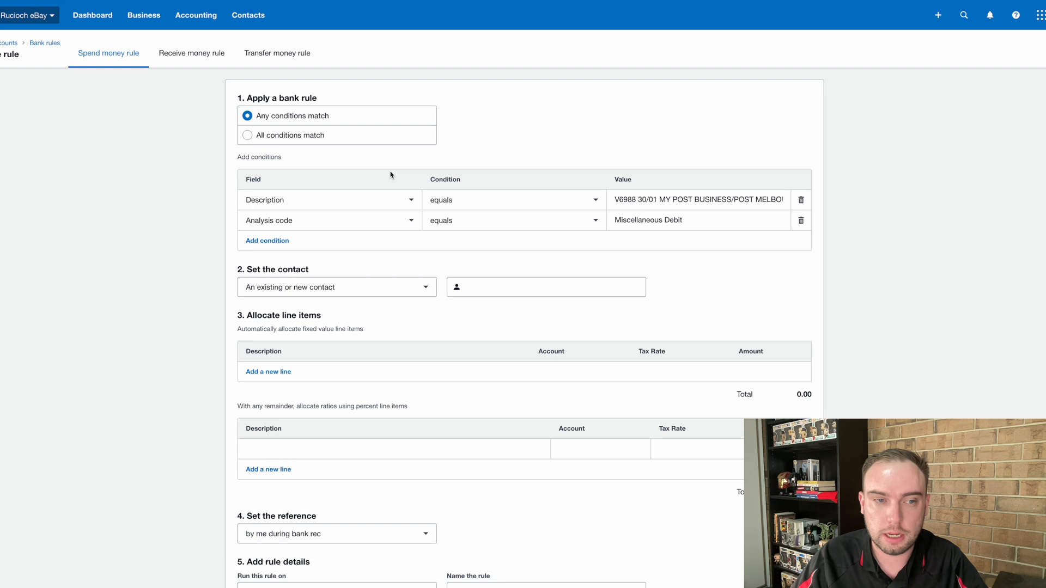
{"action": "mouse_move", "coordinate": [393, 236]}
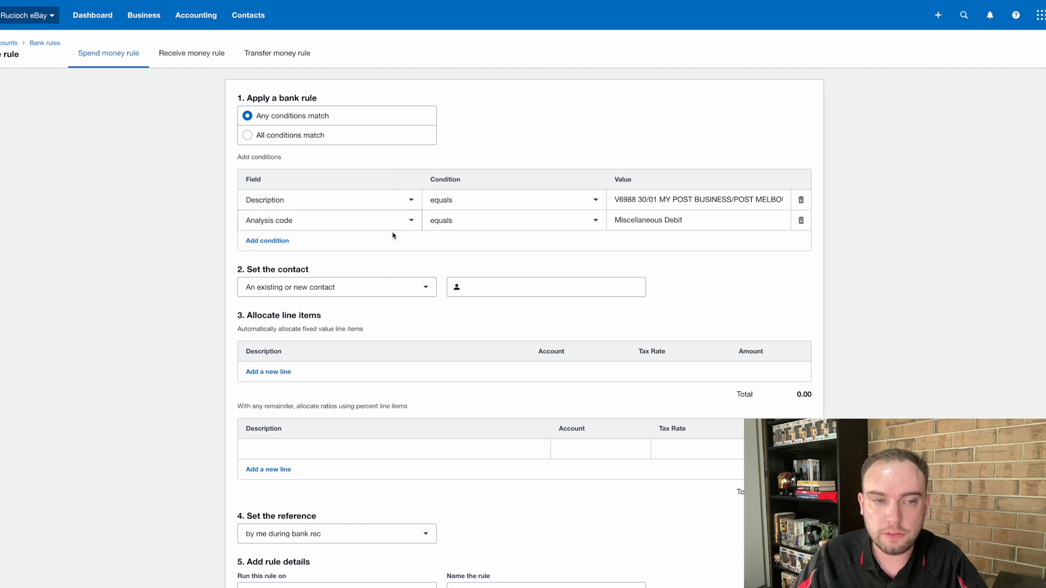
{"action": "mouse_move", "coordinate": [329, 212]}
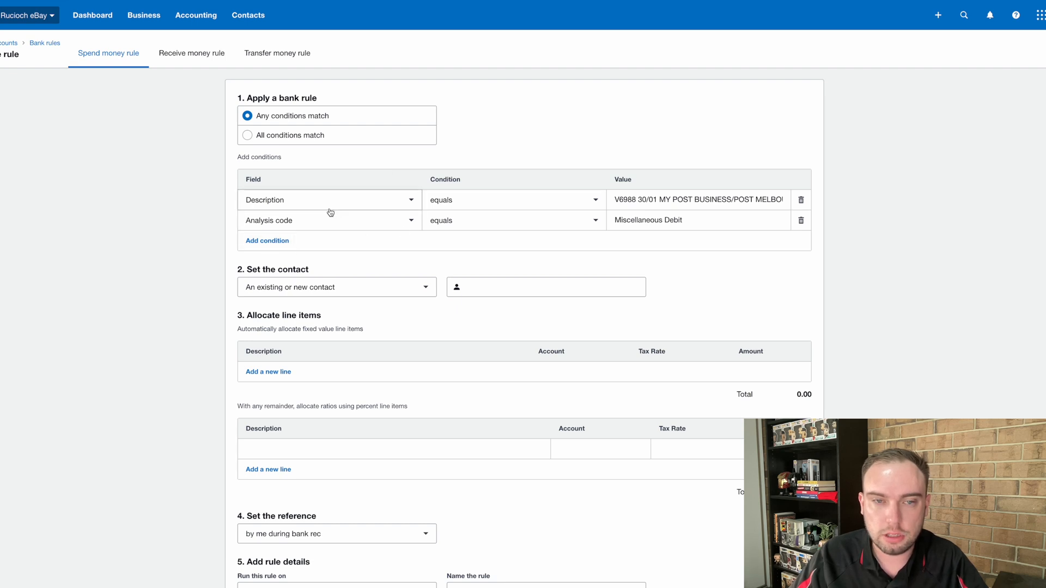
{"action": "mouse_move", "coordinate": [801, 222]}
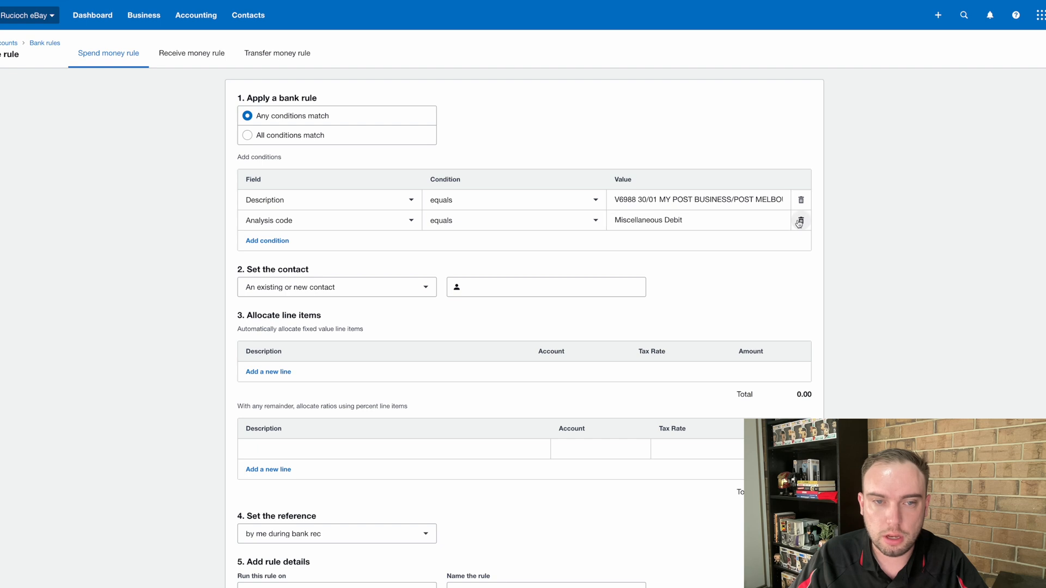
- Remove the Analysis code condition, set Description contains MY POST BUSINESS, contact Australia Post, account 456 - Postage
{"action": "left_click", "coordinate": [799, 220]}
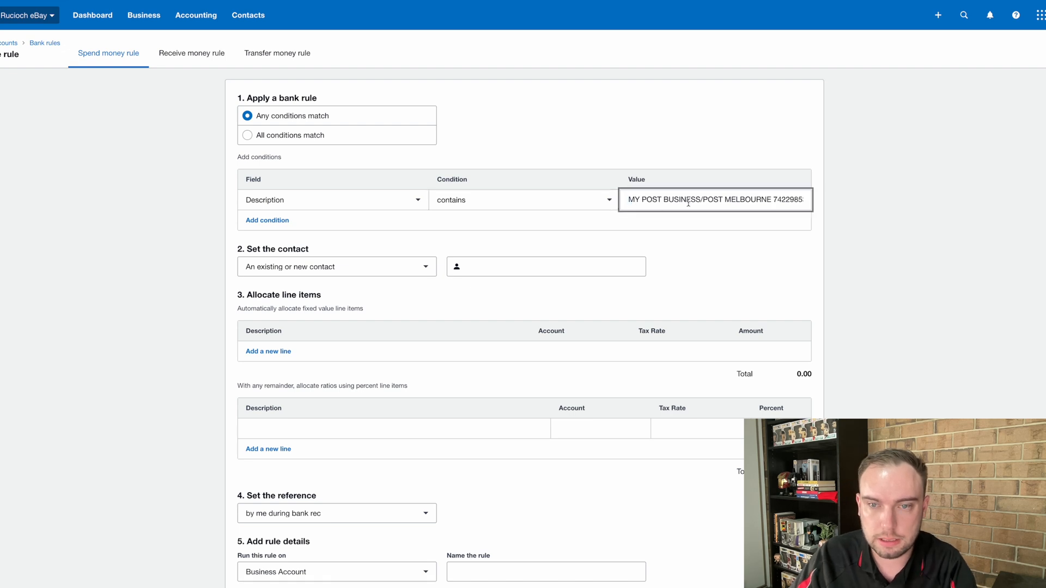
{"action": "type", "text": "MY POST BUSINESS"}
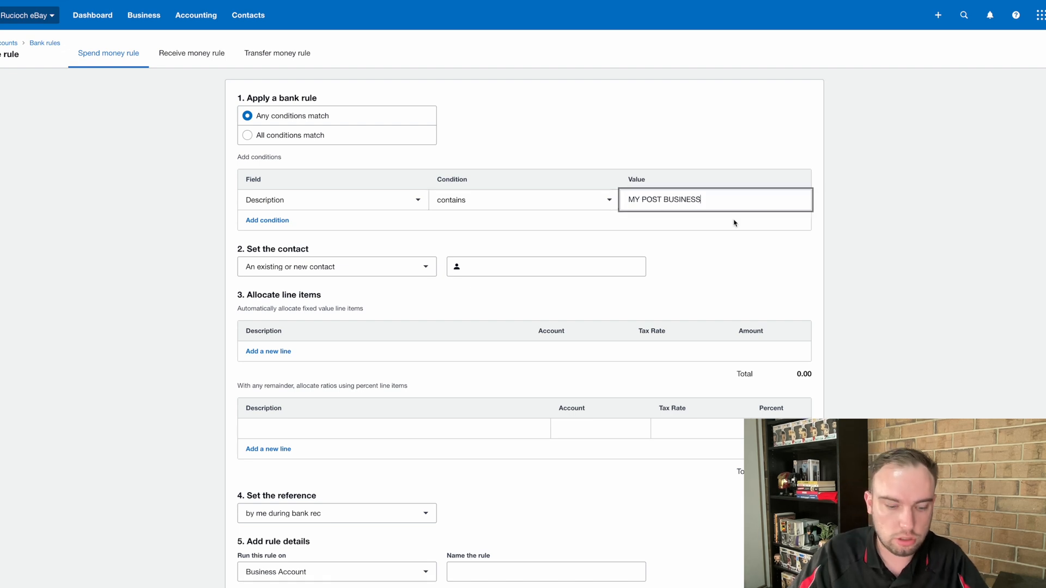
{"action": "type", "text": "A"}
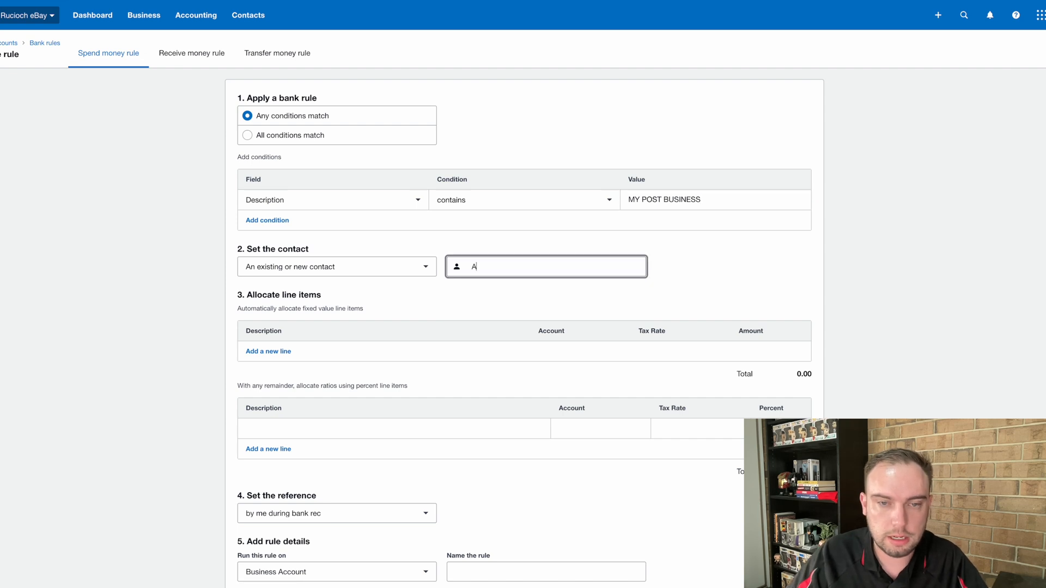
{"action": "type", "text": "u"}
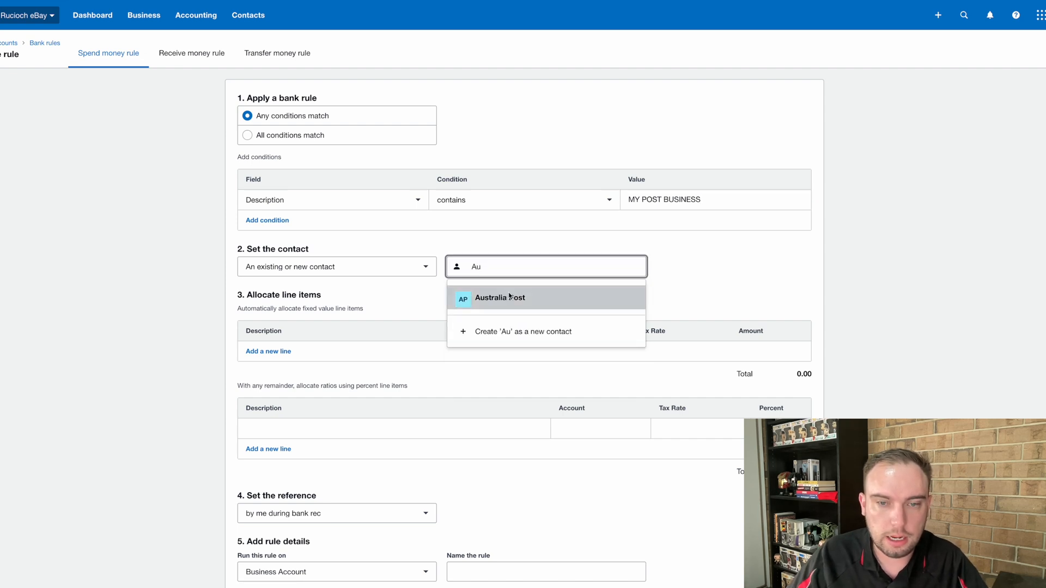
{"action": "left_click", "coordinate": [500, 297]}
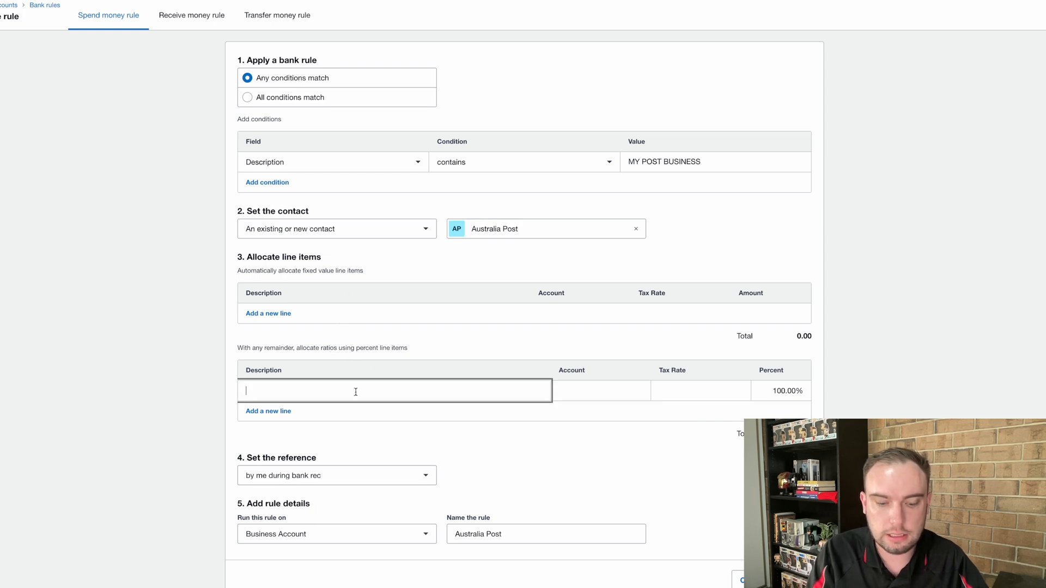
{"action": "type", "text": "Postage"}
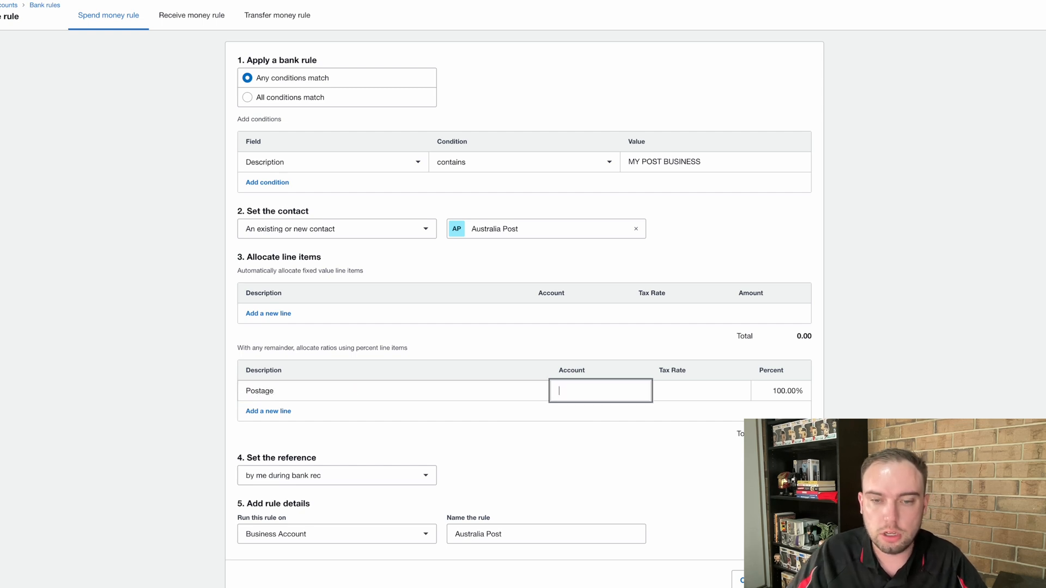
{"action": "type", "text": "post"}
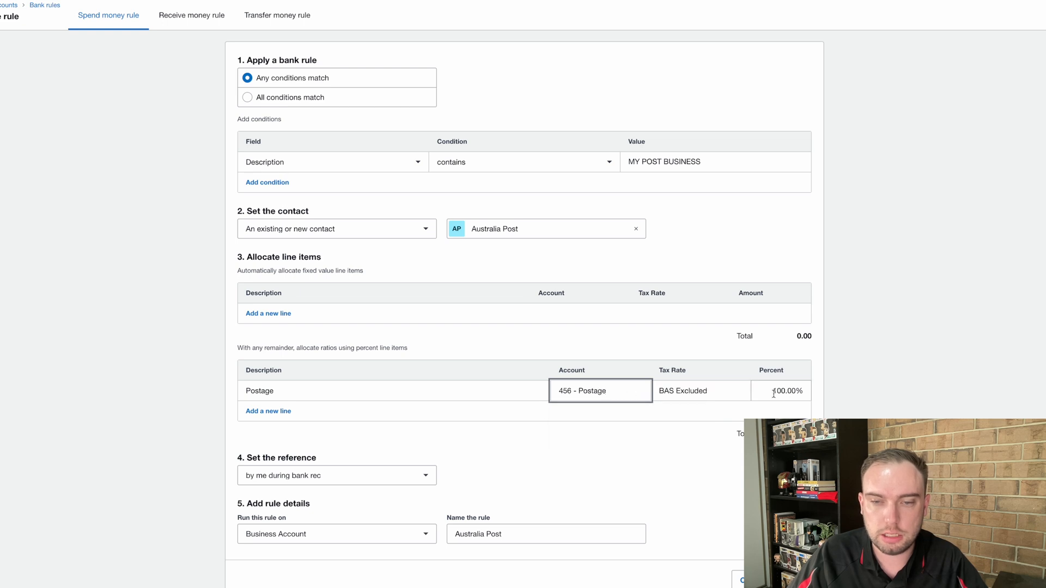
{"action": "scroll", "scroll_direction": "up", "scroll_amount": 3}
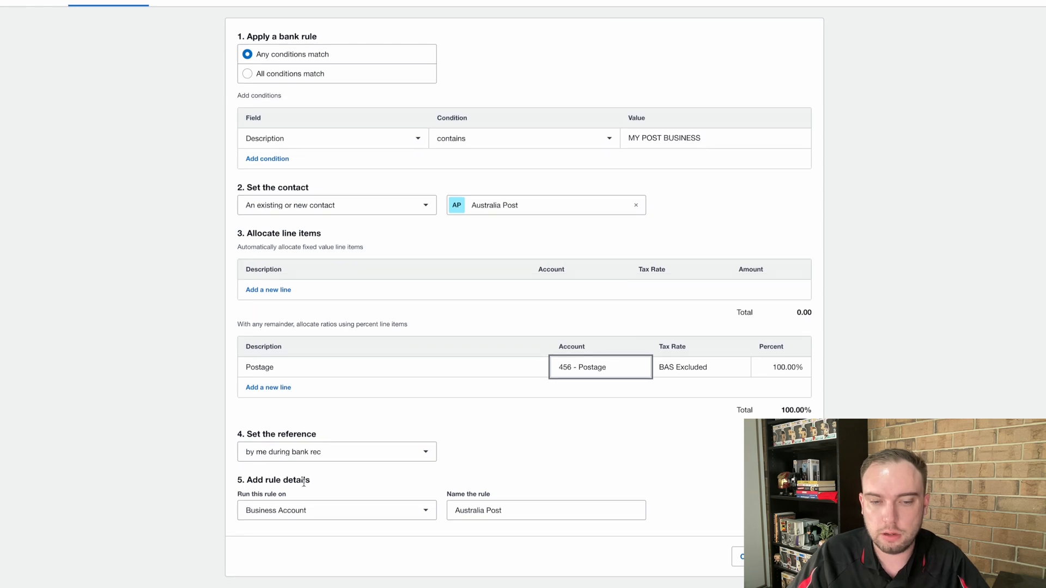
- Name the rule 'Australia Post MyPost Business' and save it
{"action": "left_click", "coordinate": [545, 510]}
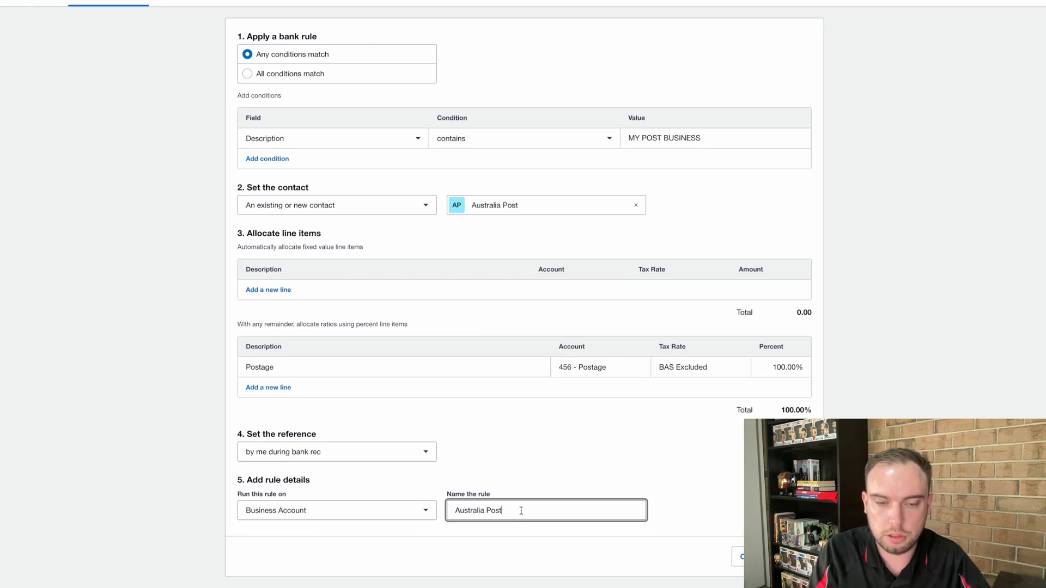
{"action": "type", "text": "MyPost"}
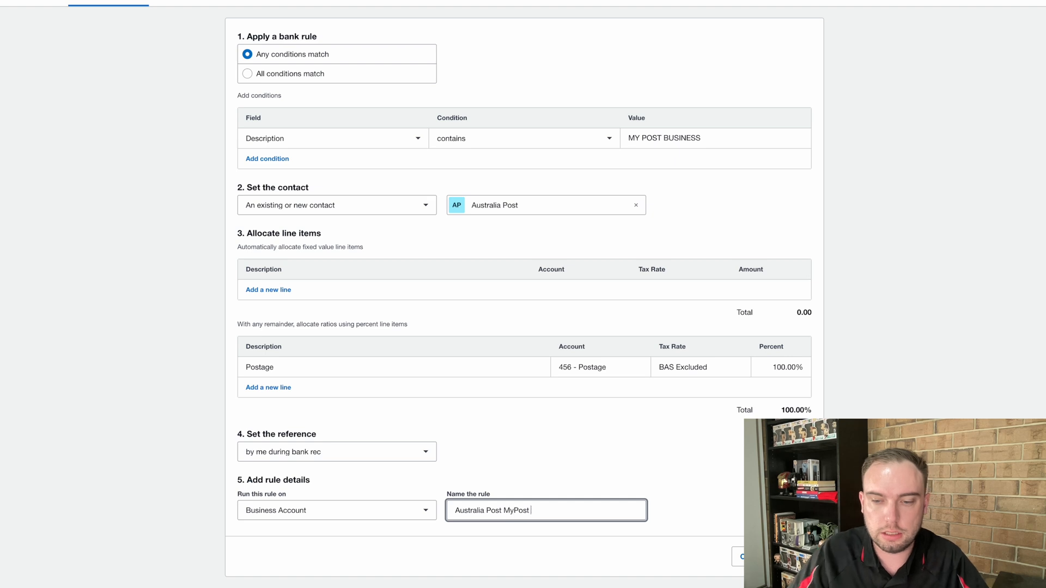
{"action": "type", "text": "Business"}
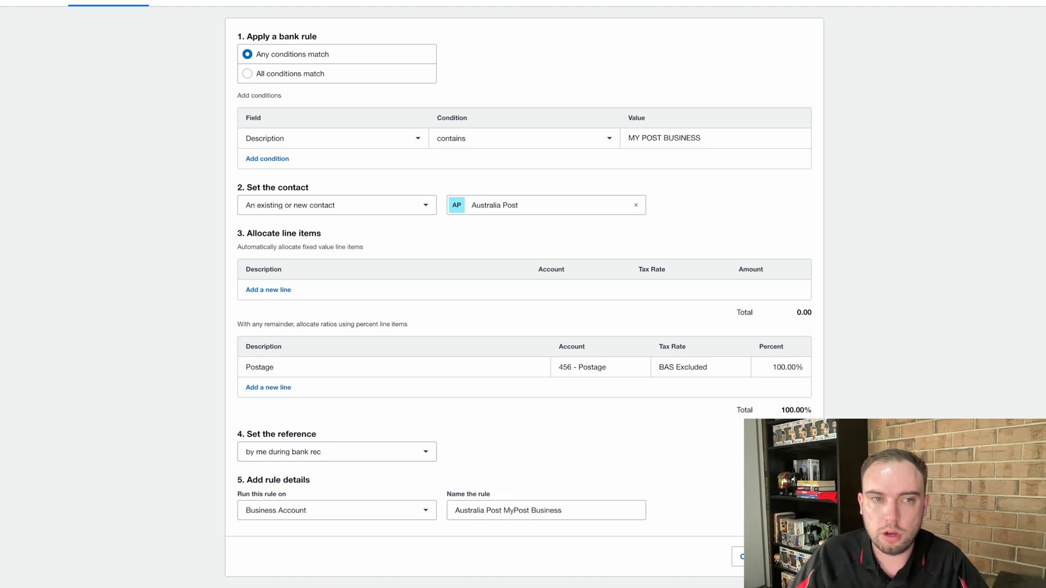
{"action": "left_click", "coordinate": [747, 557]}
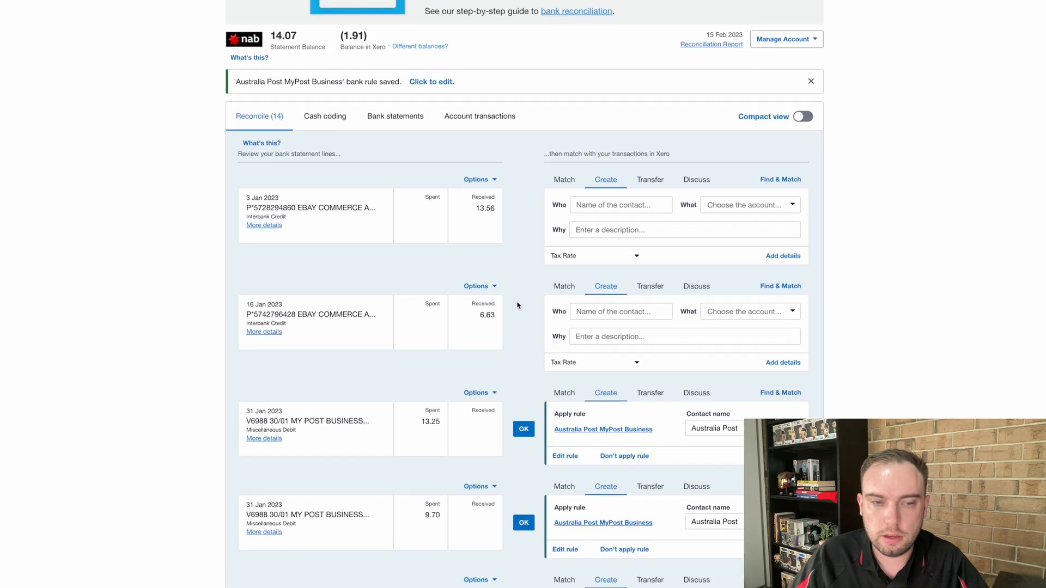
- Reconcile the 31 Jan and 7 Feb MyPost Business debits coded by the saved rule
{"action": "scroll", "scroll_direction": "down", "scroll_amount": 3}
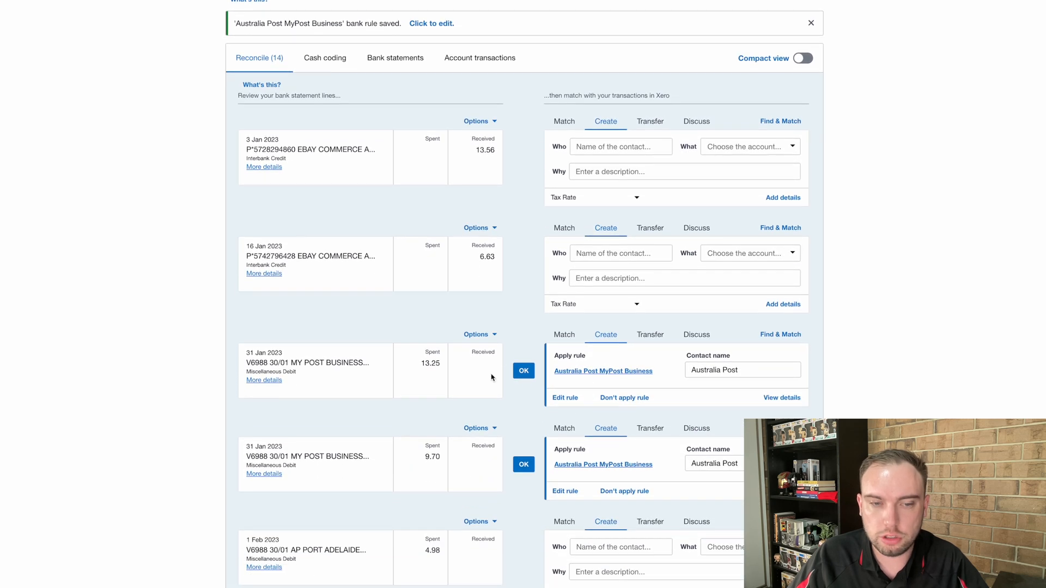
{"action": "scroll", "scroll_direction": "down", "scroll_amount": 3}
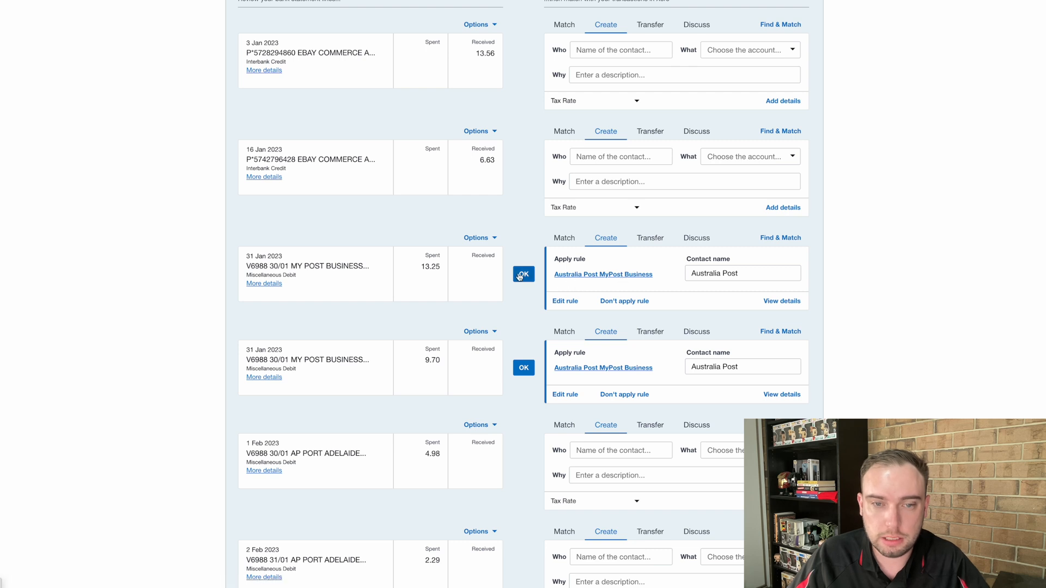
{"action": "left_click", "coordinate": [524, 275]}
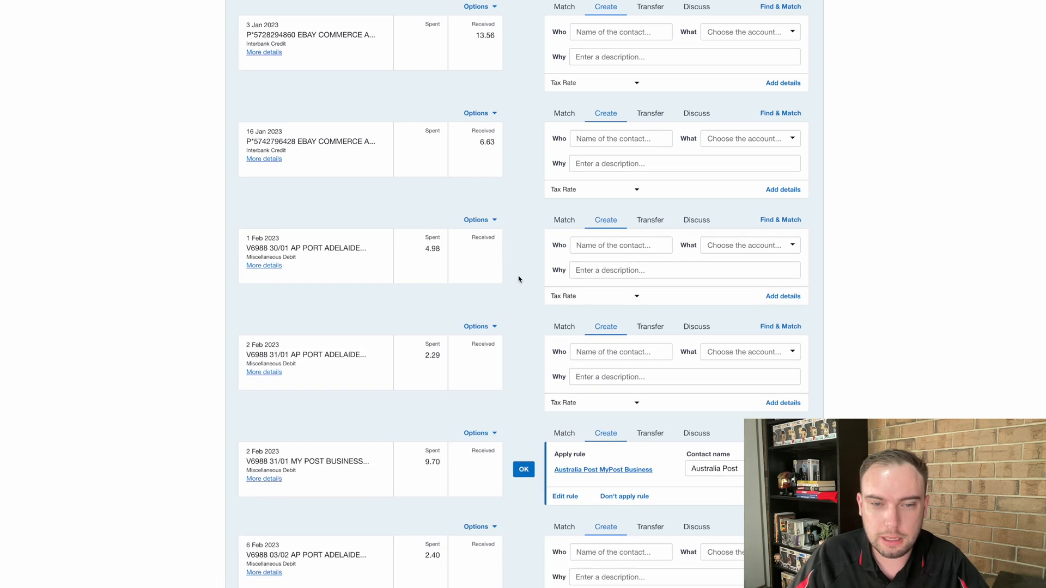
{"action": "scroll", "scroll_direction": "down", "scroll_amount": 3}
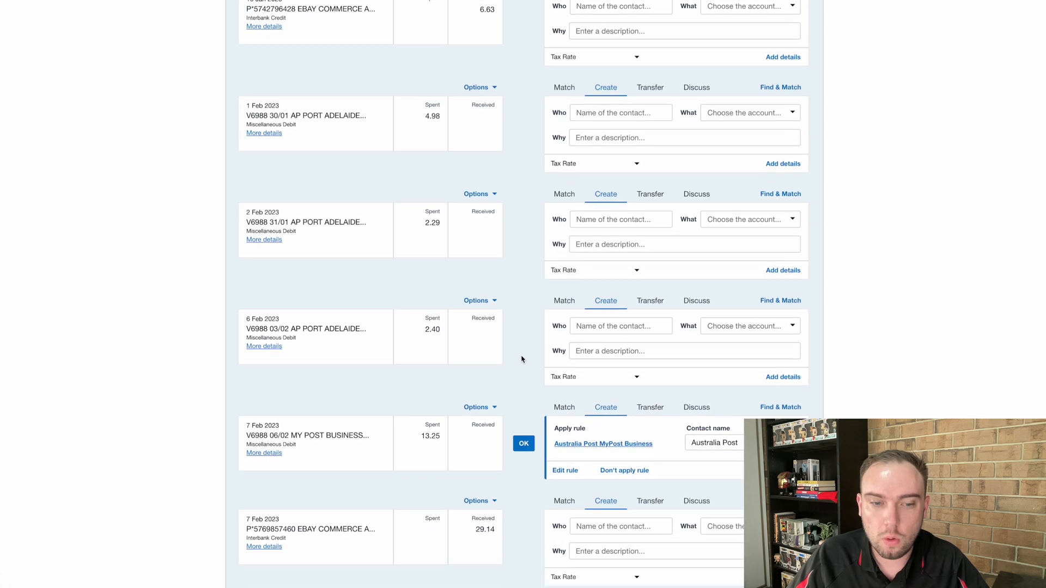
{"action": "left_click", "coordinate": [524, 443]}
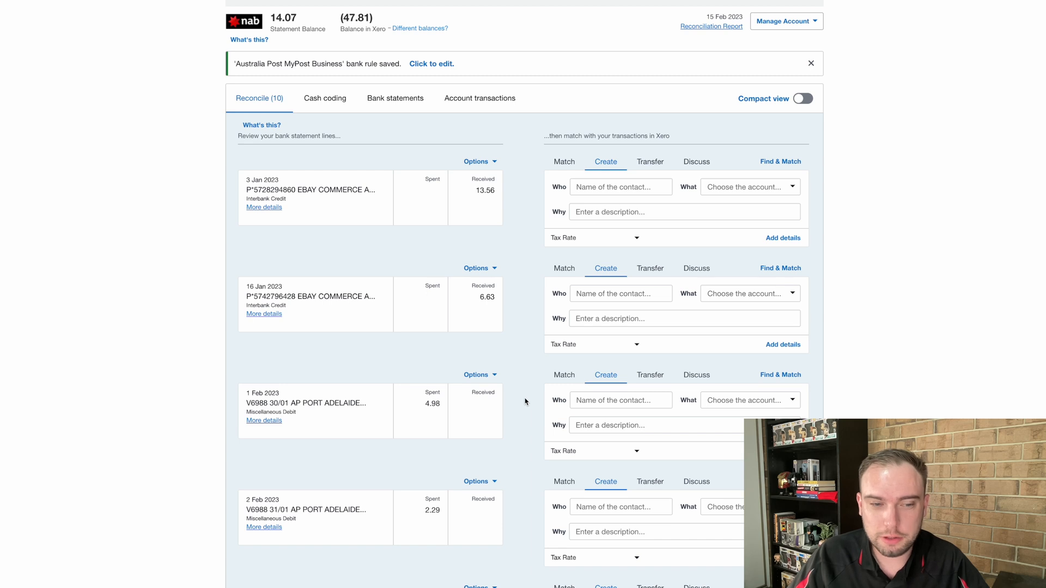
{"action": "mouse_move", "coordinate": [295, 405]}
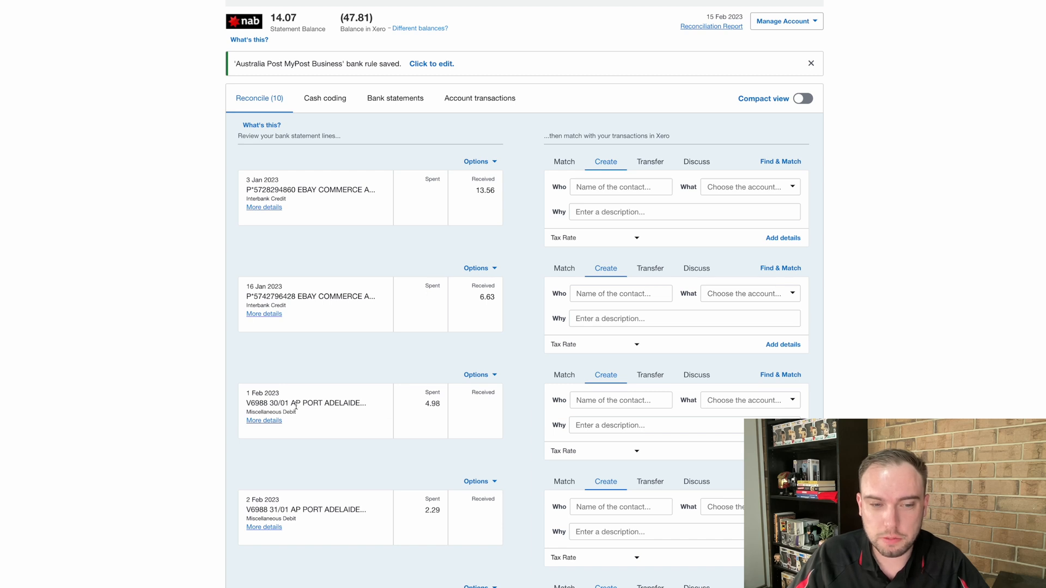
{"action": "mouse_move", "coordinate": [305, 403]}
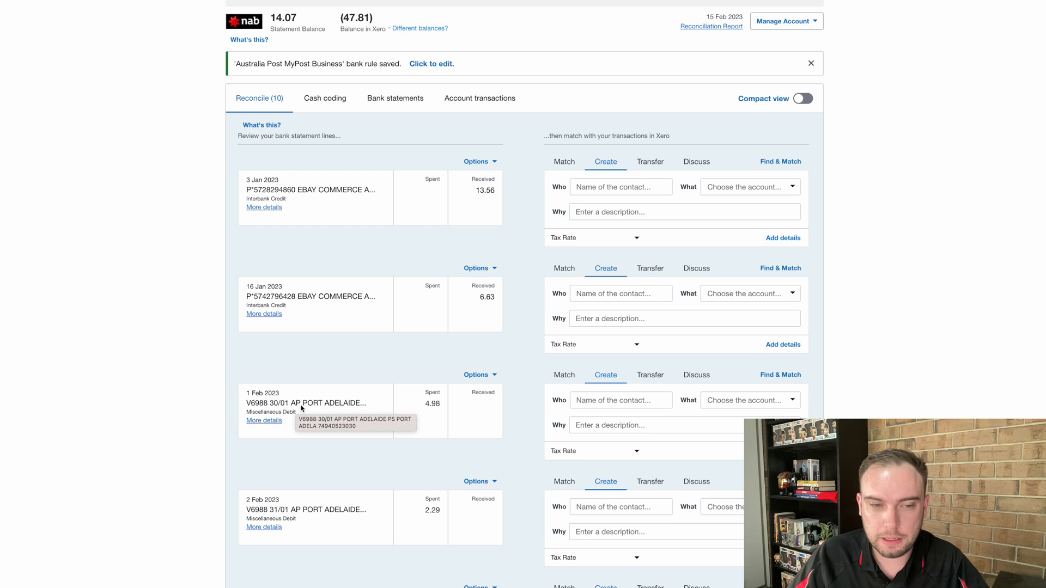
{"action": "scroll", "scroll_direction": "down", "scroll_amount": 3}
{"action": "type", "text": "A"}
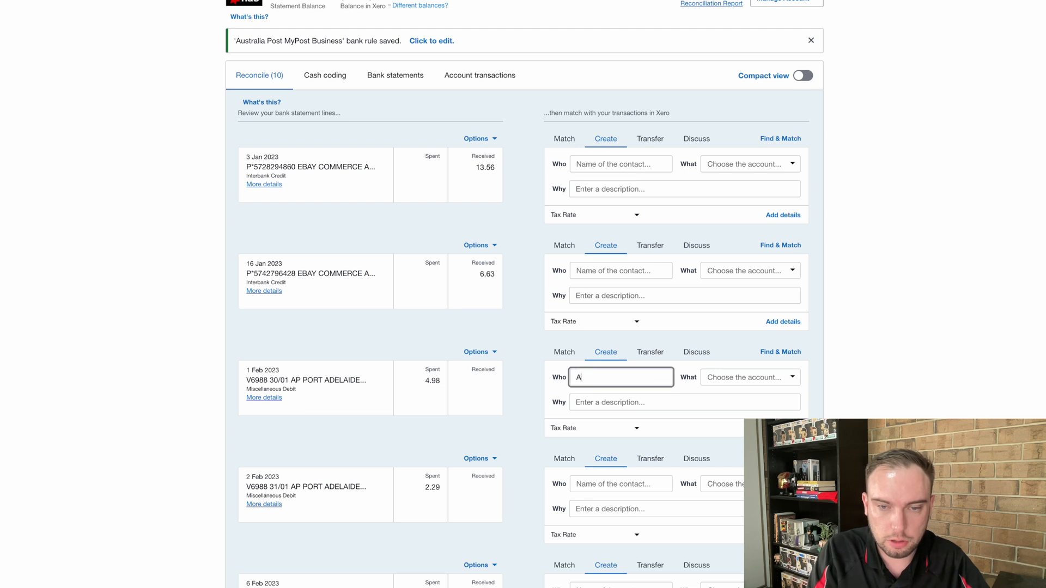
- Reconcile the 1 Feb and 2 Feb Adelaide post office debits as Australia Post postage, then code the Macclesfield debit
{"action": "type", "text": "ustralia Post"}
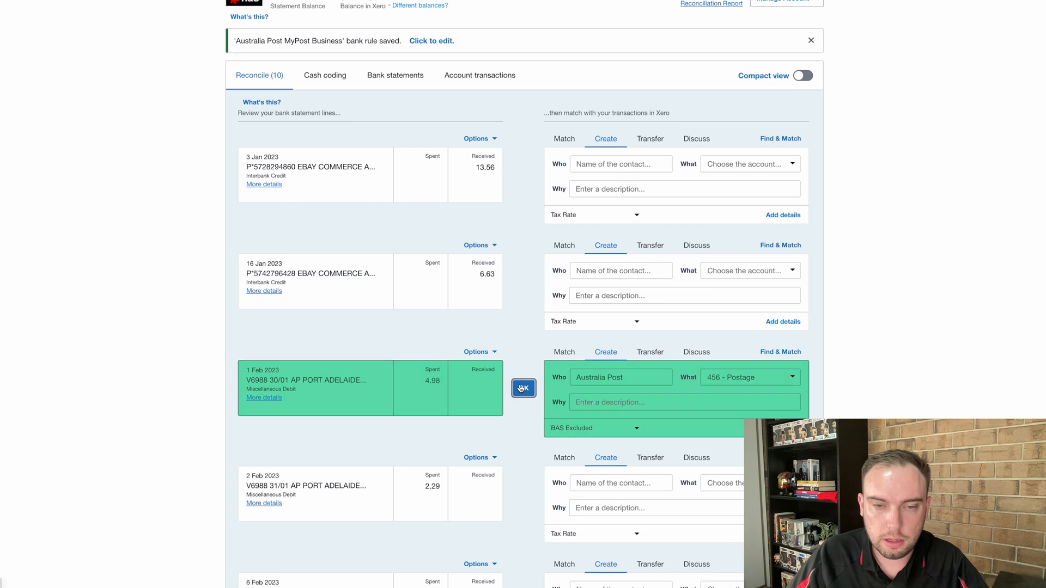
{"action": "left_click", "coordinate": [523, 388]}
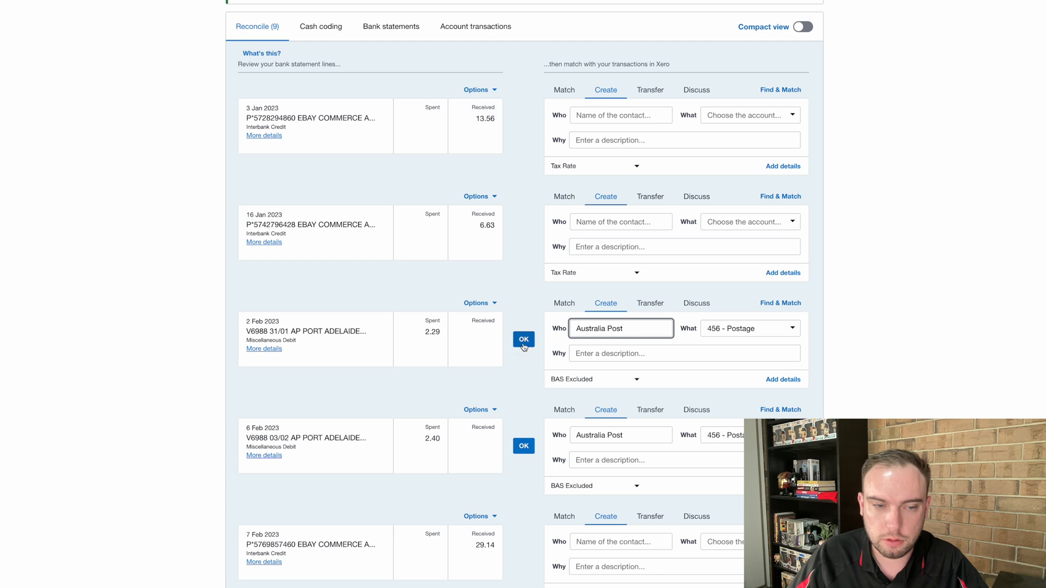
{"action": "left_click", "coordinate": [524, 340]}
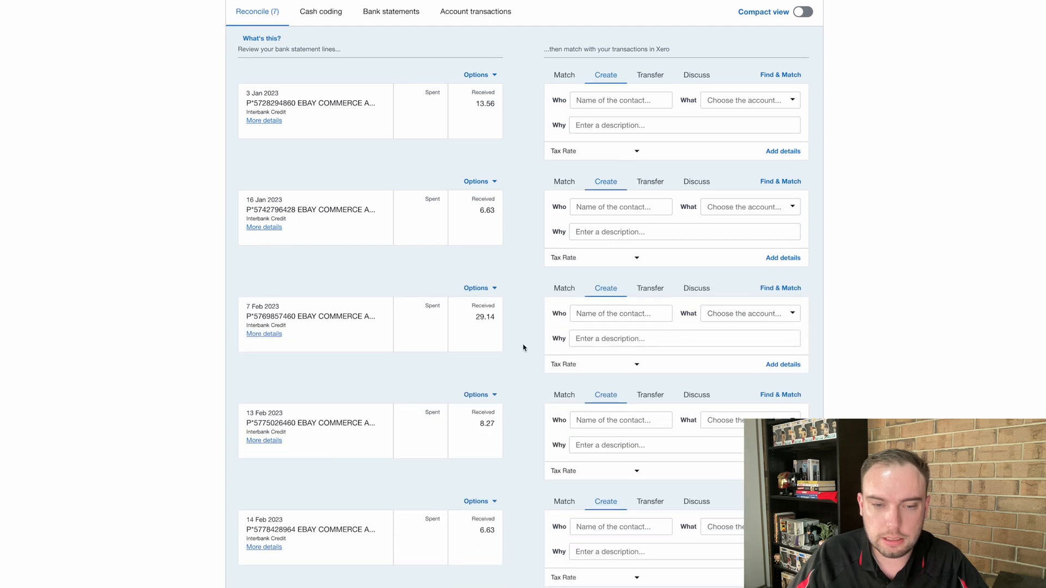
{"action": "scroll", "scroll_direction": "down", "scroll_amount": 3}
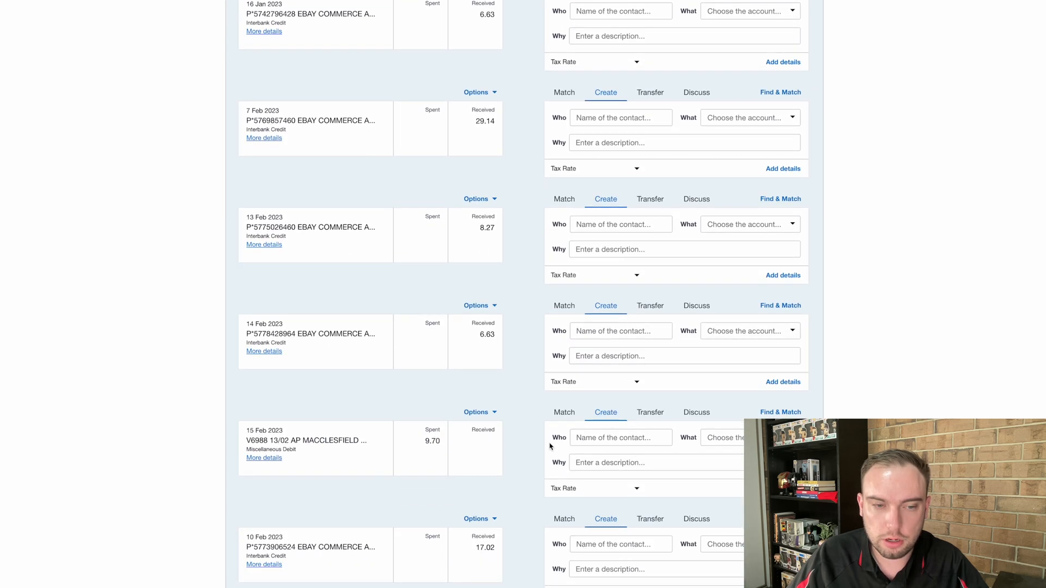
{"action": "scroll", "scroll_direction": "down", "scroll_amount": 3}
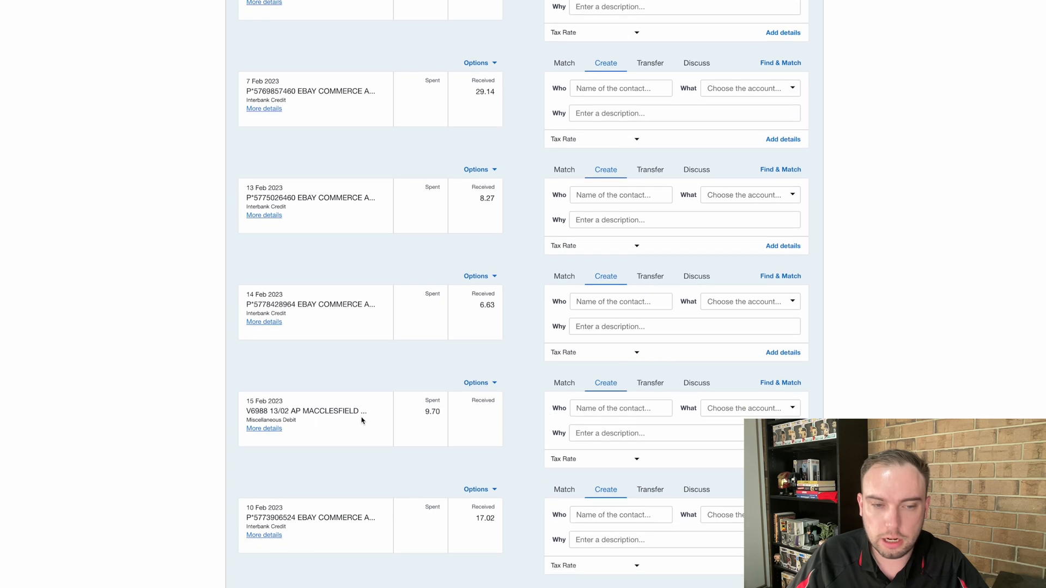
{"action": "mouse_move", "coordinate": [325, 412]}
{"action": "type", "text": "Australia Post"}
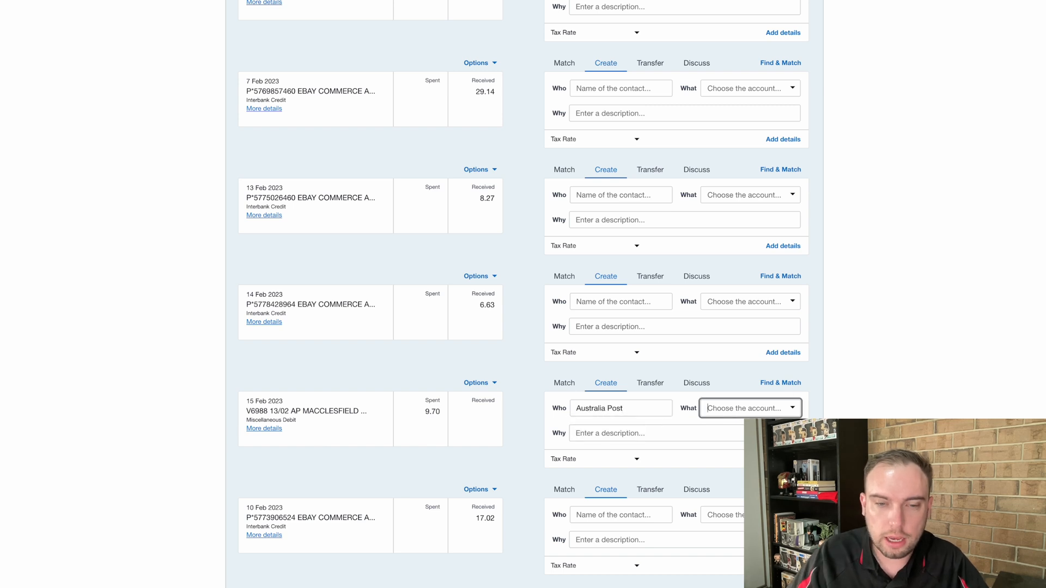
{"action": "left_click", "coordinate": [747, 407]}
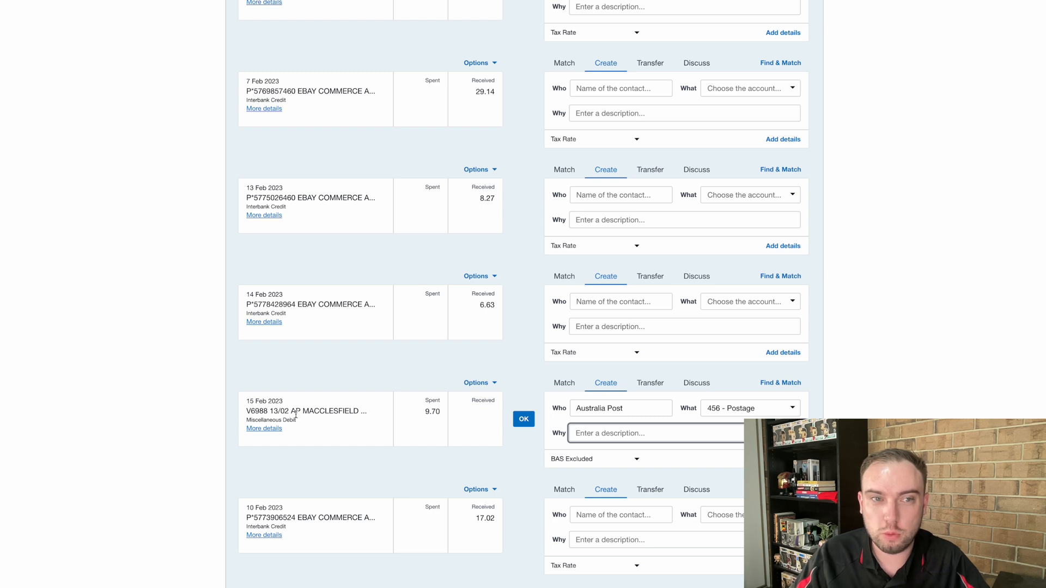
{"action": "mouse_move", "coordinate": [296, 411]}
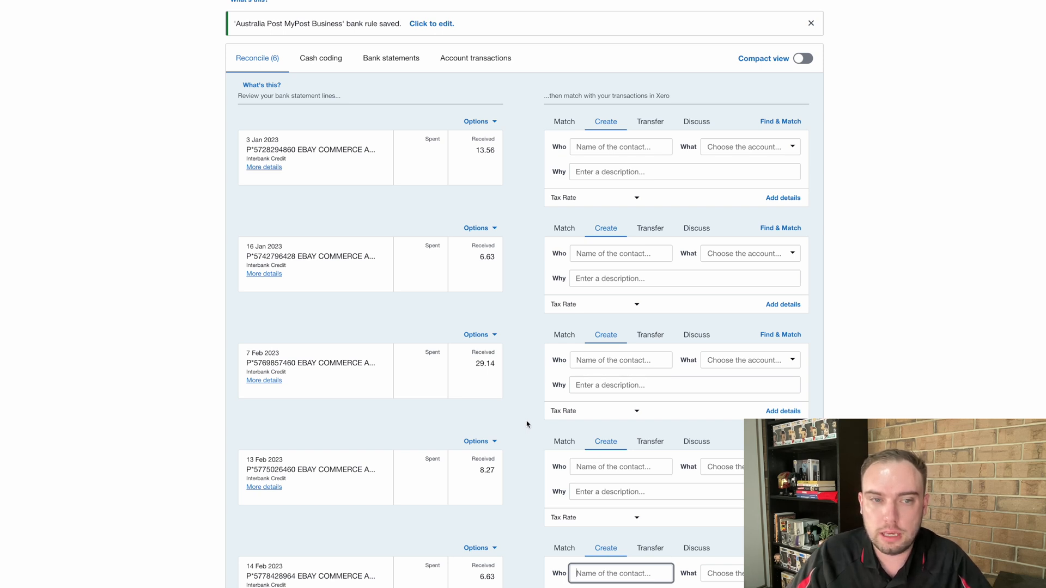
{"action": "mouse_move", "coordinate": [429, 247]}
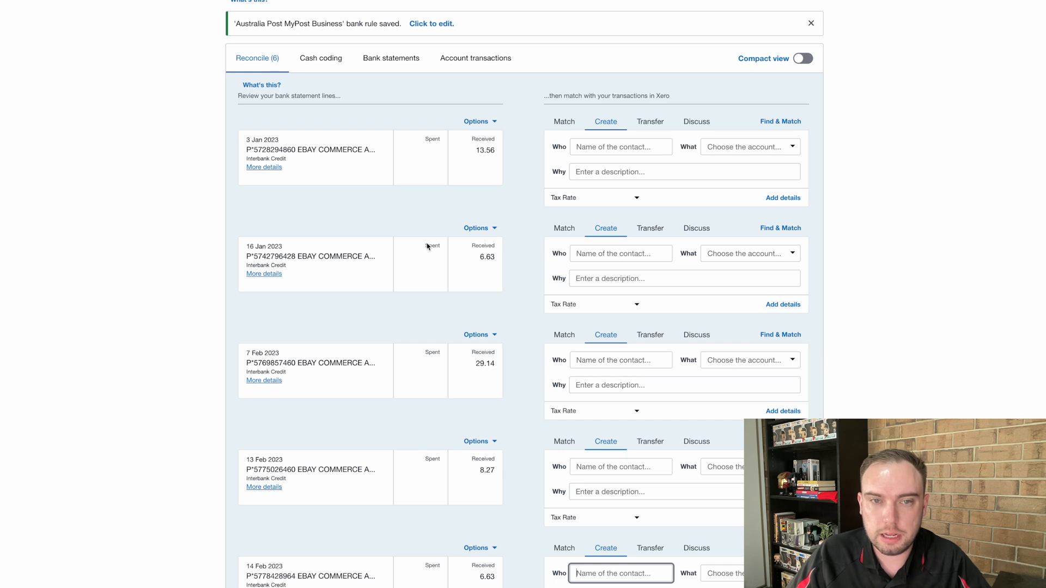
{"action": "mouse_move", "coordinate": [364, 157]}
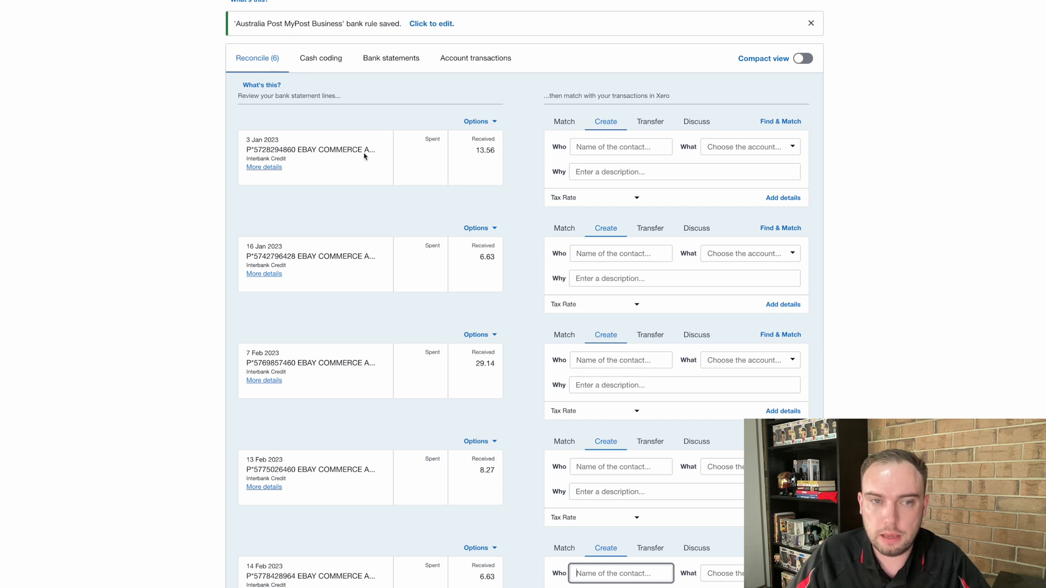
- Start a bank rule from the 3 Jan eBay credit, remove the Analysis code condition and adjust the description match
{"action": "left_click", "coordinate": [476, 121]}
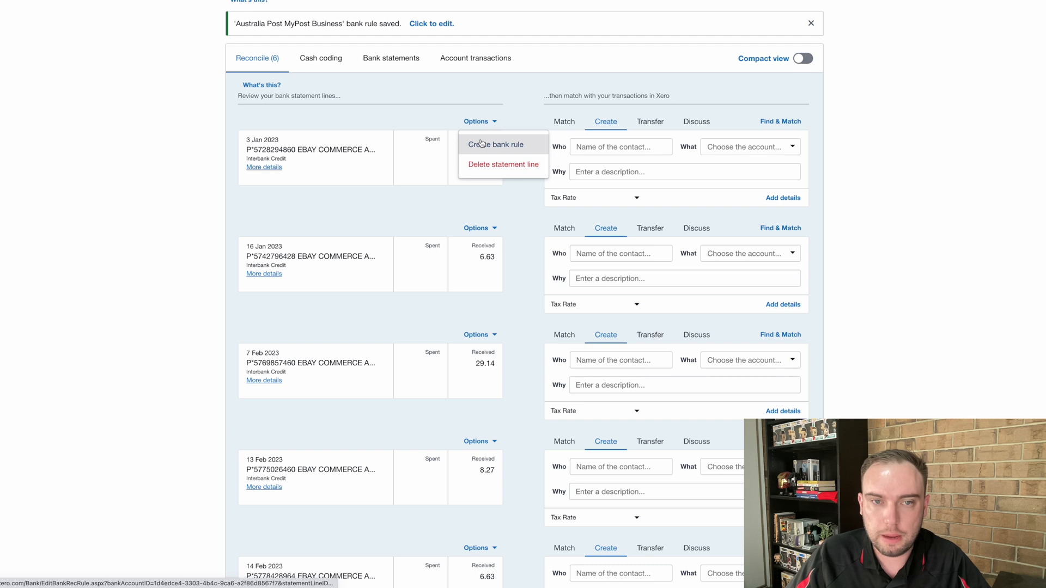
{"action": "left_click", "coordinate": [495, 145]}
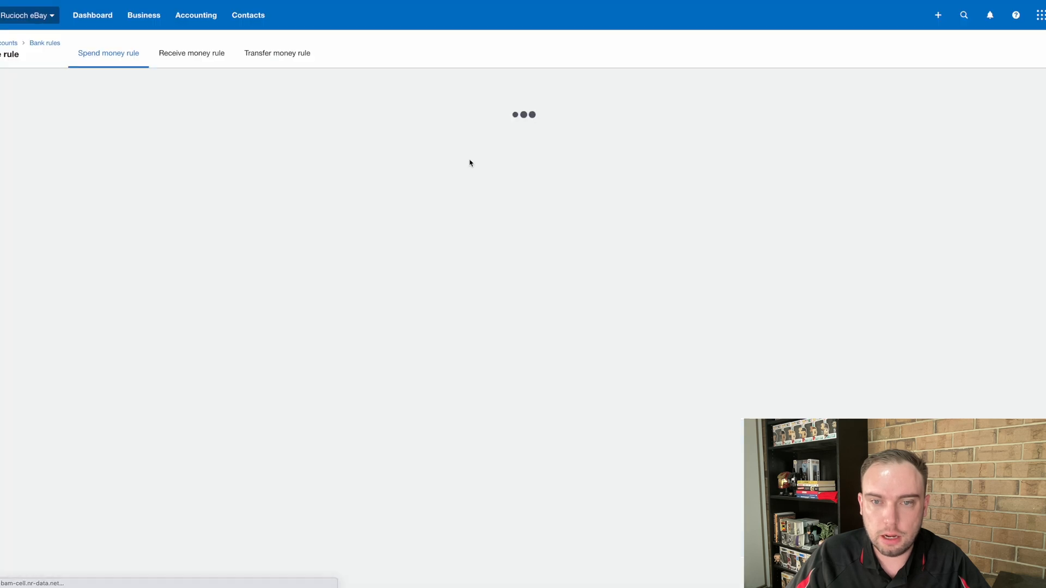
{"action": "left_click", "coordinate": [192, 53]}
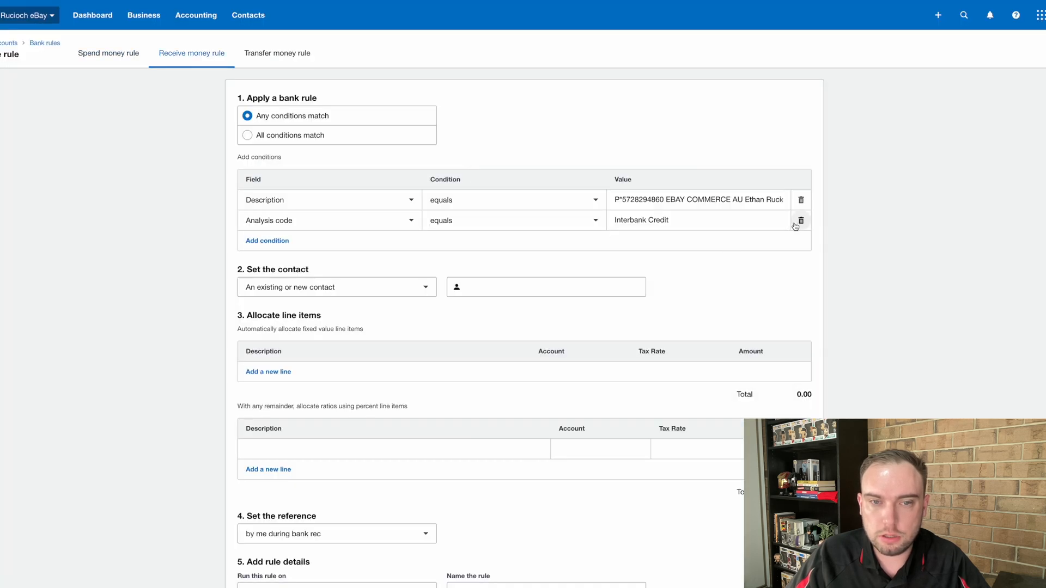
{"action": "left_click", "coordinate": [801, 220]}
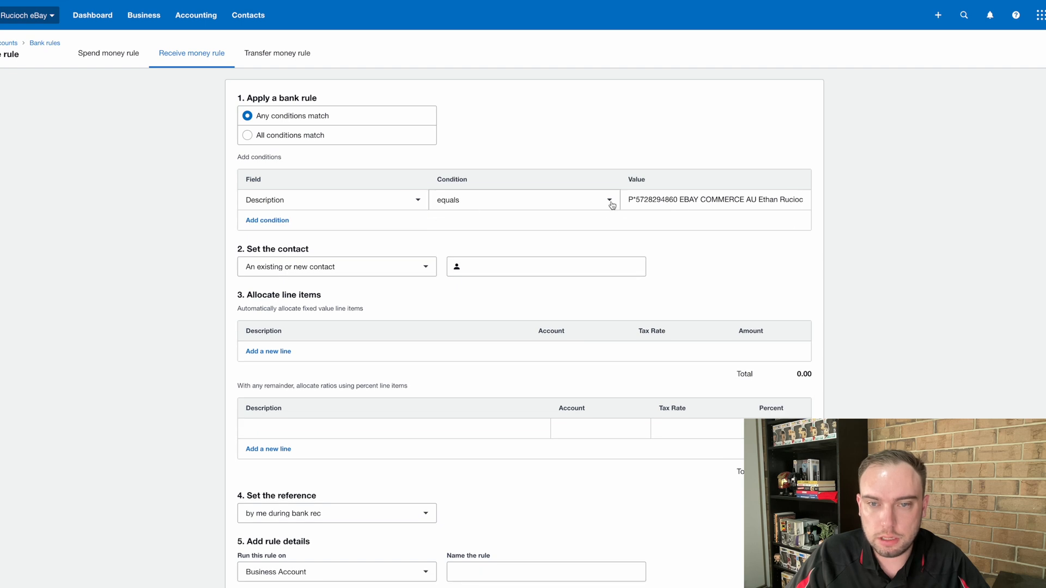
{"action": "left_click", "coordinate": [607, 200]}
{"action": "type", "text": "EBAY COMMERCE"}
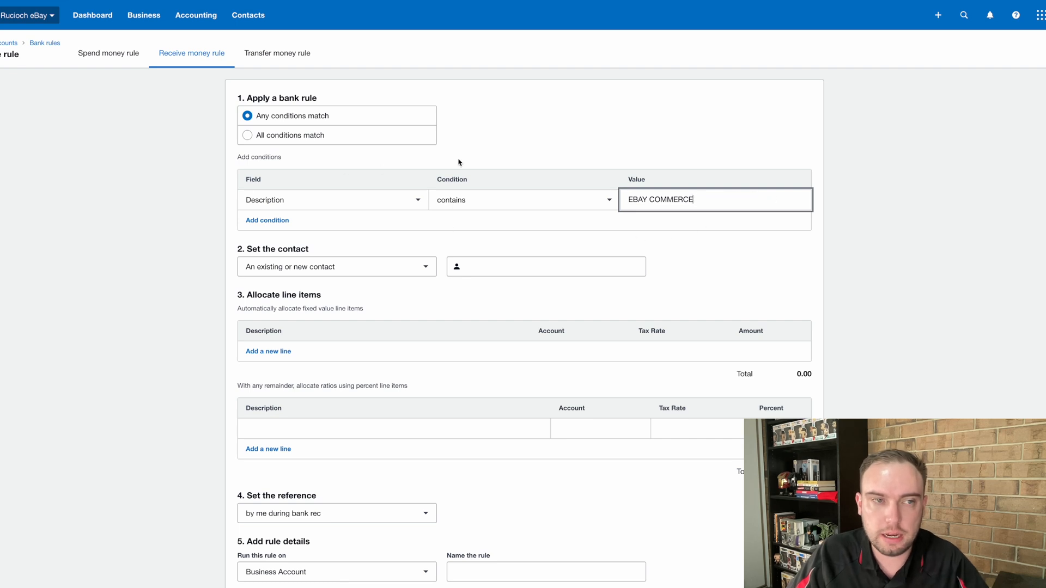
{"action": "mouse_move", "coordinate": [207, 78]}
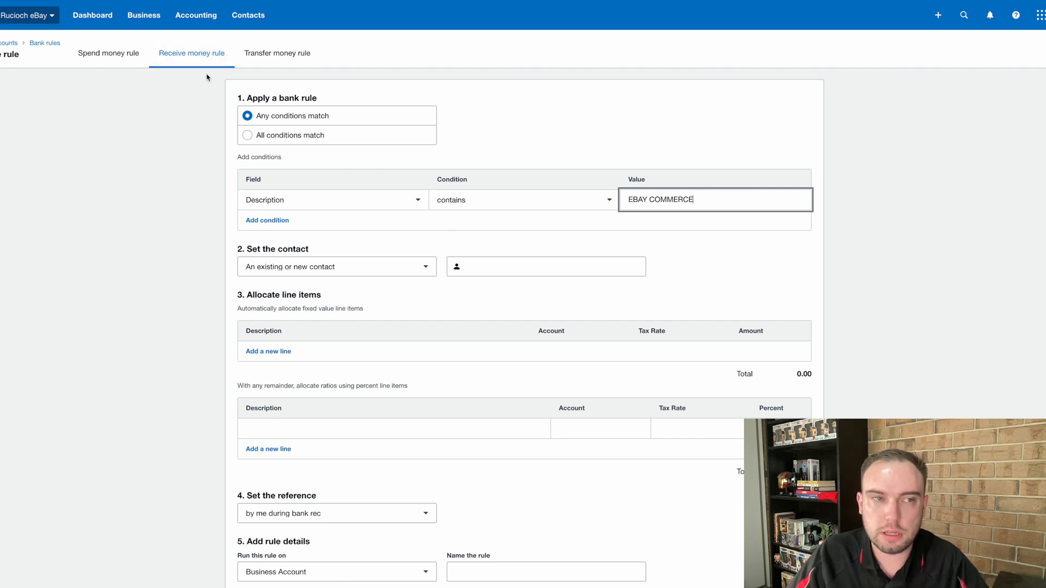
{"action": "mouse_move", "coordinate": [171, 106]}
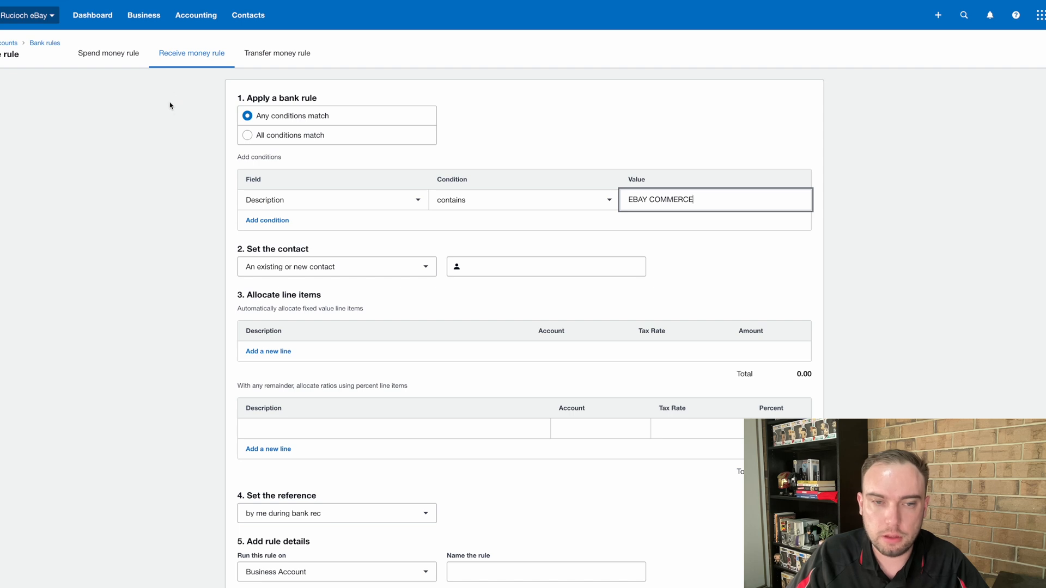
- Set the rule's contact to eBay, name it 'eBay Sales' and save it
{"action": "left_click", "coordinate": [545, 266]}
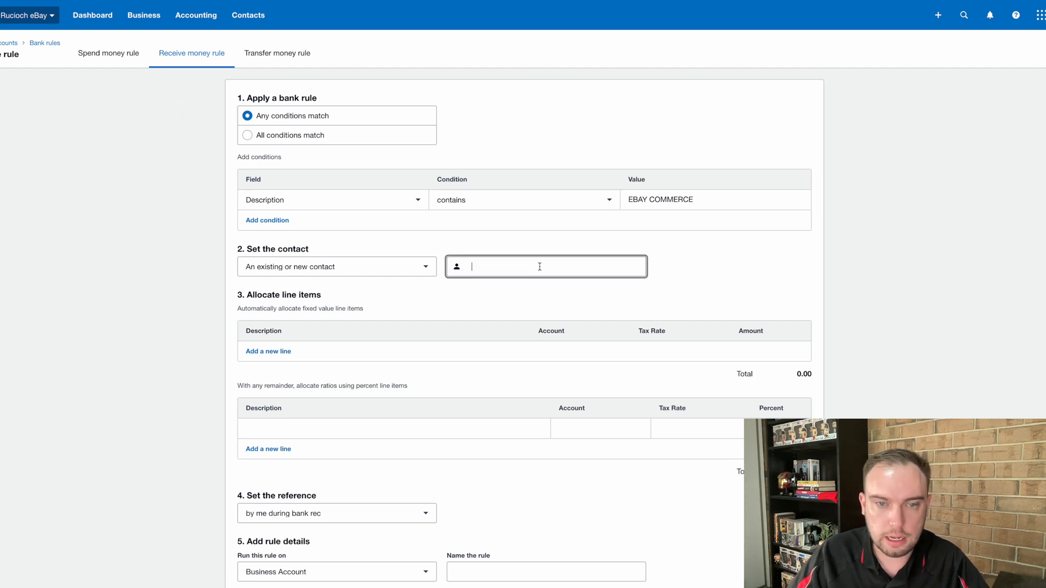
{"action": "type", "text": "eBay"}
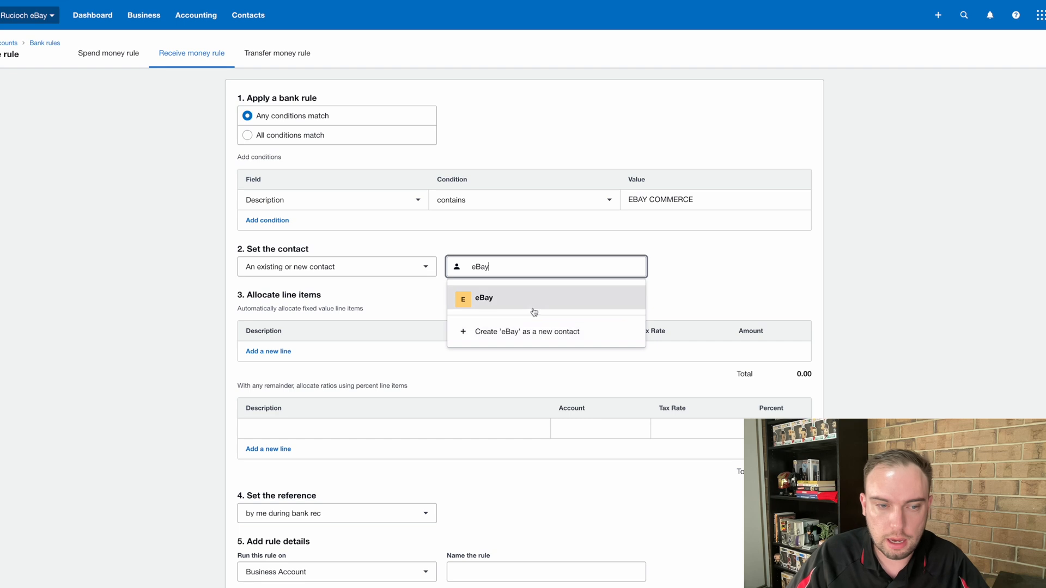
{"action": "left_click", "coordinate": [483, 299]}
{"action": "type", "text": "sale"}
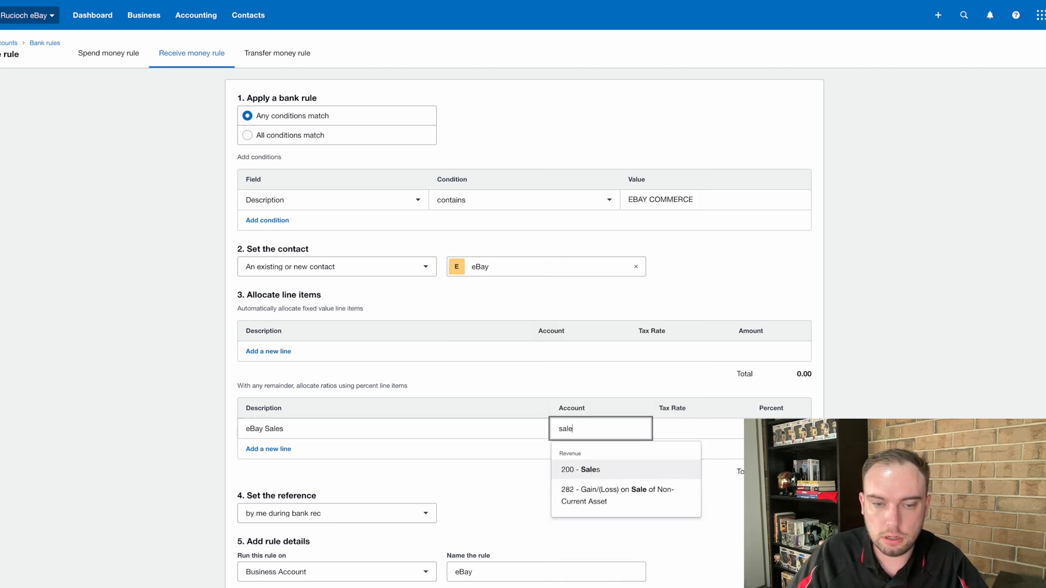
{"action": "left_click", "coordinate": [581, 470]}
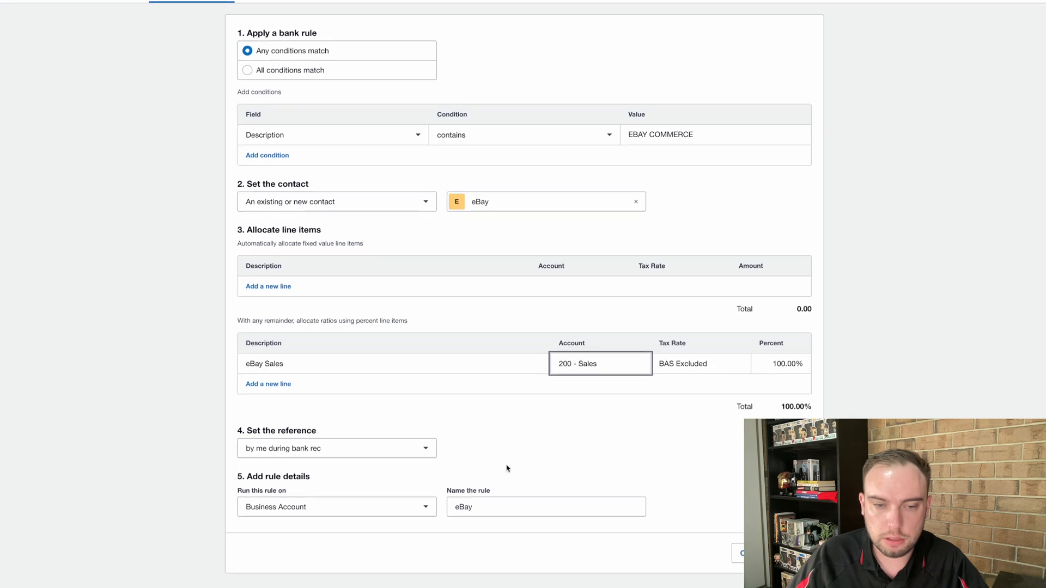
{"action": "type", "text": "S"}
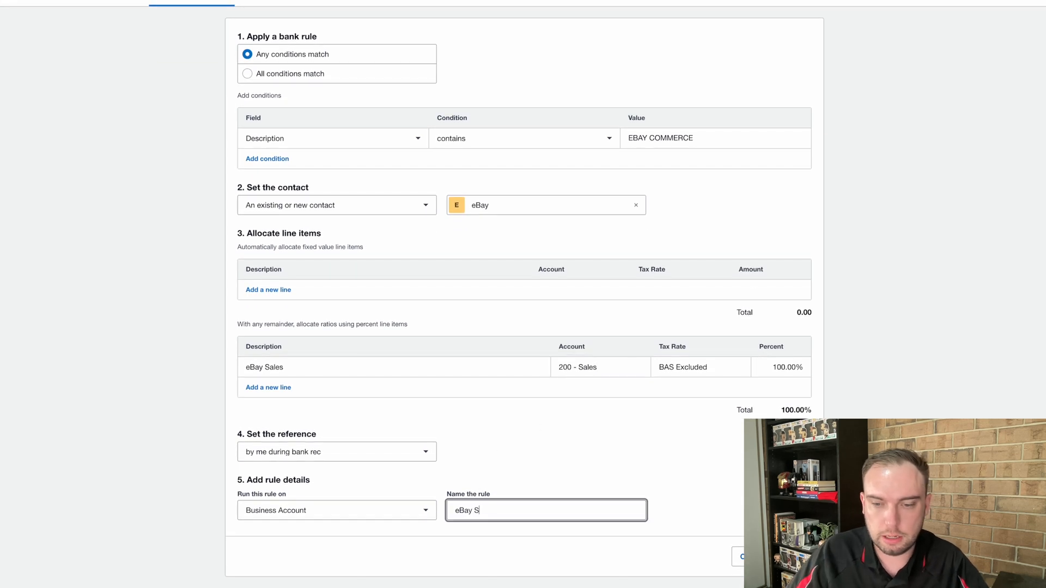
{"action": "left_click", "coordinate": [744, 556]}
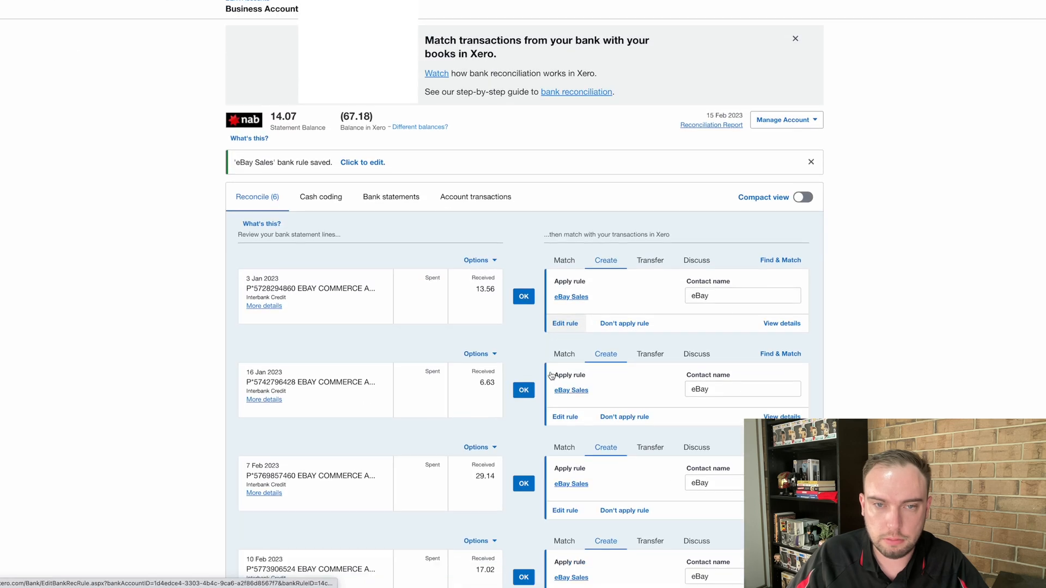
- Reconcile the remaining EBAY COMMERCE deposits using the eBay Sales rule
{"action": "left_click", "coordinate": [524, 296]}
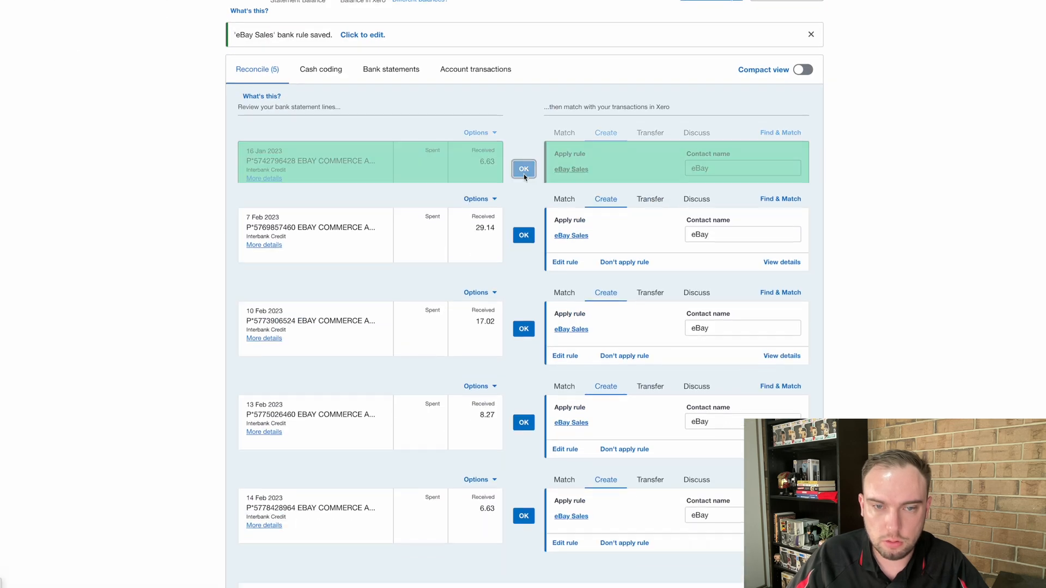
{"action": "left_click", "coordinate": [525, 169]}
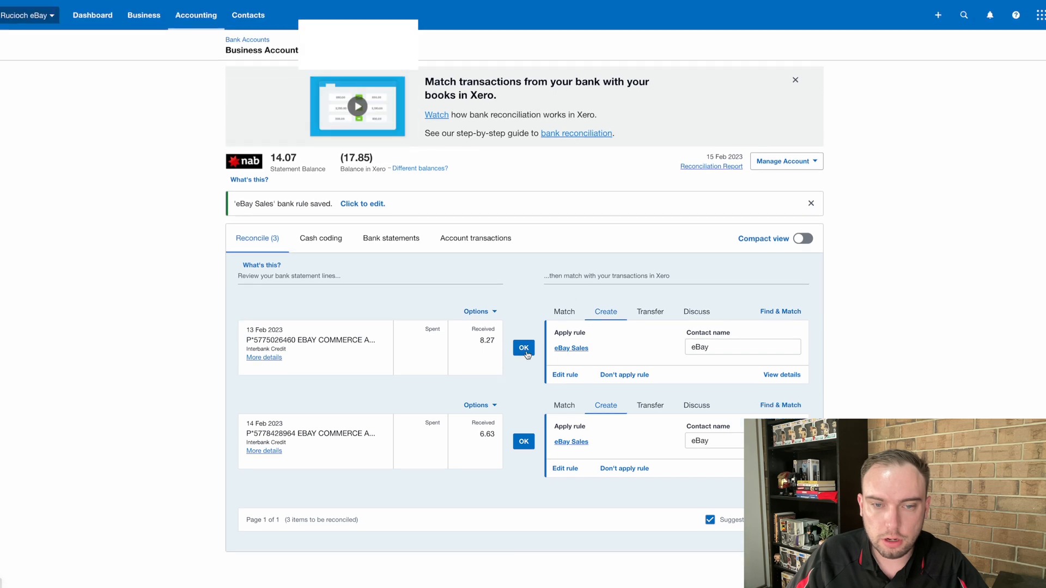
{"action": "left_click", "coordinate": [524, 347]}
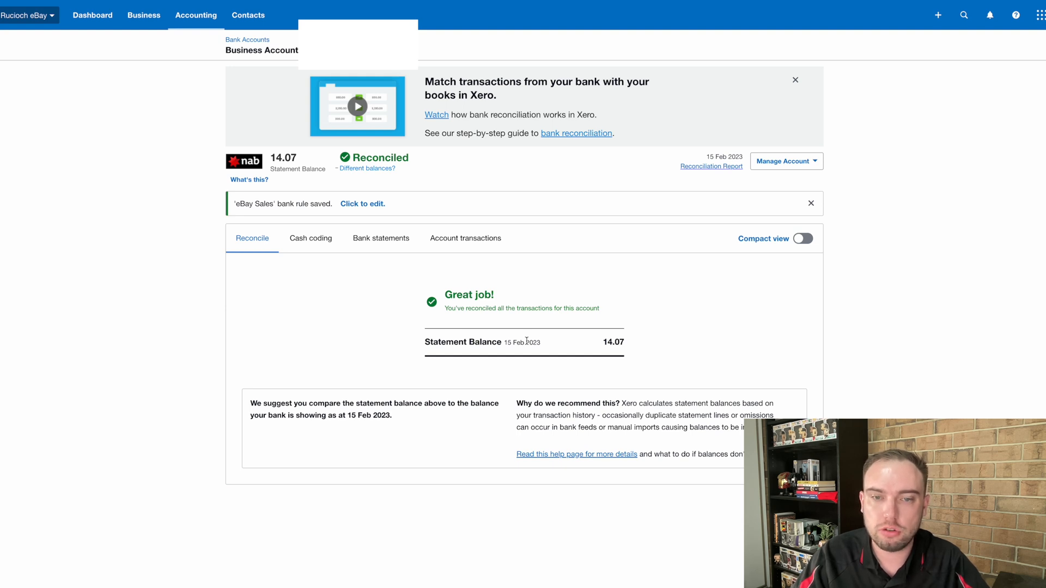
- Dismiss the rule-saved notice and run the Bank Reconciliation Summary for the Business Account
{"action": "left_click", "coordinate": [811, 204]}
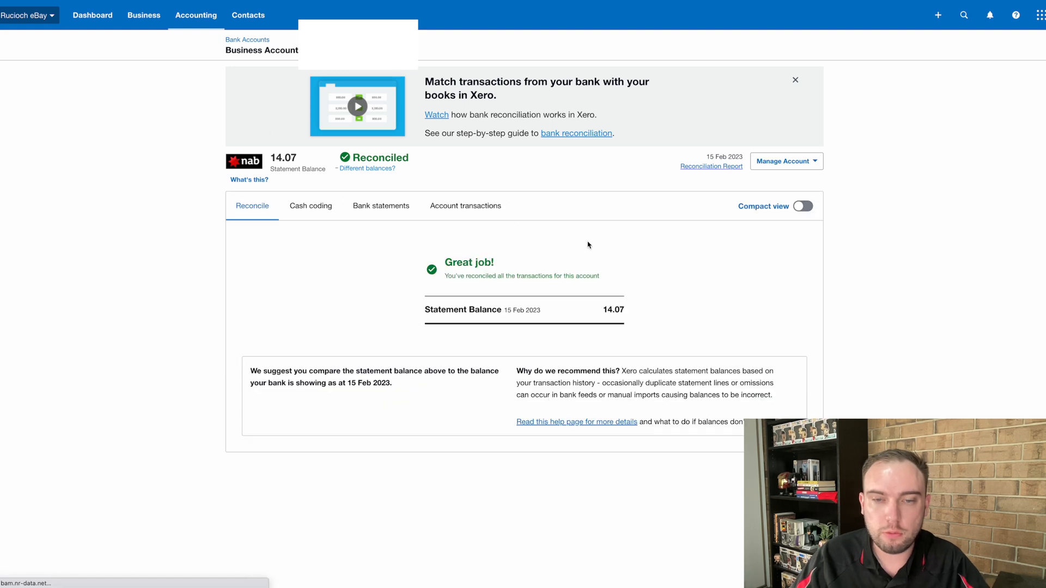
{"action": "mouse_move", "coordinate": [600, 252]}
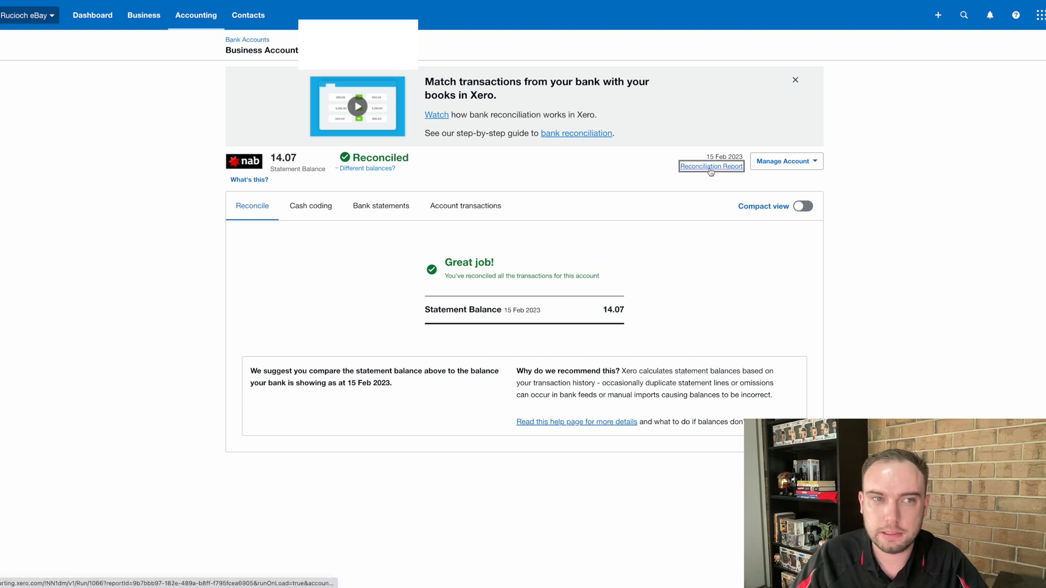
{"action": "left_click", "coordinate": [712, 165]}
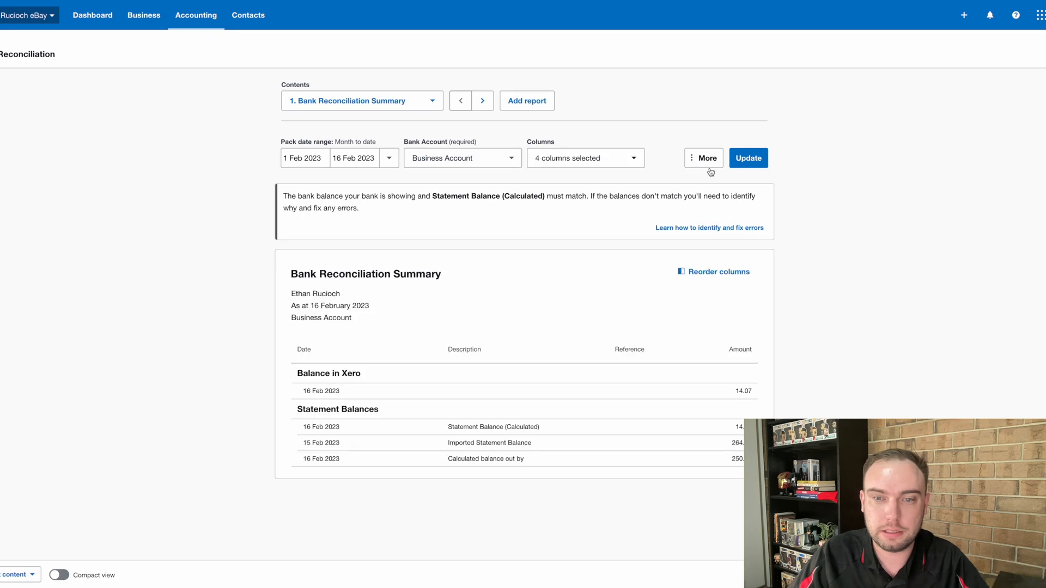
{"action": "mouse_move", "coordinate": [774, 208]}
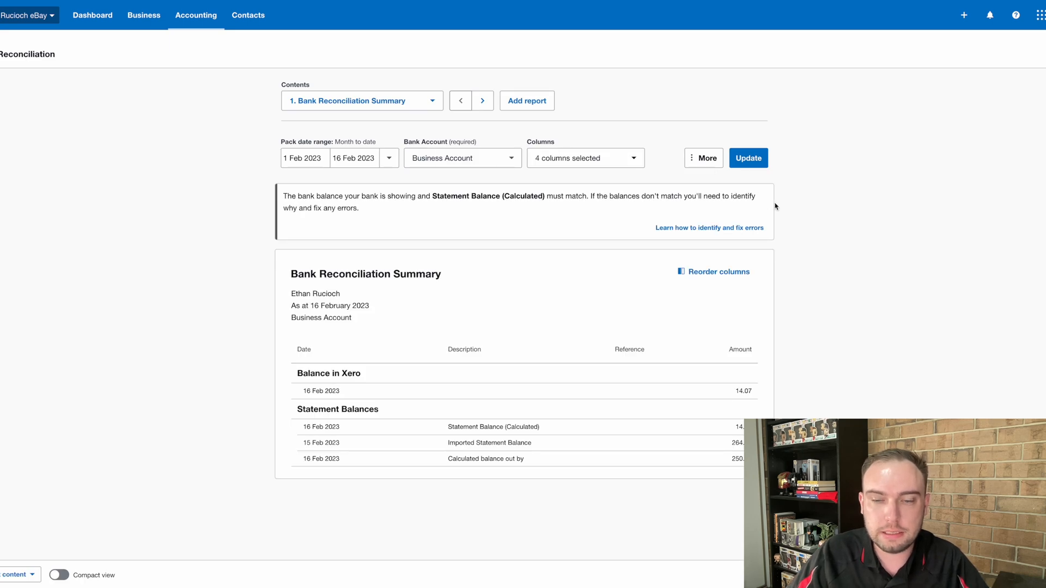
{"action": "scroll", "scroll_direction": "up", "scroll_amount": 3}
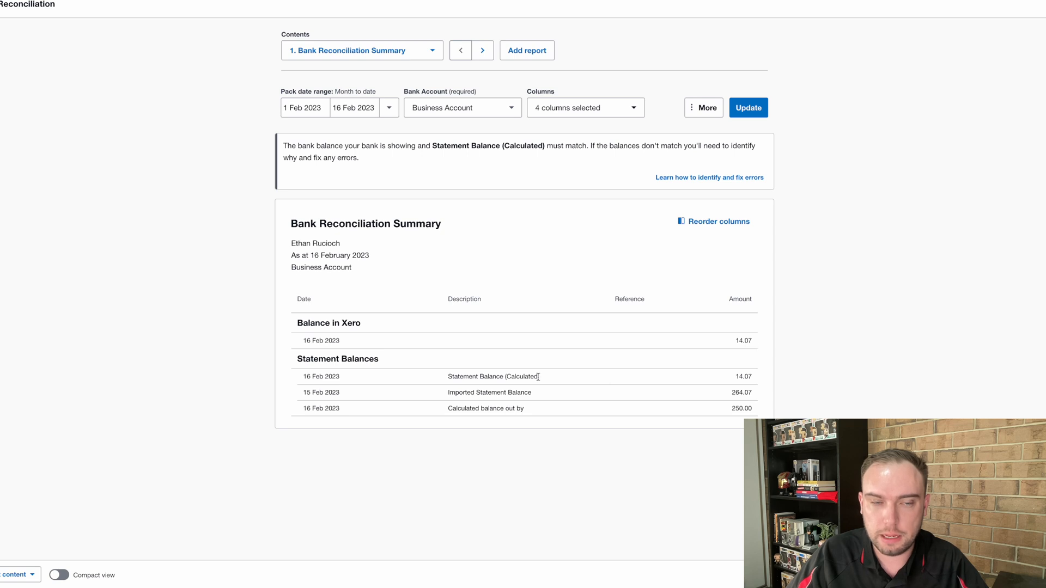
{"action": "mouse_move", "coordinate": [554, 379]}
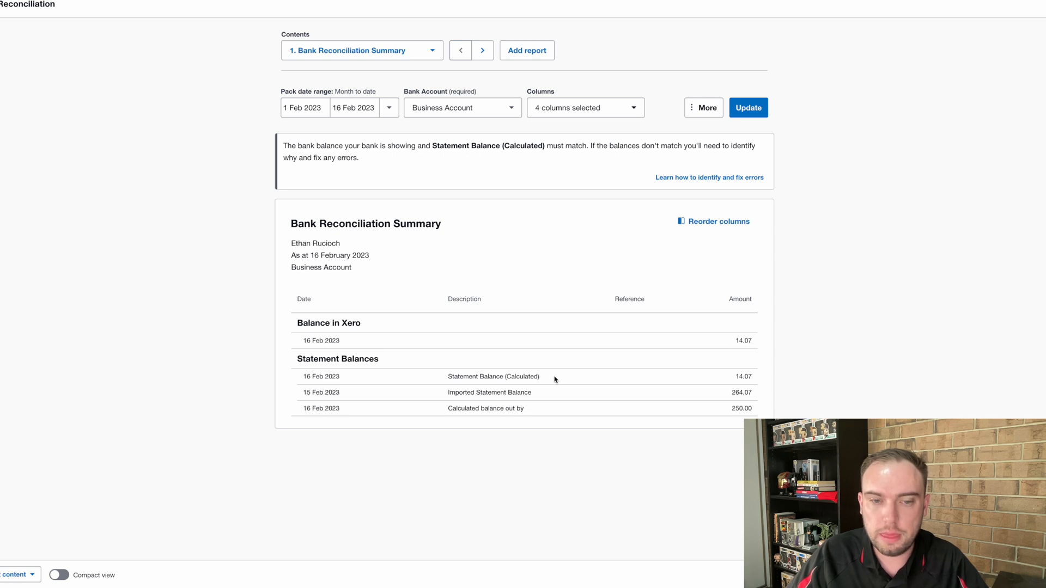
{"action": "mouse_move", "coordinate": [534, 397]}
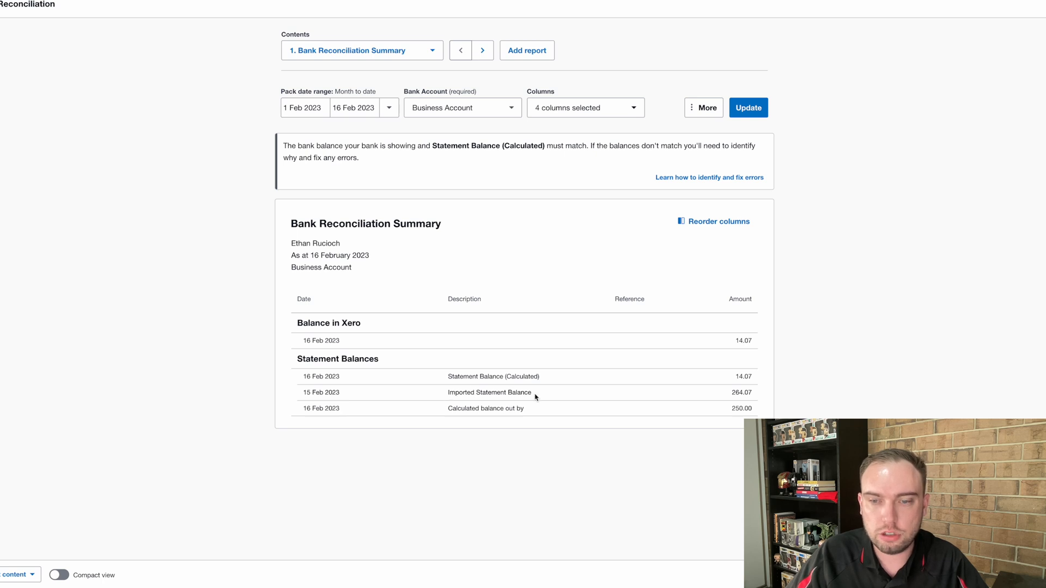
{"action": "mouse_move", "coordinate": [754, 396]}
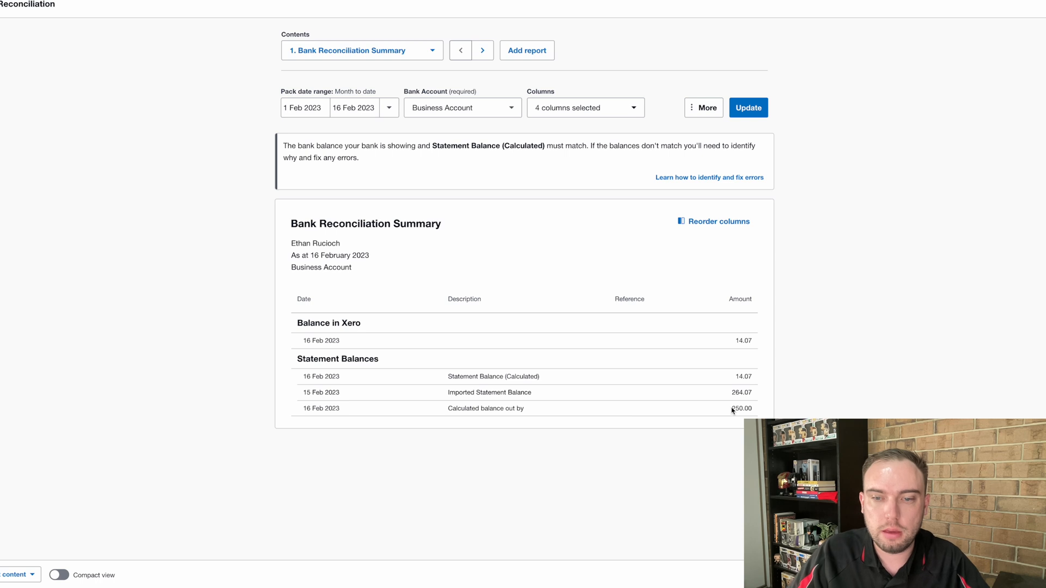
{"action": "mouse_move", "coordinate": [708, 399]}
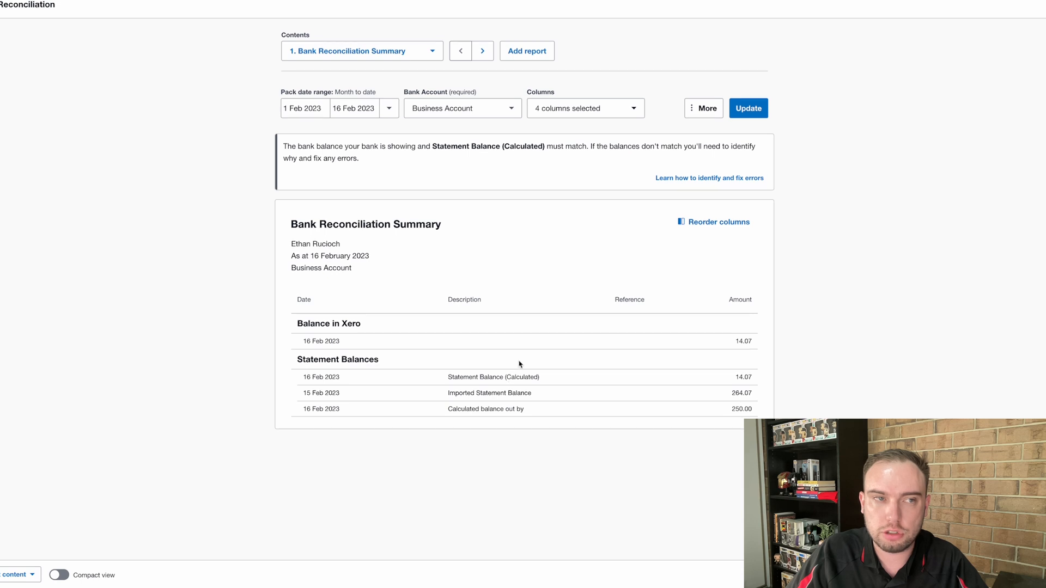
{"action": "left_click", "coordinate": [748, 108]}
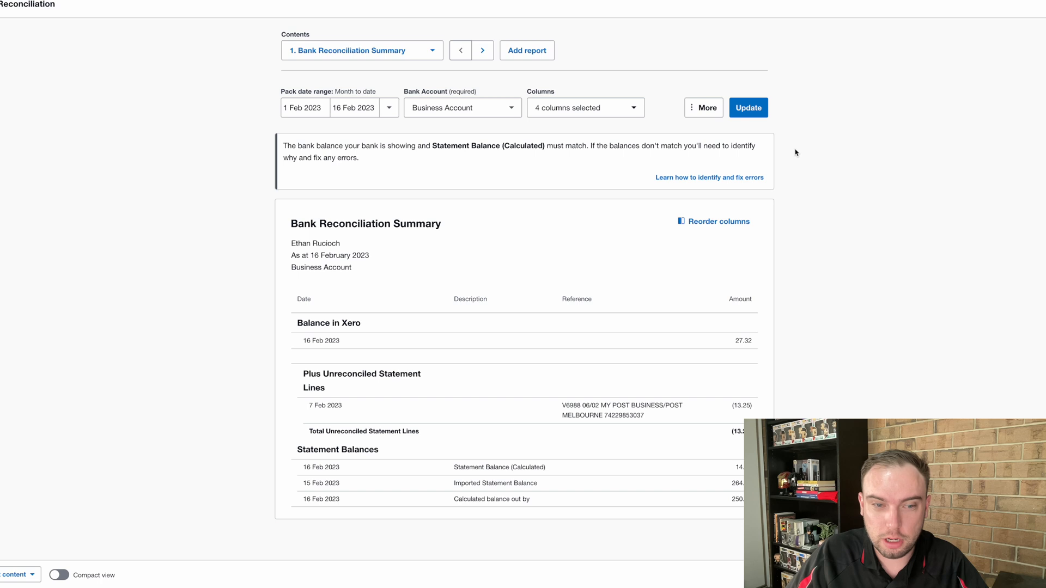
{"action": "mouse_move", "coordinate": [775, 180]}
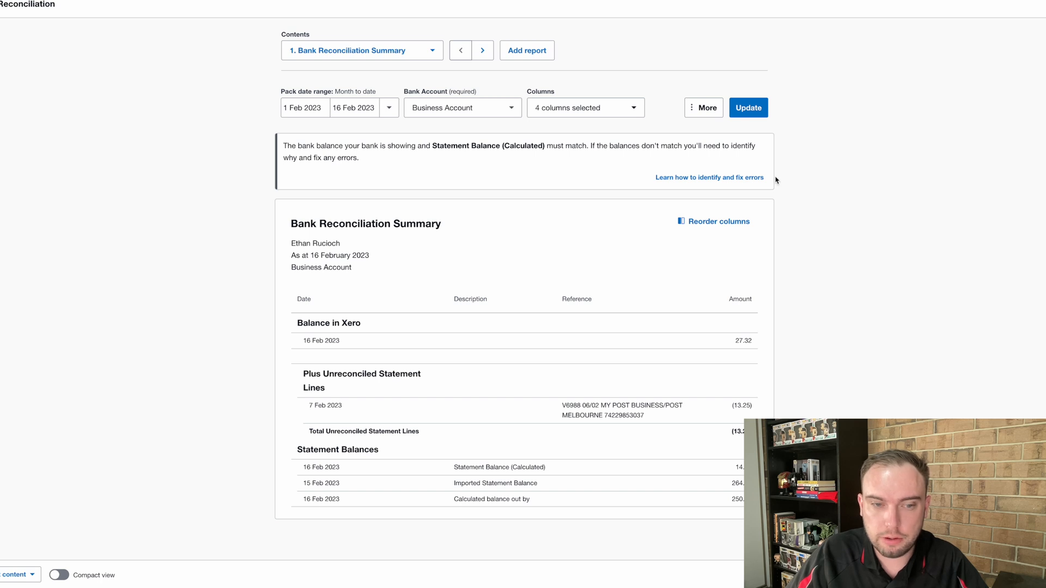
{"action": "mouse_move", "coordinate": [613, 397]}
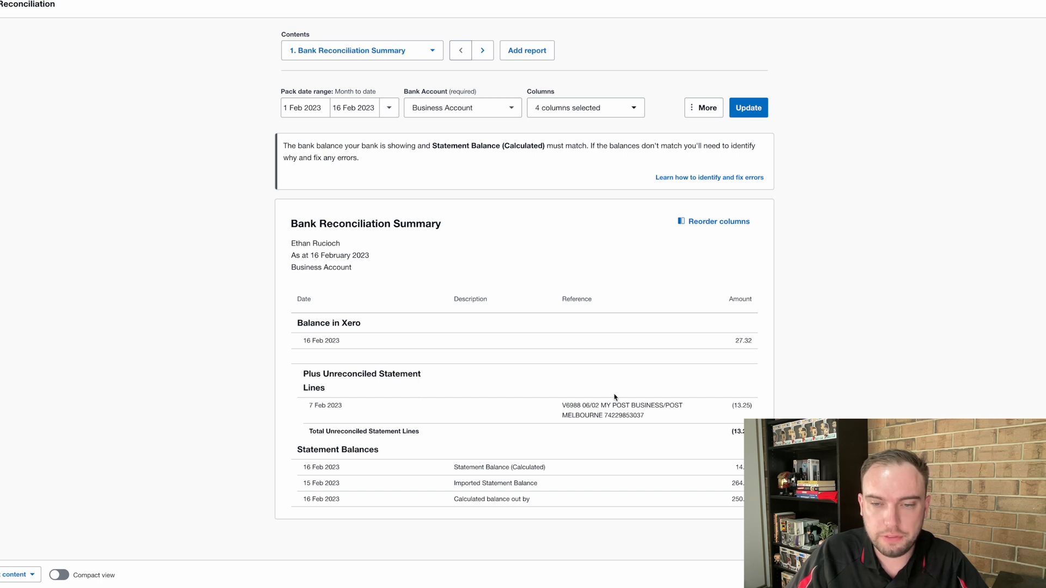
{"action": "mouse_move", "coordinate": [742, 340]}
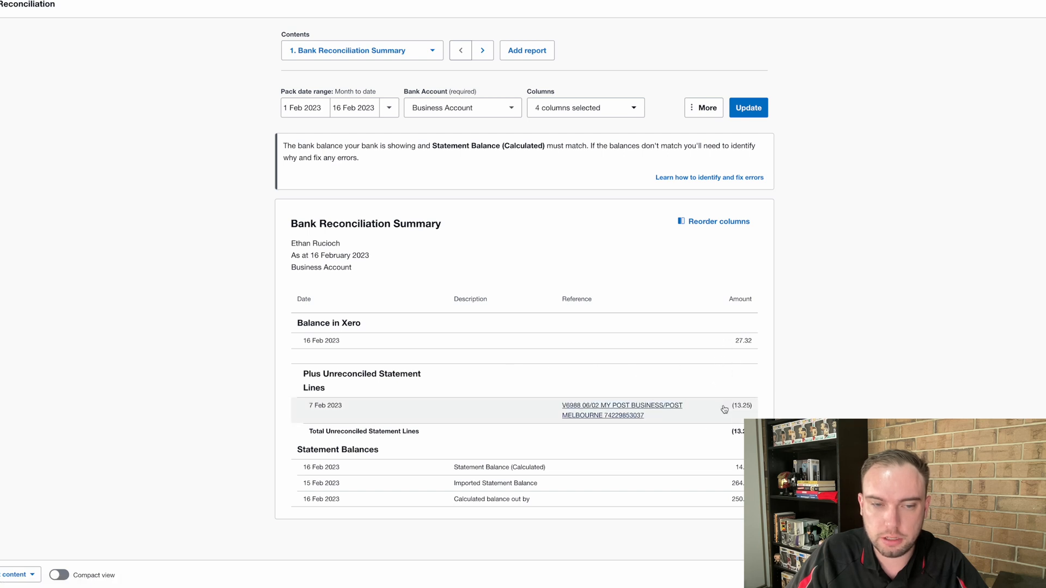
{"action": "mouse_move", "coordinate": [404, 401]}
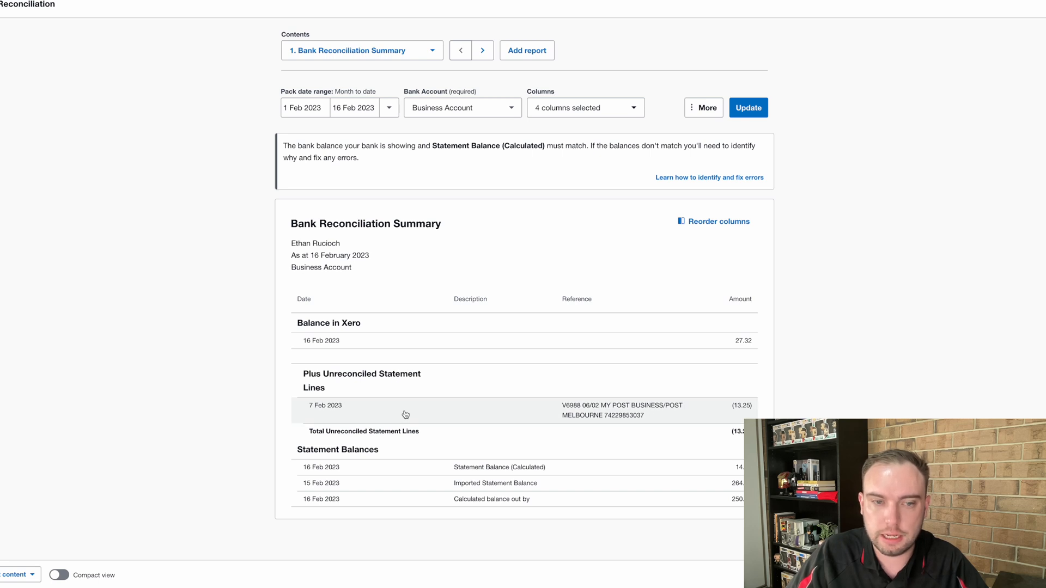
{"action": "left_click", "coordinate": [747, 107]}
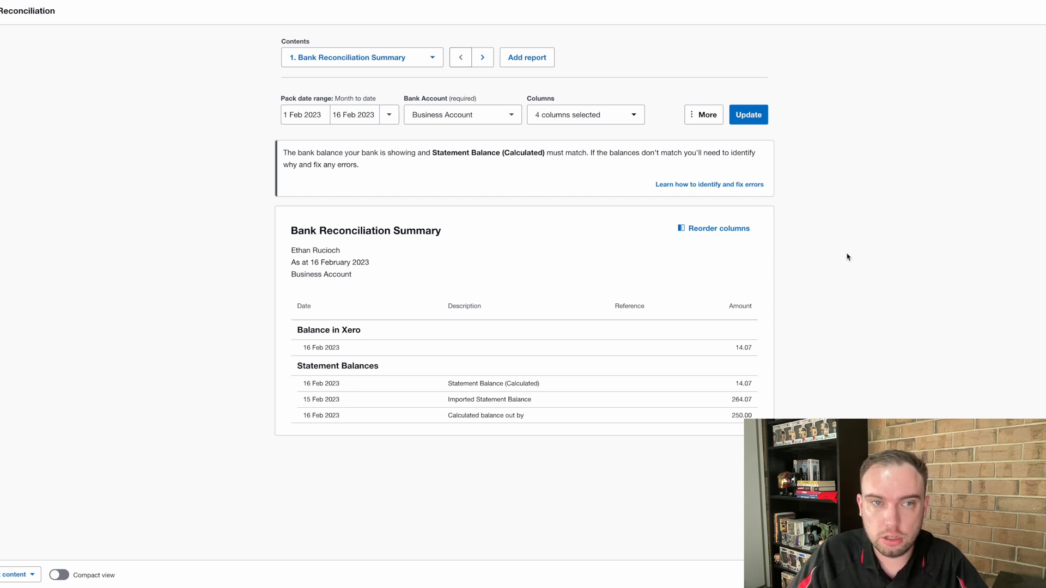
{"action": "scroll", "scroll_direction": "up", "scroll_amount": 3}
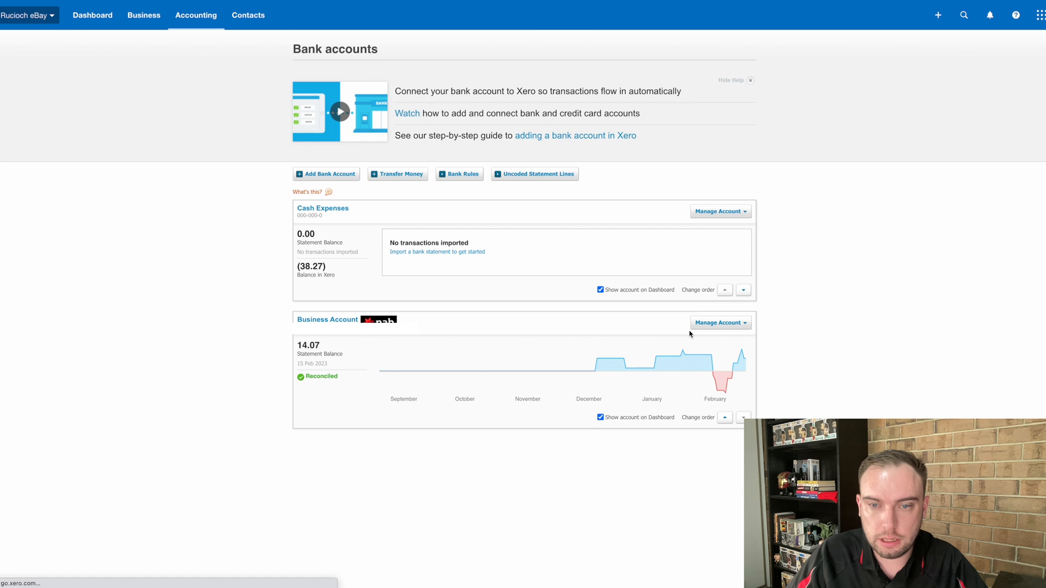
- Start a statement import for the Business Account and download Xero's CSV statement template
{"action": "left_click", "coordinate": [719, 323]}
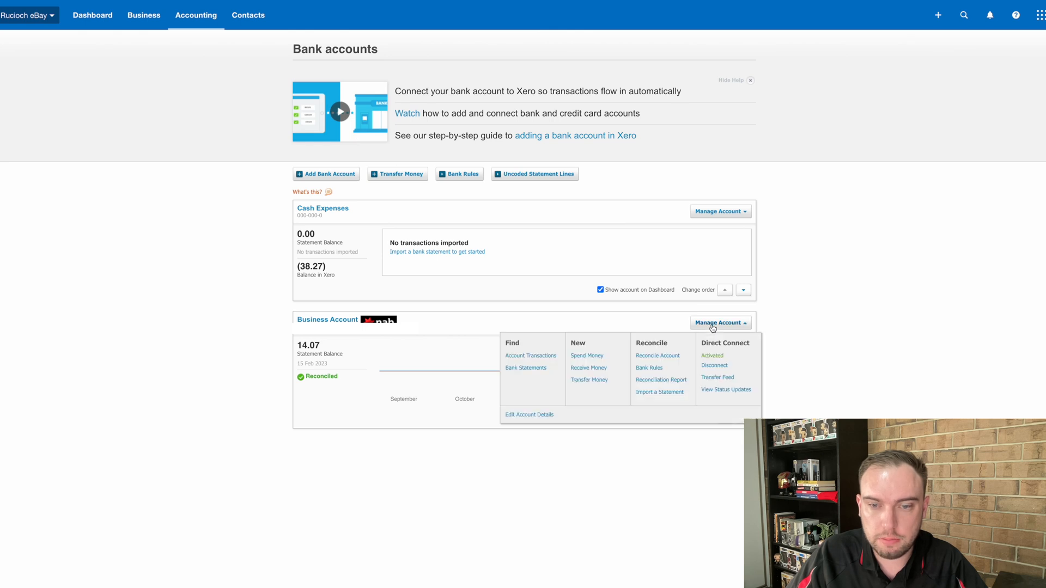
{"action": "left_click", "coordinate": [720, 323]}
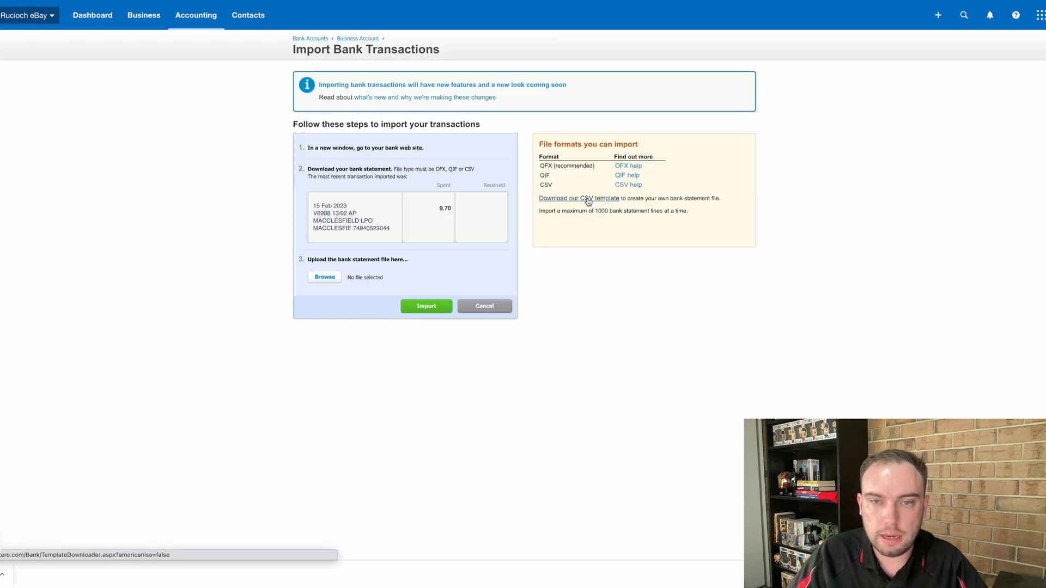
{"action": "left_click", "coordinate": [579, 198]}
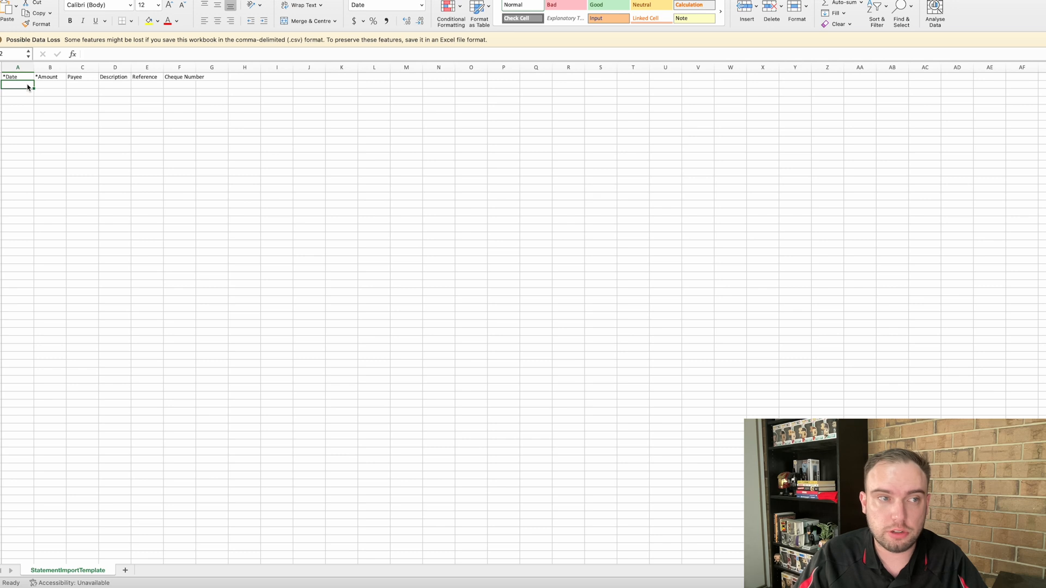
- Enter a template row dated 30/11/2022 with description Cash Deposit and amount 250
{"action": "type", "text": "30/"}
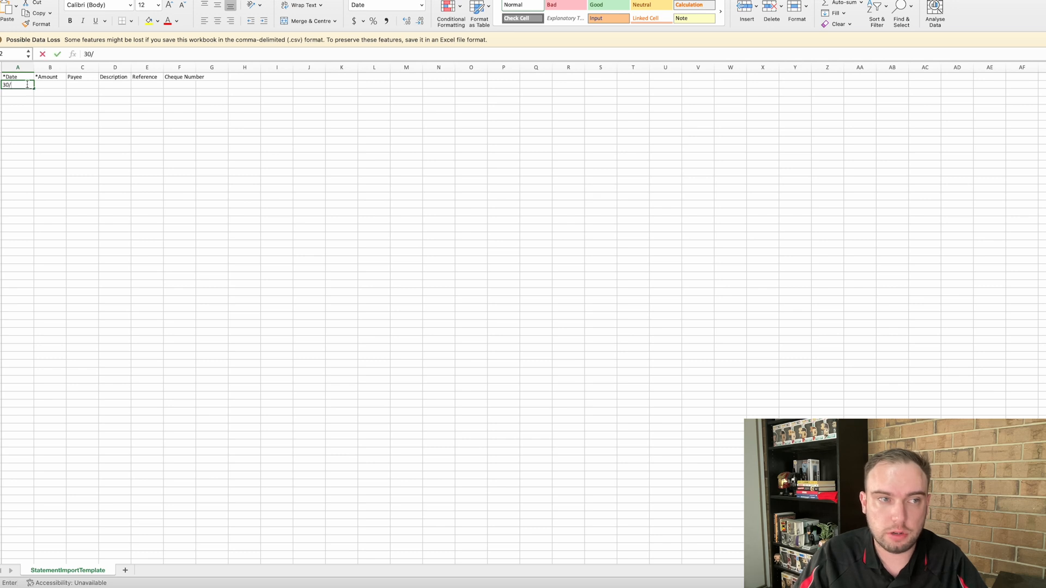
{"action": "key", "text": "Return"}
{"action": "type", "text": "250"}
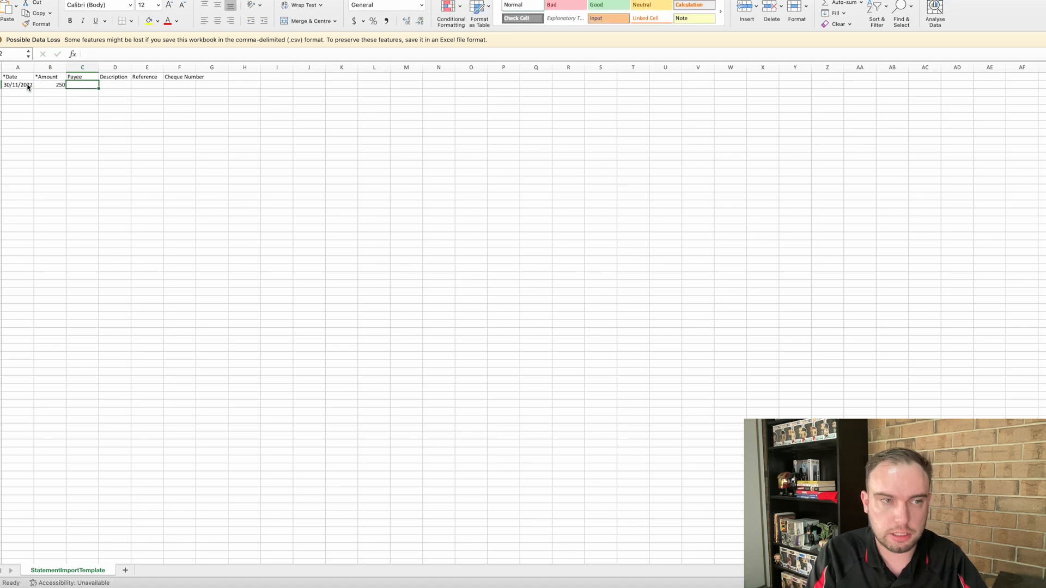
{"action": "type", "text": "Cash Deposit"}
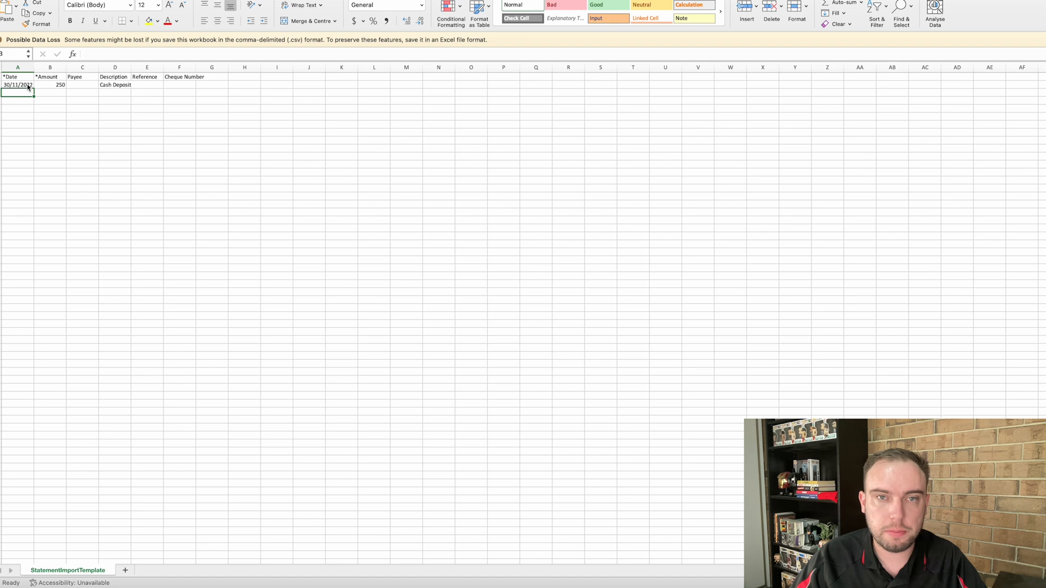
{"action": "left_click", "coordinate": [49, 85]}
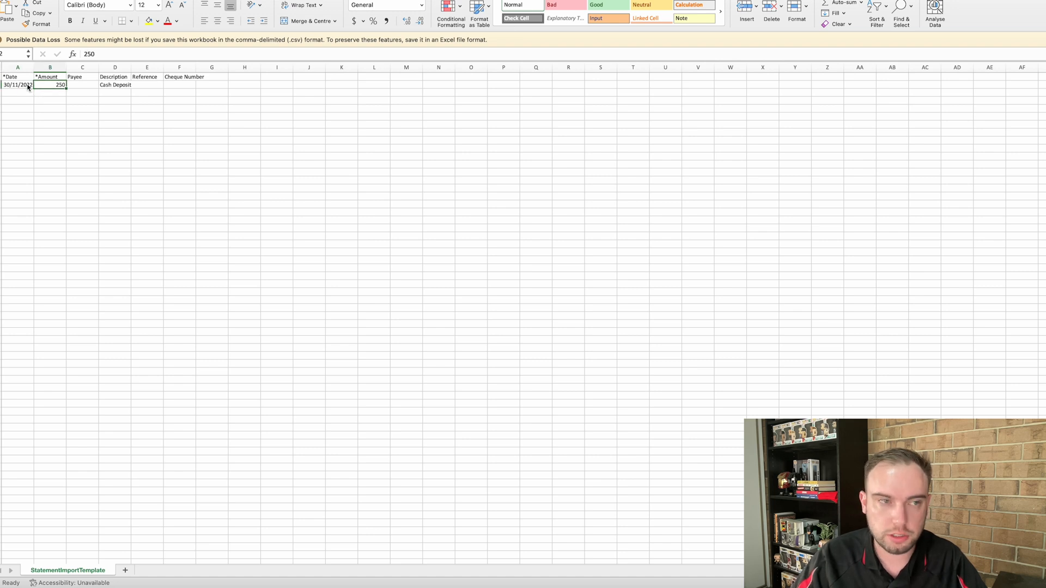
{"action": "type", "text": "-250"}
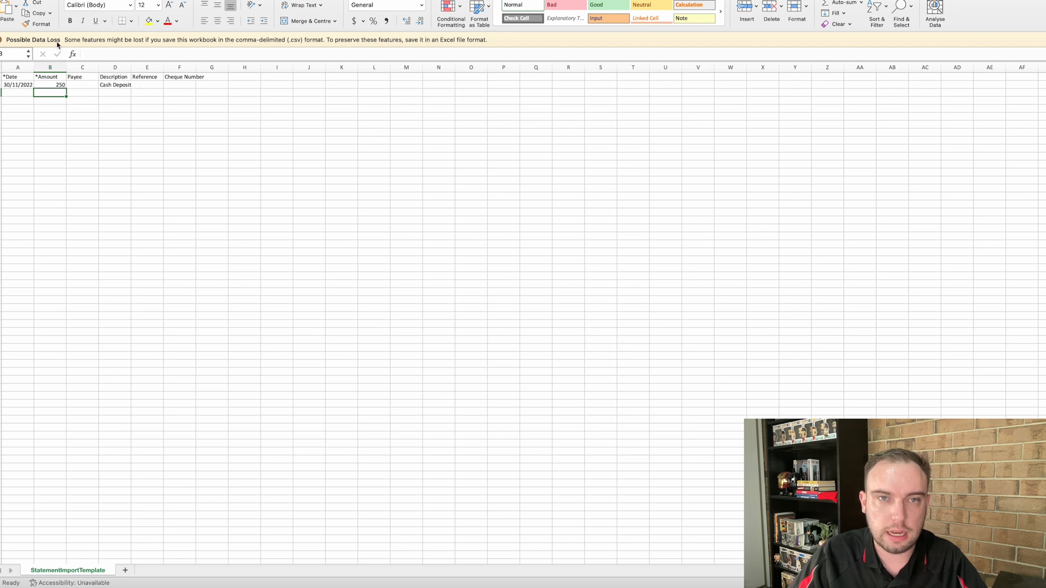
{"action": "mouse_move", "coordinate": [216, 272]}
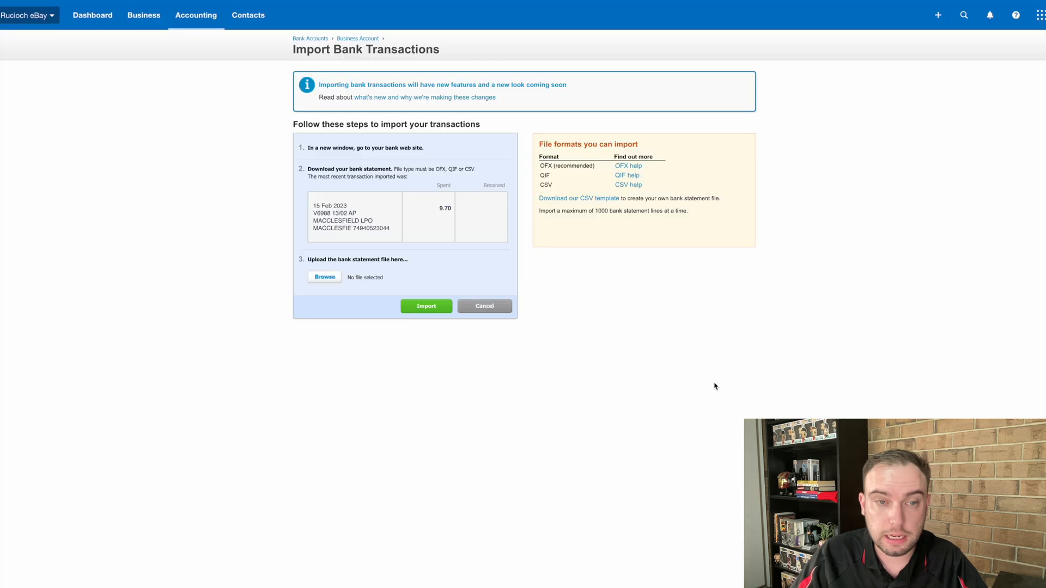
{"action": "mouse_move", "coordinate": [327, 285]}
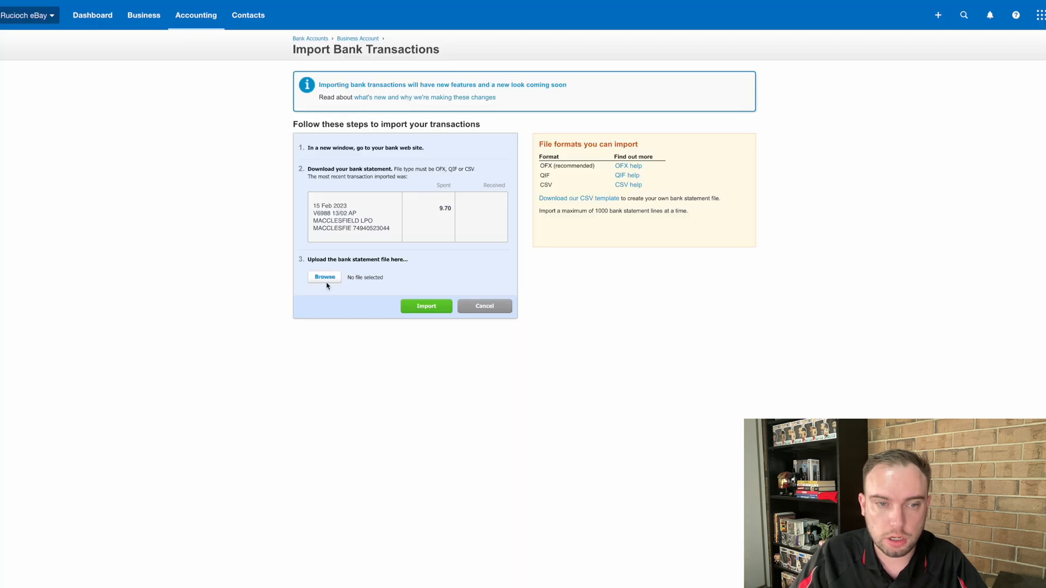
- Upload StatementImportTemplate.csv, save the field assignments and confirm the one-line import results
{"action": "left_click", "coordinate": [325, 277]}
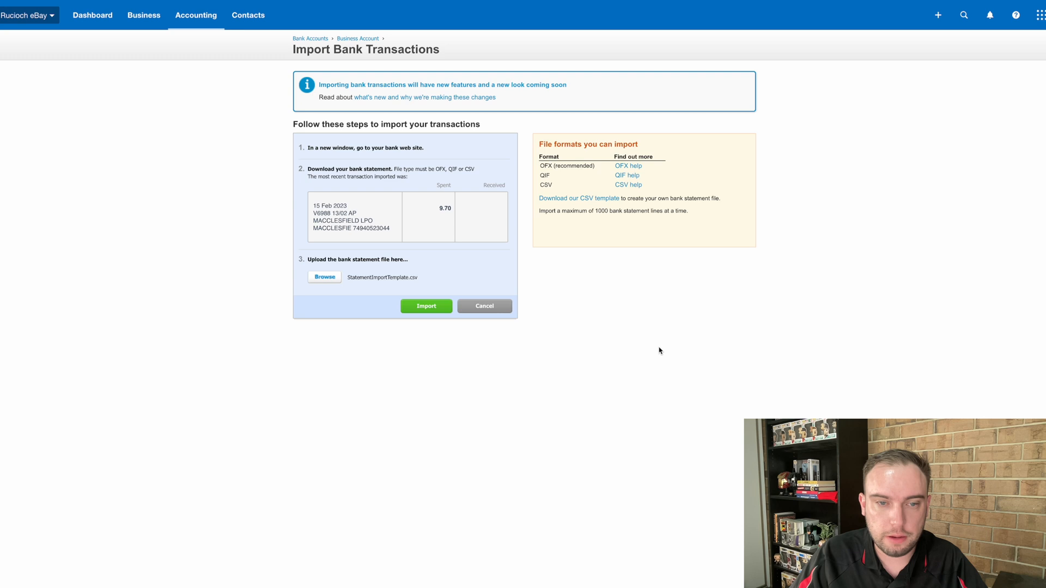
{"action": "left_click", "coordinate": [426, 305]}
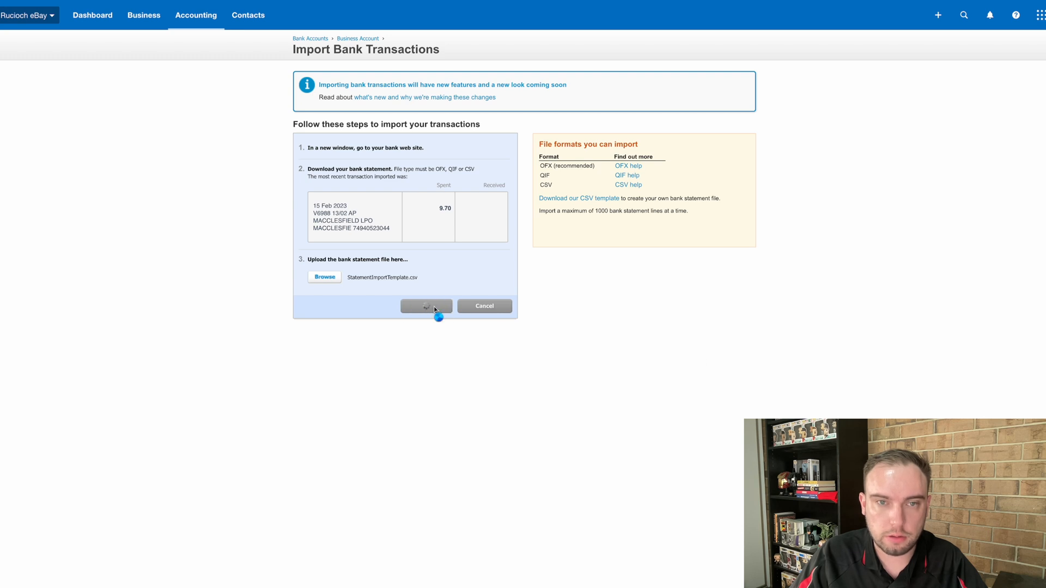
{"action": "left_click", "coordinate": [426, 305]}
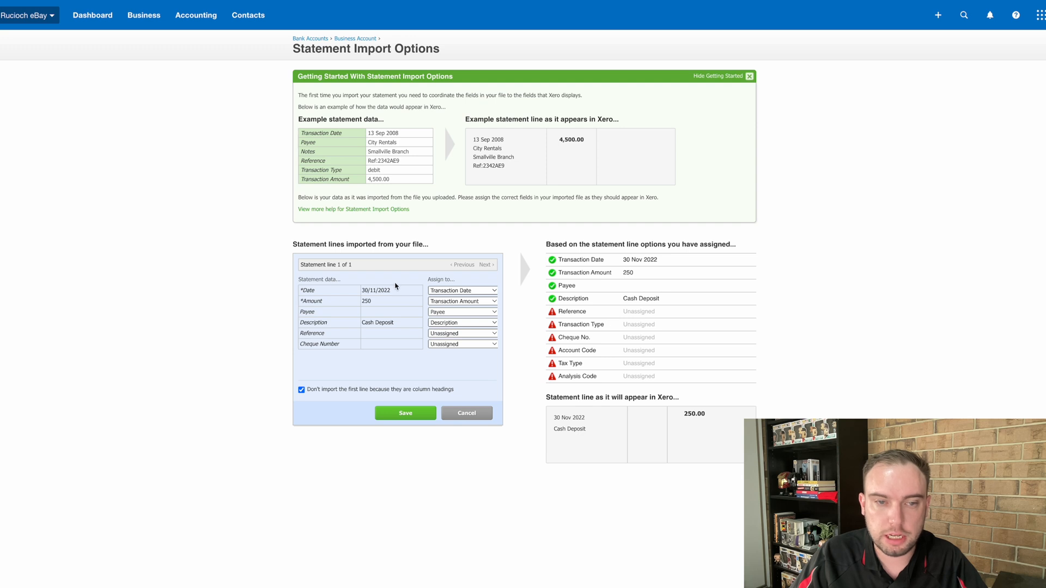
{"action": "mouse_move", "coordinate": [460, 289]}
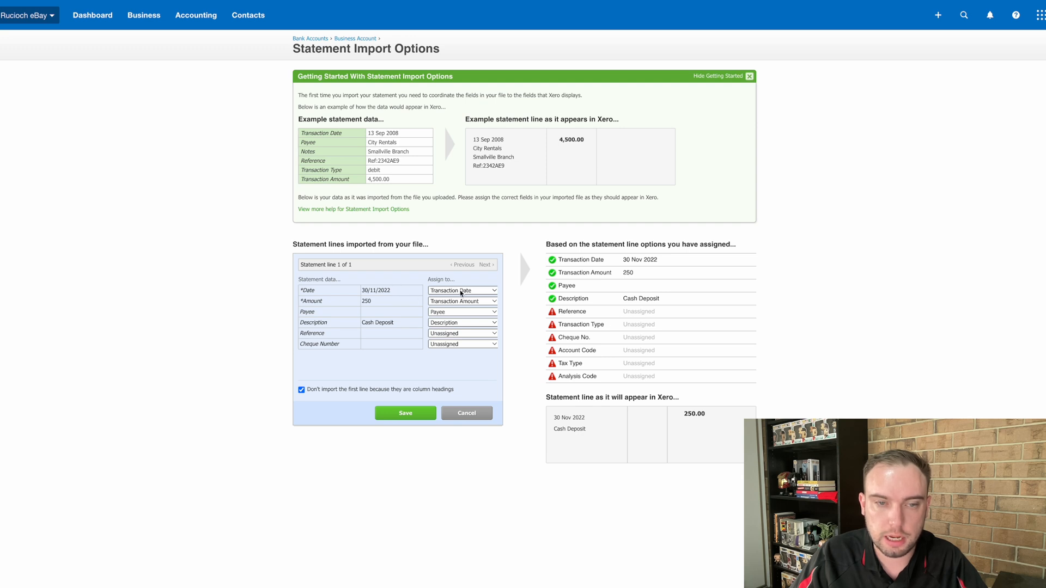
{"action": "mouse_move", "coordinate": [381, 305]}
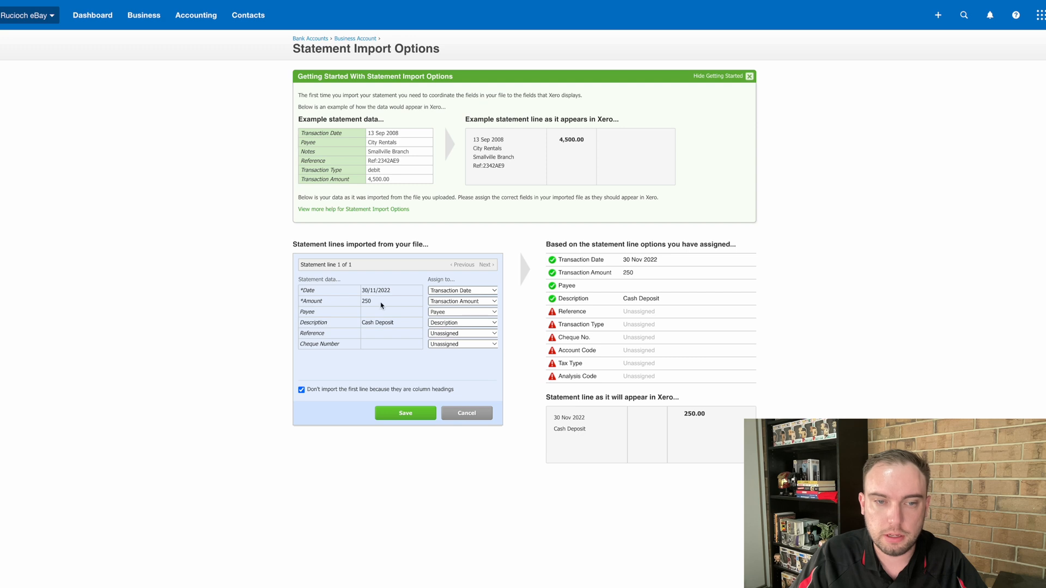
{"action": "mouse_move", "coordinate": [392, 329]}
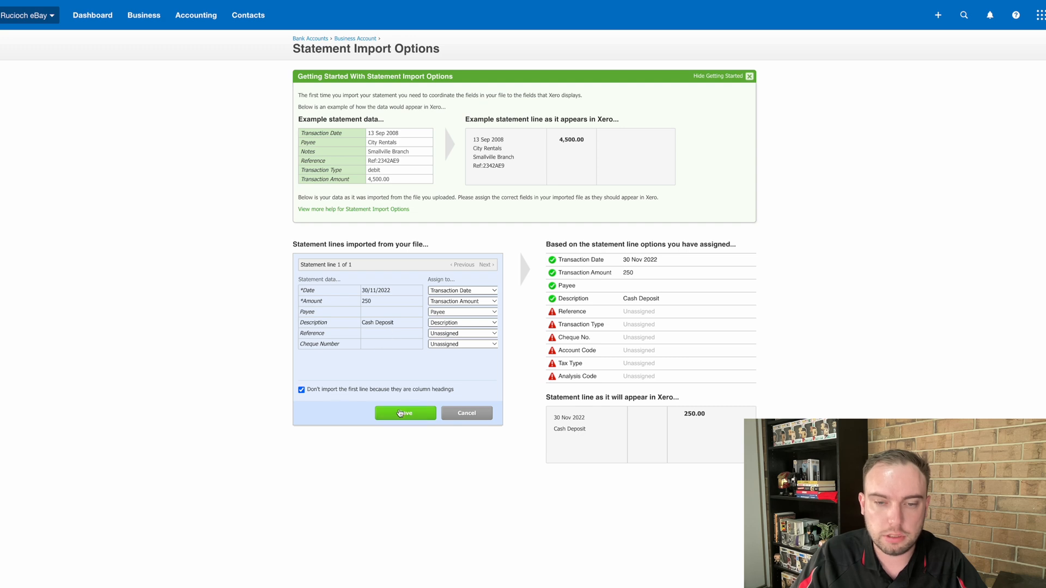
{"action": "left_click", "coordinate": [405, 413]}
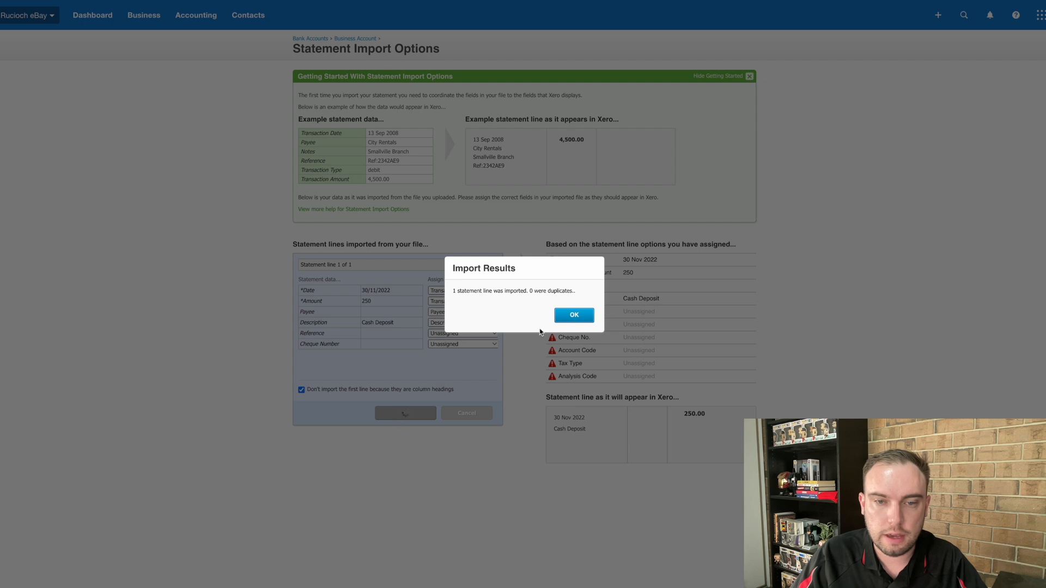
{"action": "left_click", "coordinate": [572, 315]}
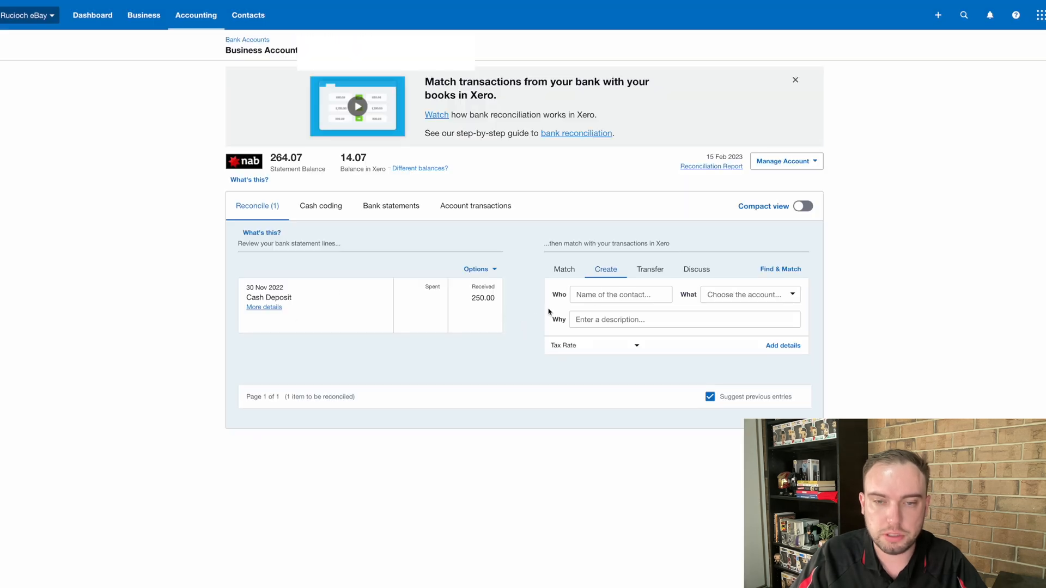
{"action": "type", "text": "EThan R"}
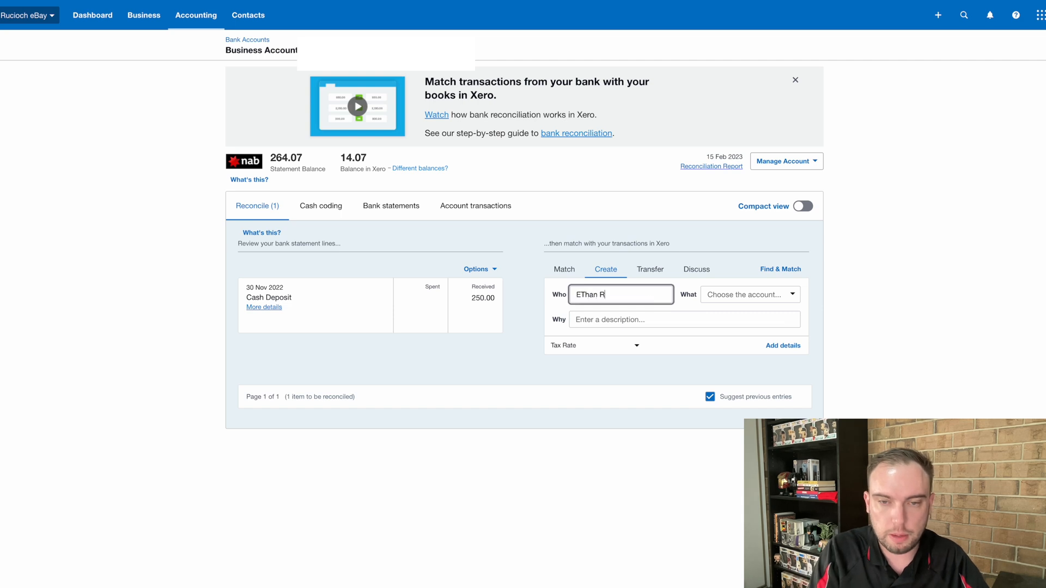
{"action": "type", "text": "Ethan R"}
{"action": "left_click", "coordinate": [751, 294]}
{"action": "type", "text": "o"}
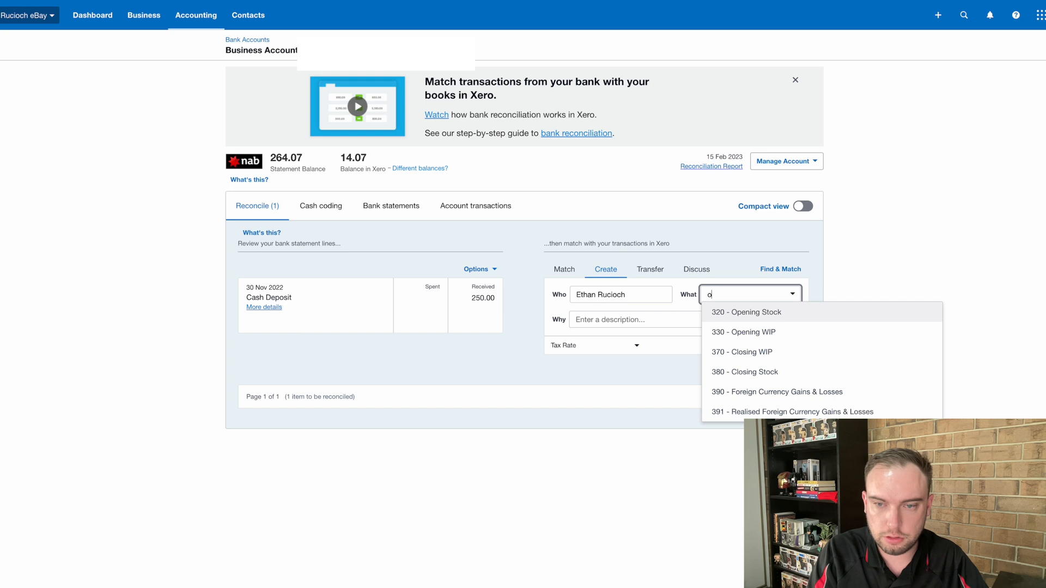
{"action": "type", "text": "capi"}
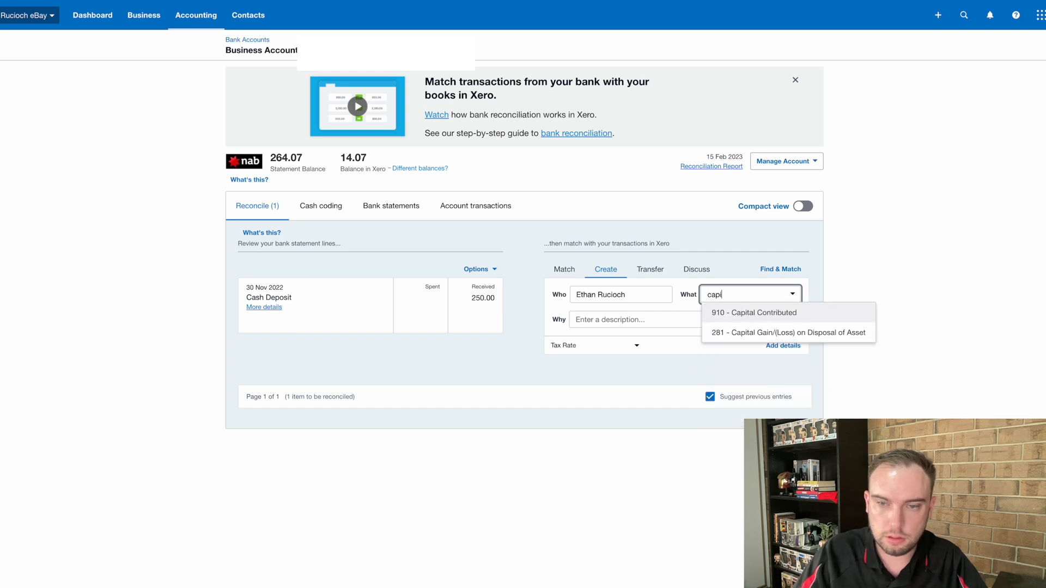
{"action": "left_click", "coordinate": [754, 313]}
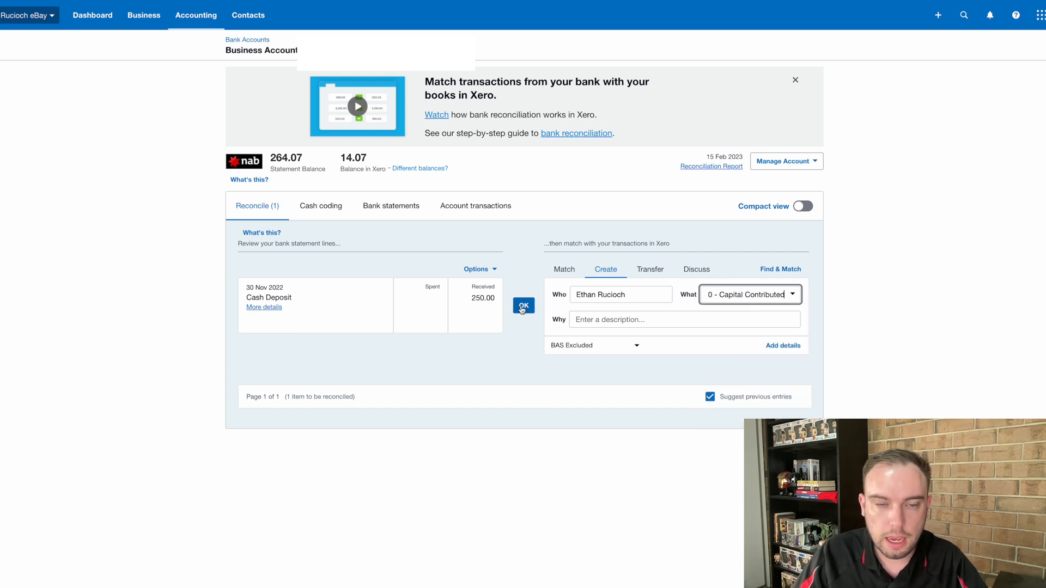
{"action": "left_click", "coordinate": [523, 307]}
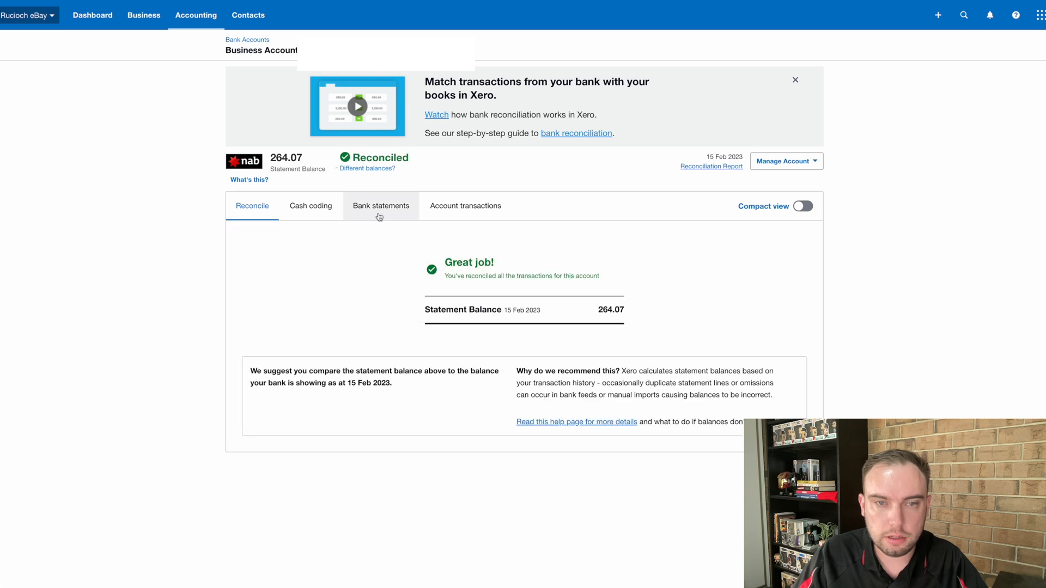
{"action": "mouse_move", "coordinate": [711, 165]}
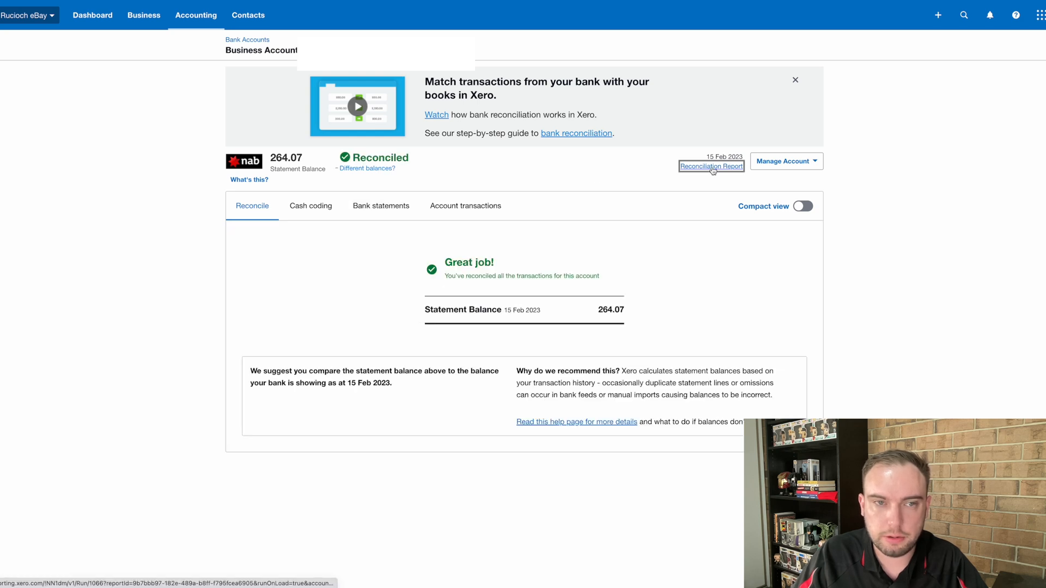
- Show the Bank Reconciliation Summary with all balances at 264.07
{"action": "left_click", "coordinate": [711, 165]}
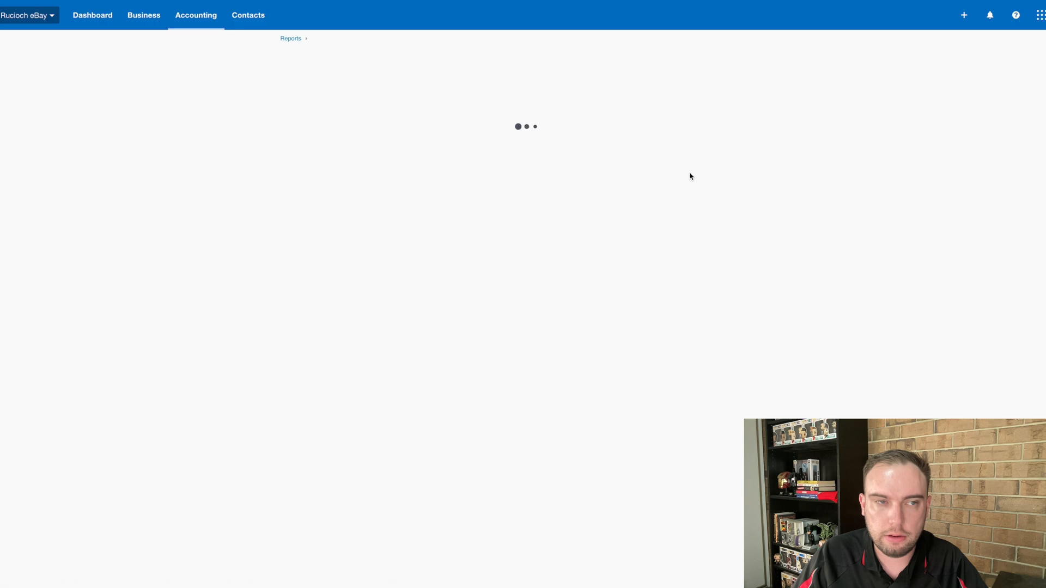
{"action": "mouse_move", "coordinate": [745, 198]}
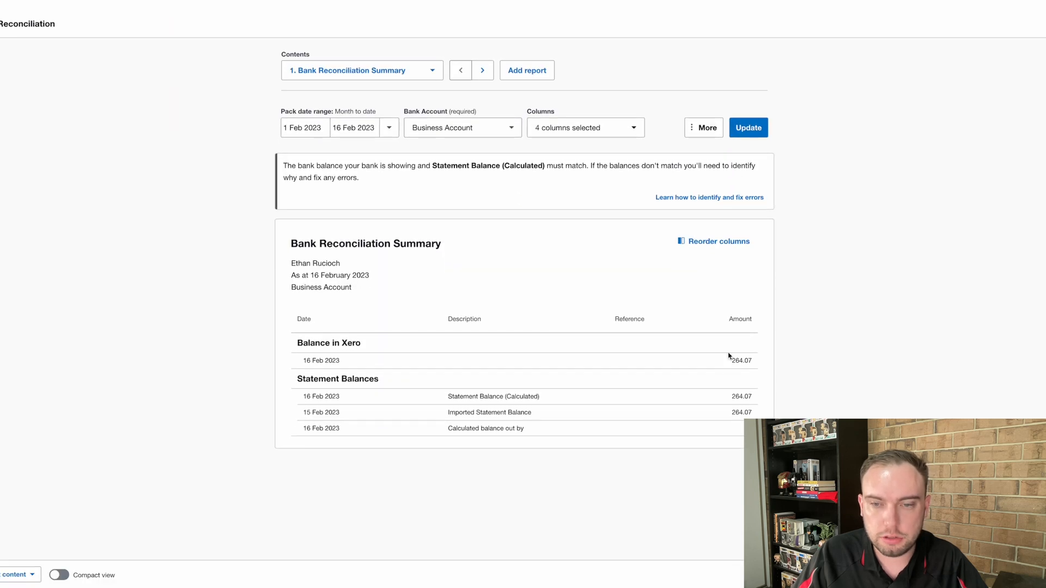
{"action": "mouse_move", "coordinate": [756, 366]}
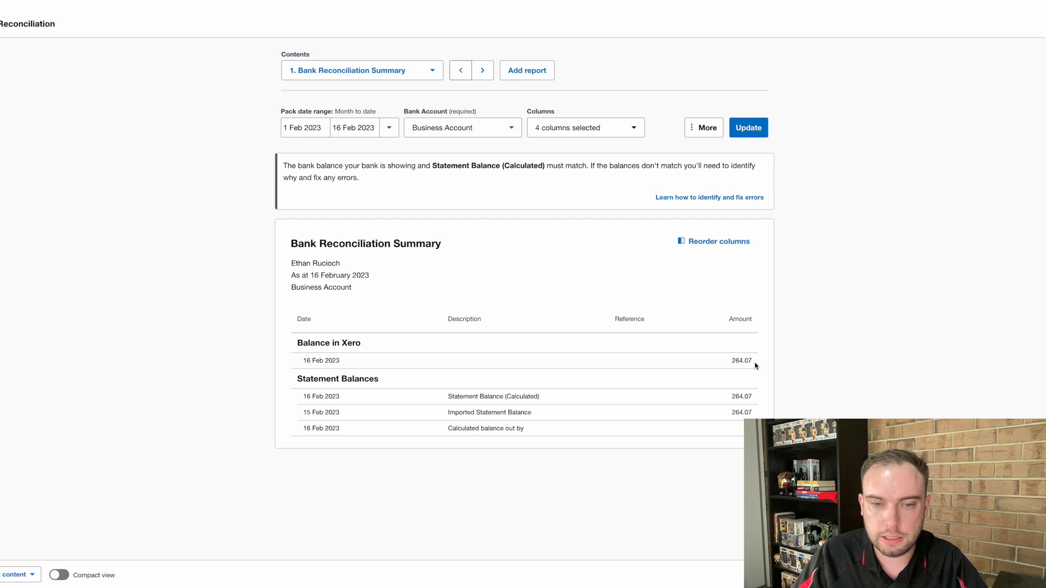
{"action": "mouse_move", "coordinate": [709, 435]}
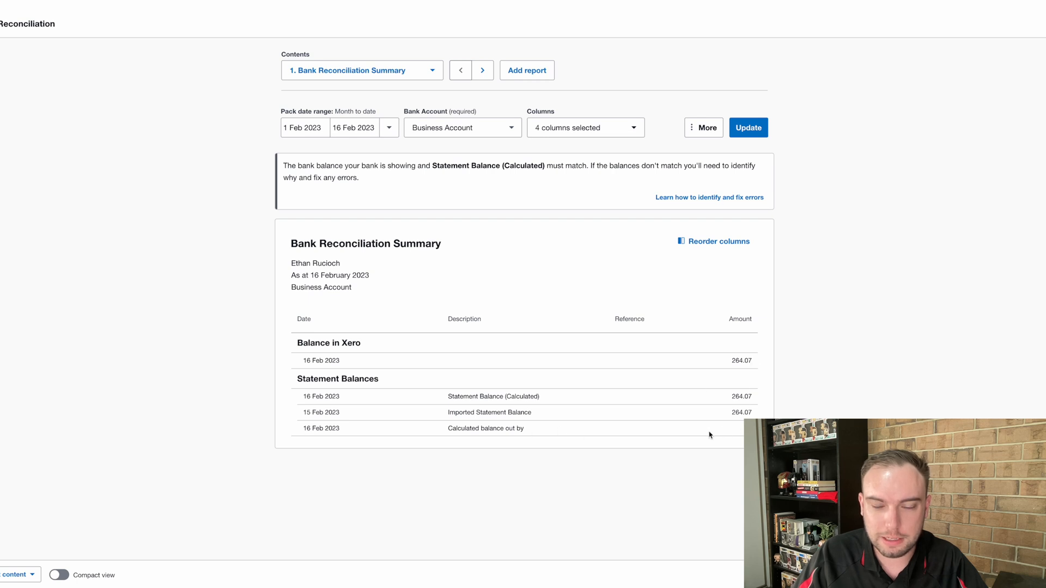
{"action": "mouse_move", "coordinate": [658, 412]}
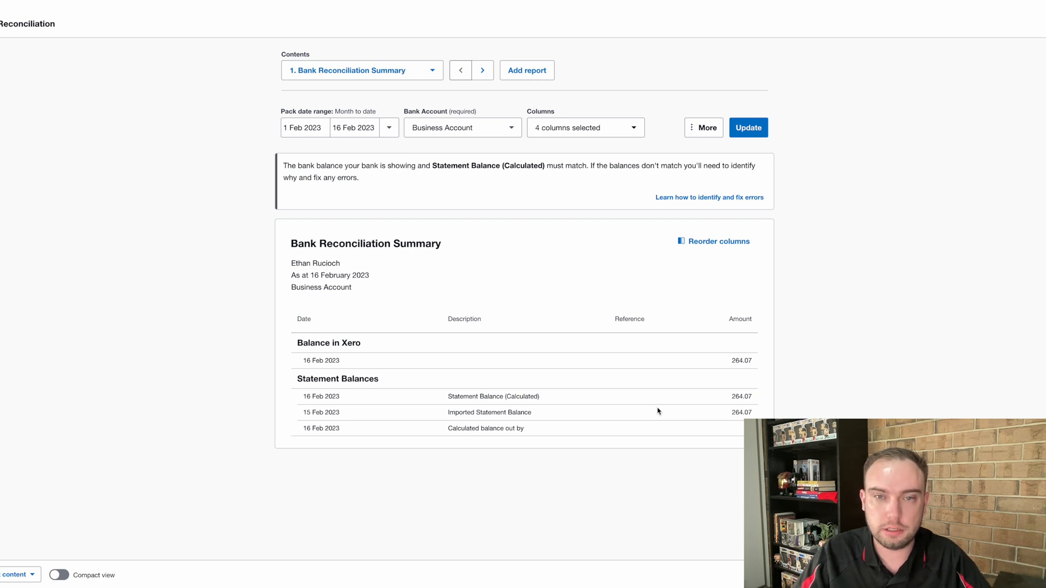
{"action": "mouse_move", "coordinate": [861, 340]}
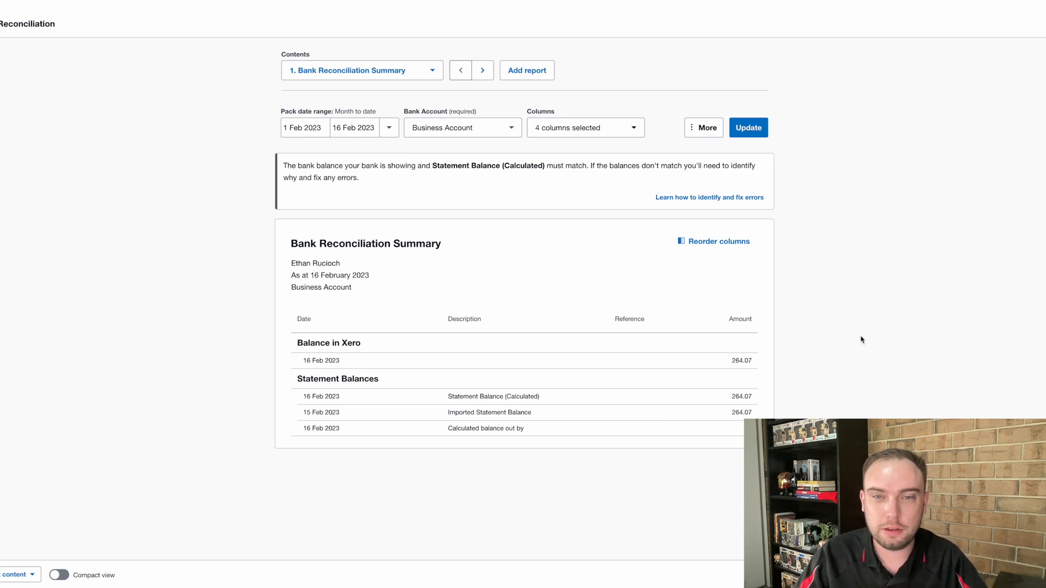